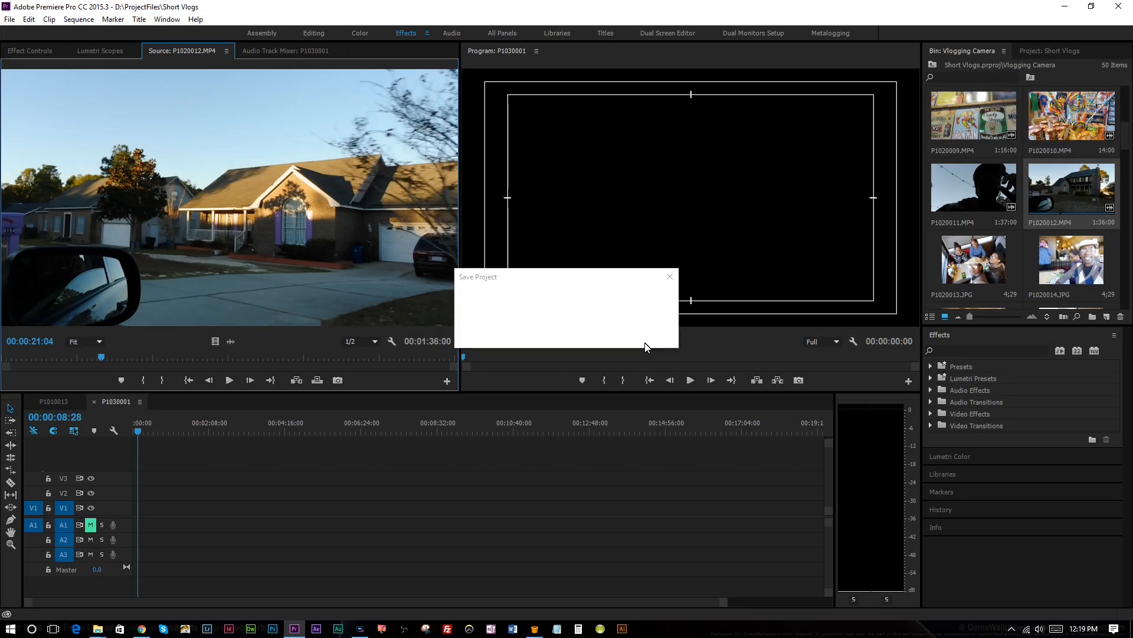
- Preview store-shelf clip P1020007, then load house clip P1020012 into the Source monitor
click(669, 276)
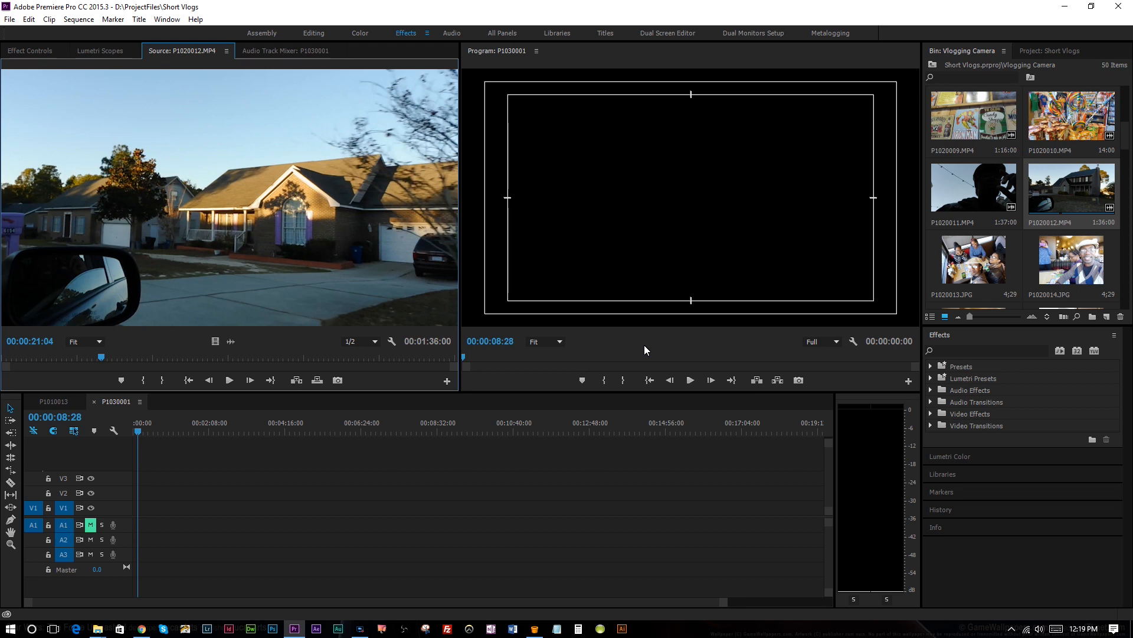
mouse_move(611, 363)
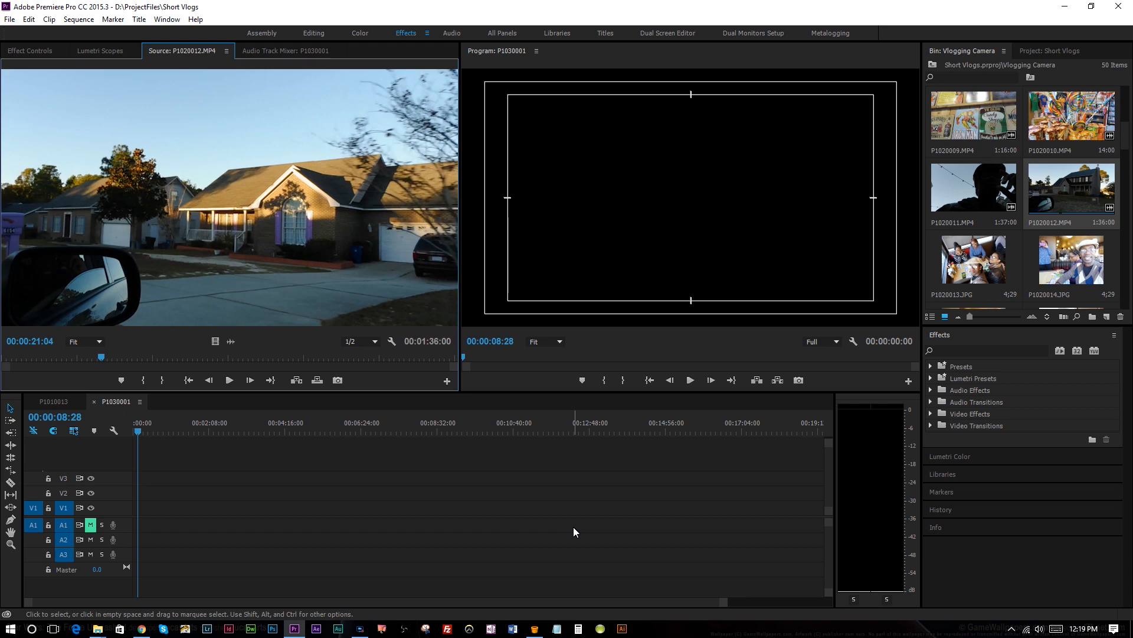
mouse_move(553, 528)
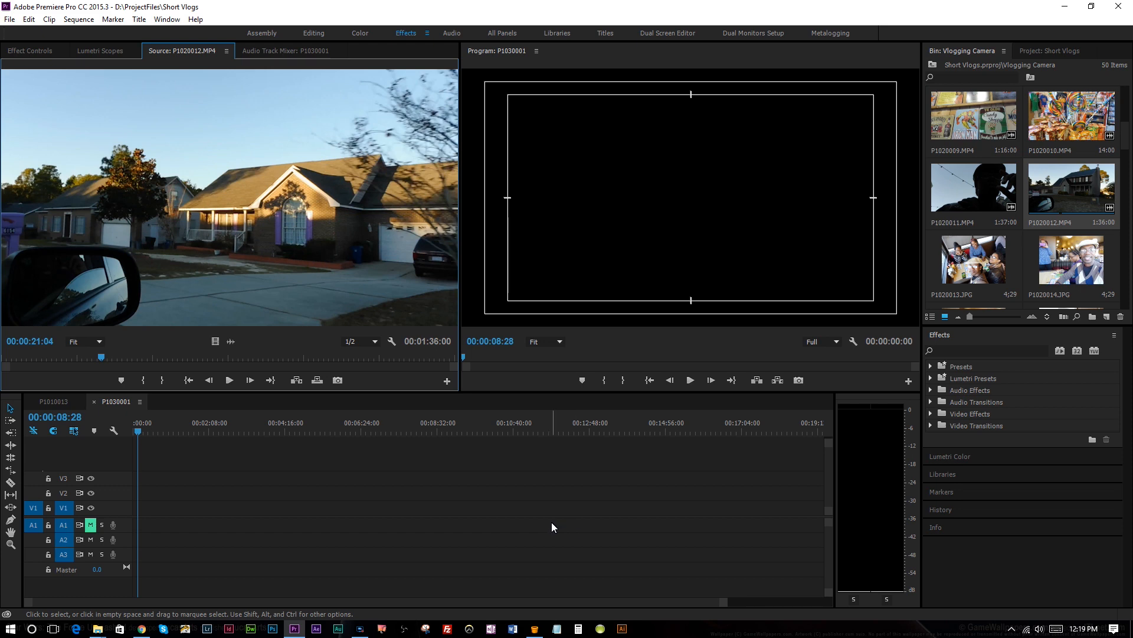
mouse_move(426, 530)
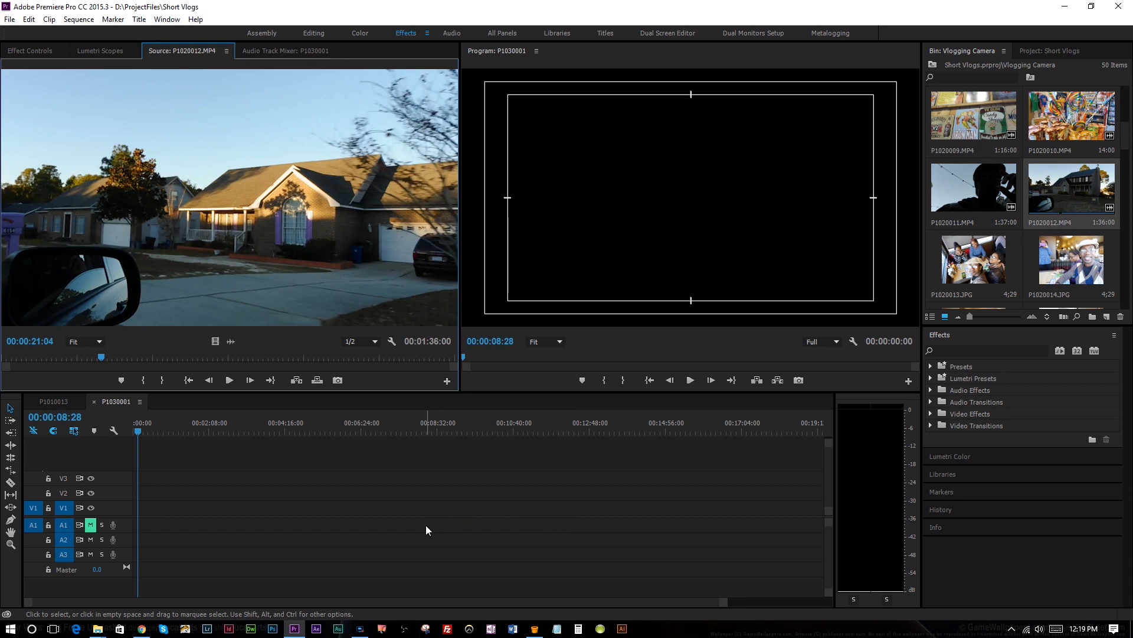
mouse_move(497, 492)
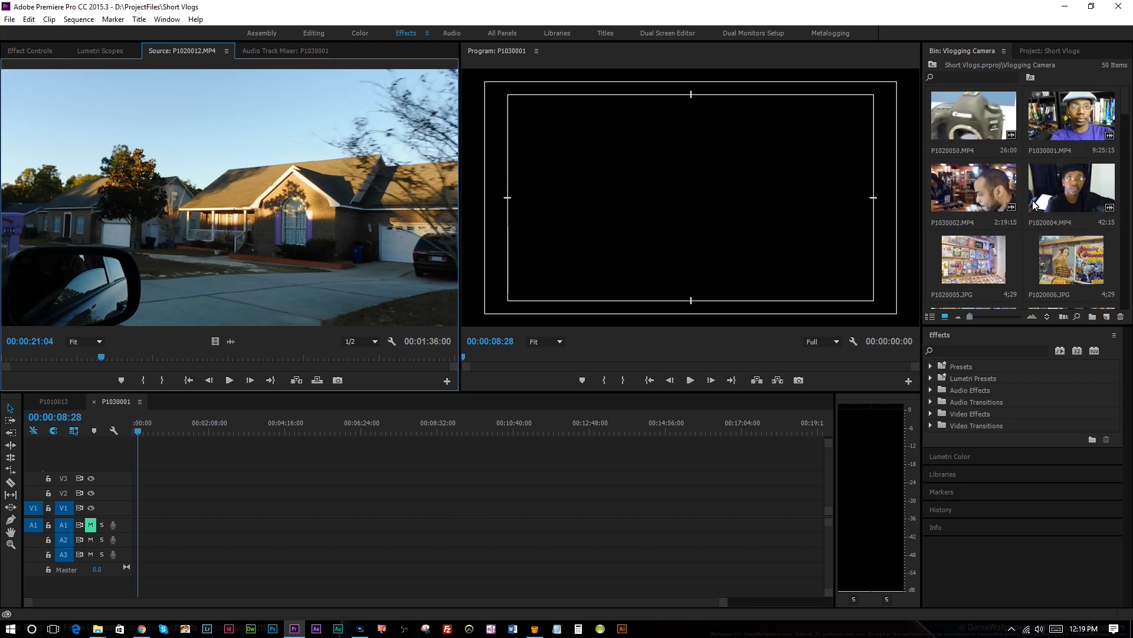
scroll(down, 3)
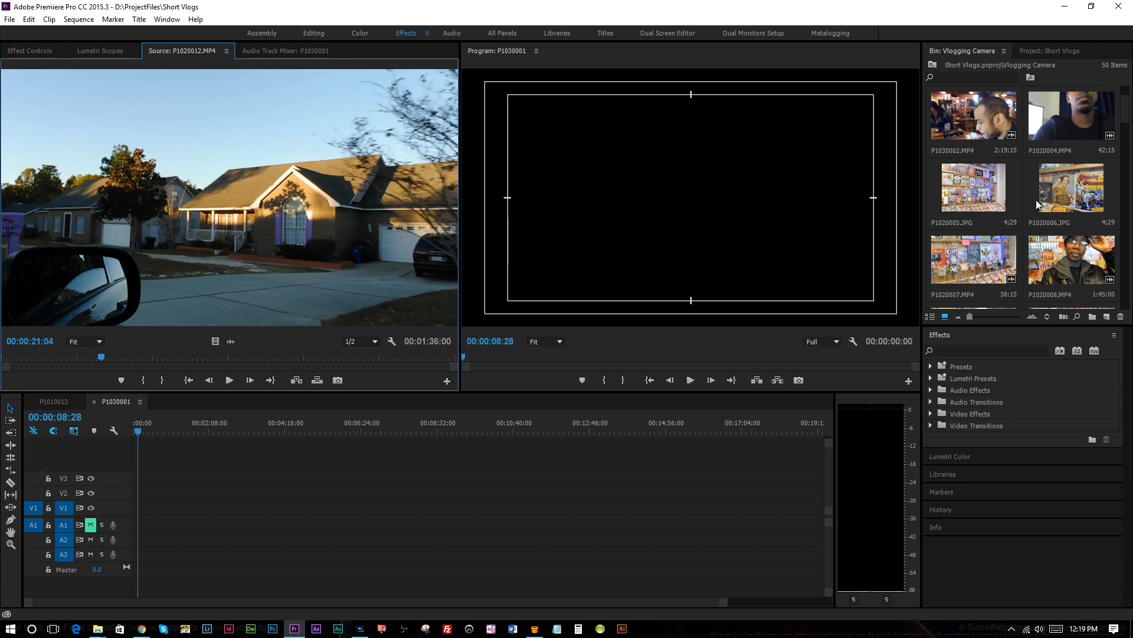
double_click(973, 258)
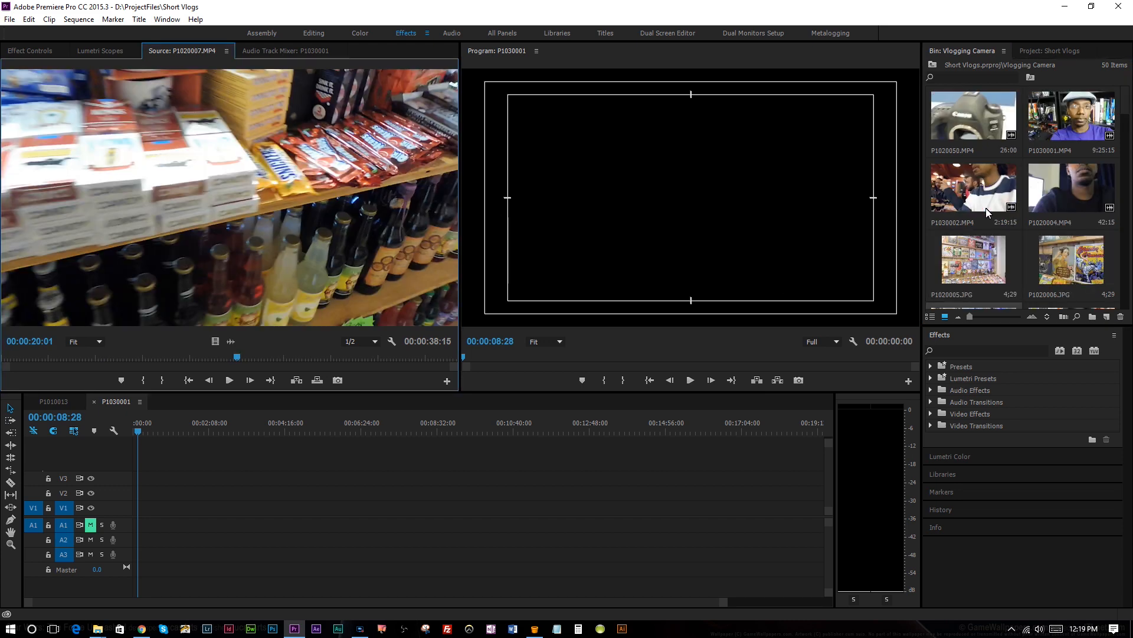
scroll(down, 3)
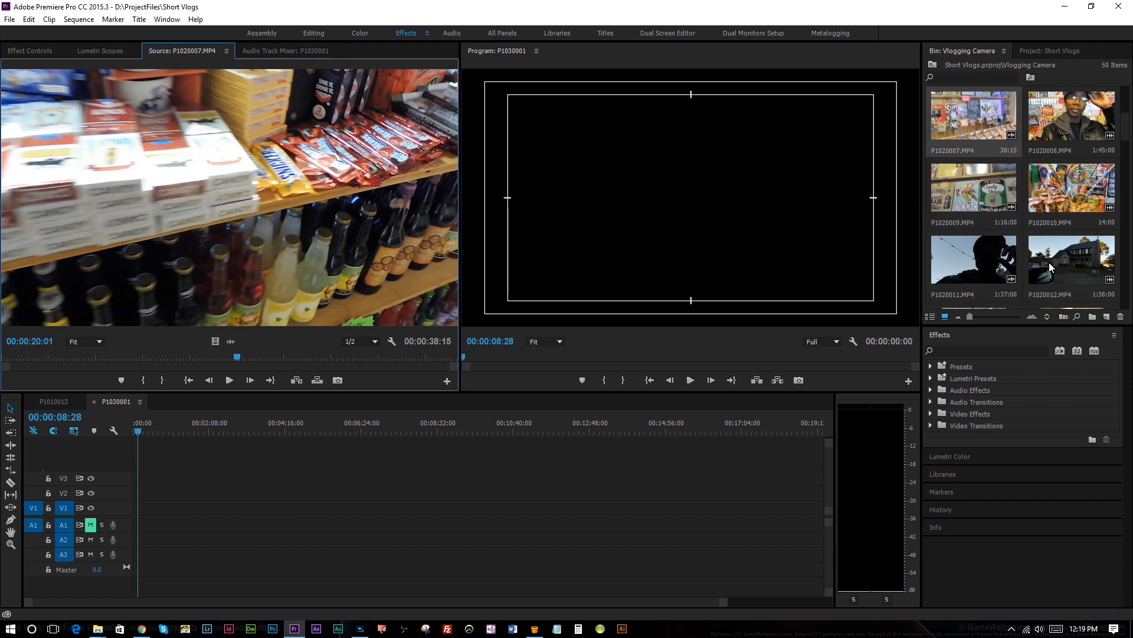
double_click(1072, 260)
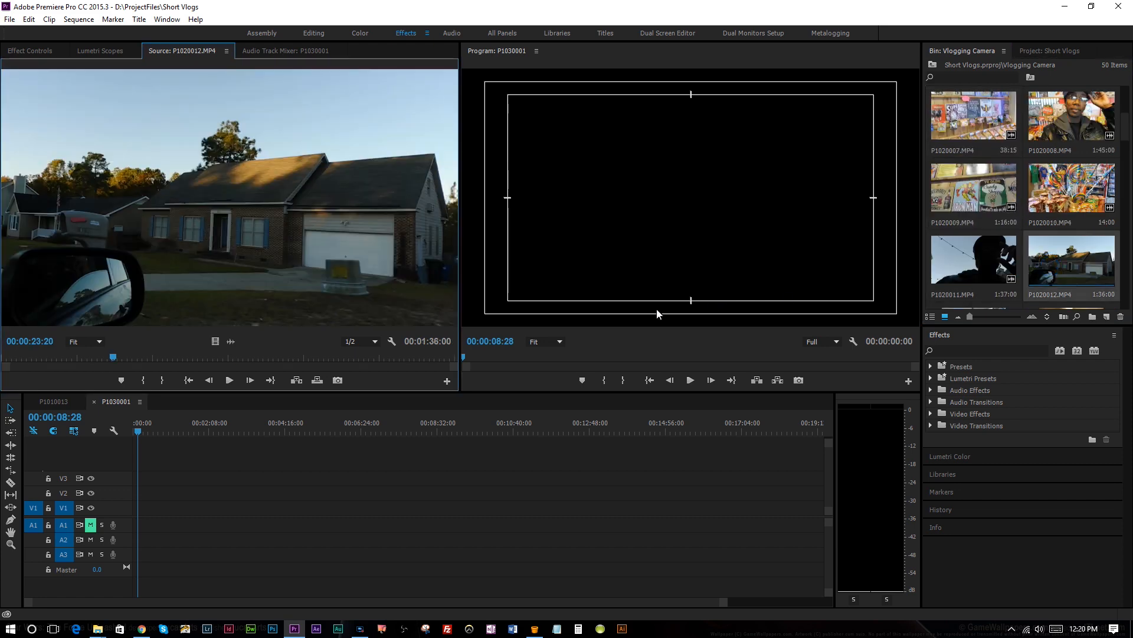
mouse_move(850, 403)
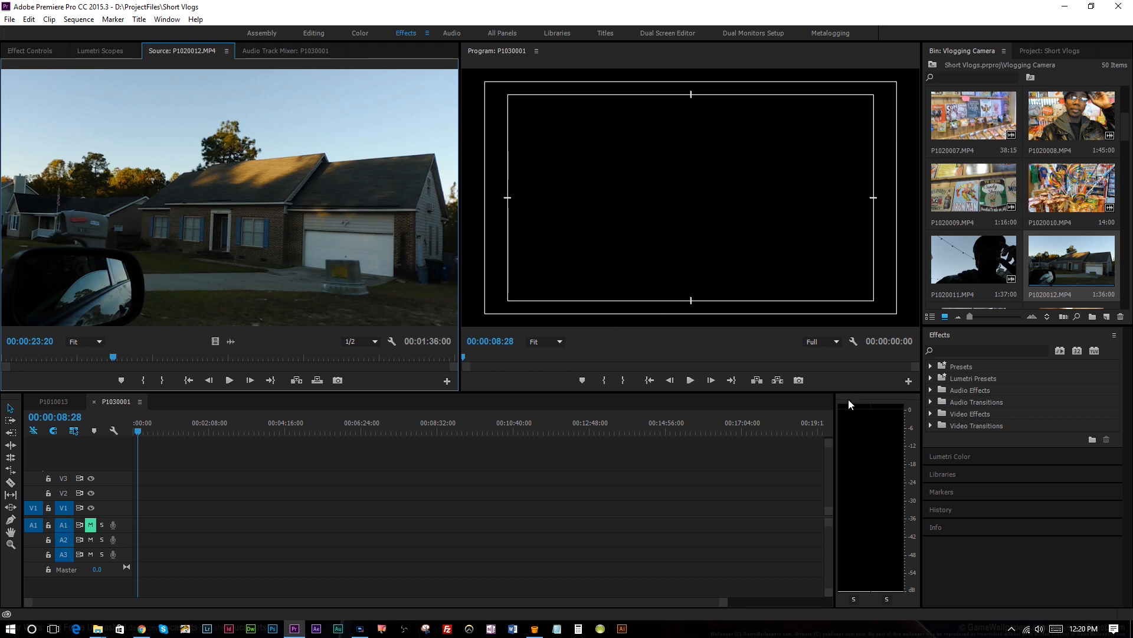
mouse_move(900, 373)
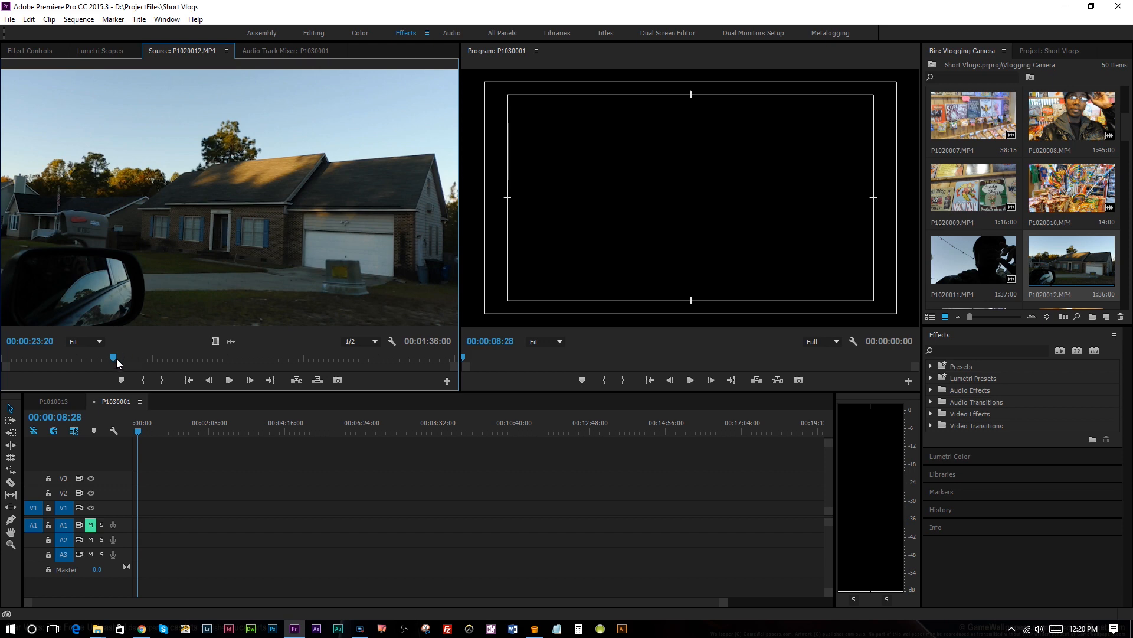
- Set the In point at 00:00:18:00 and scrub to about 00:00:38:23 for the Out point
drag(113, 357, 103, 357)
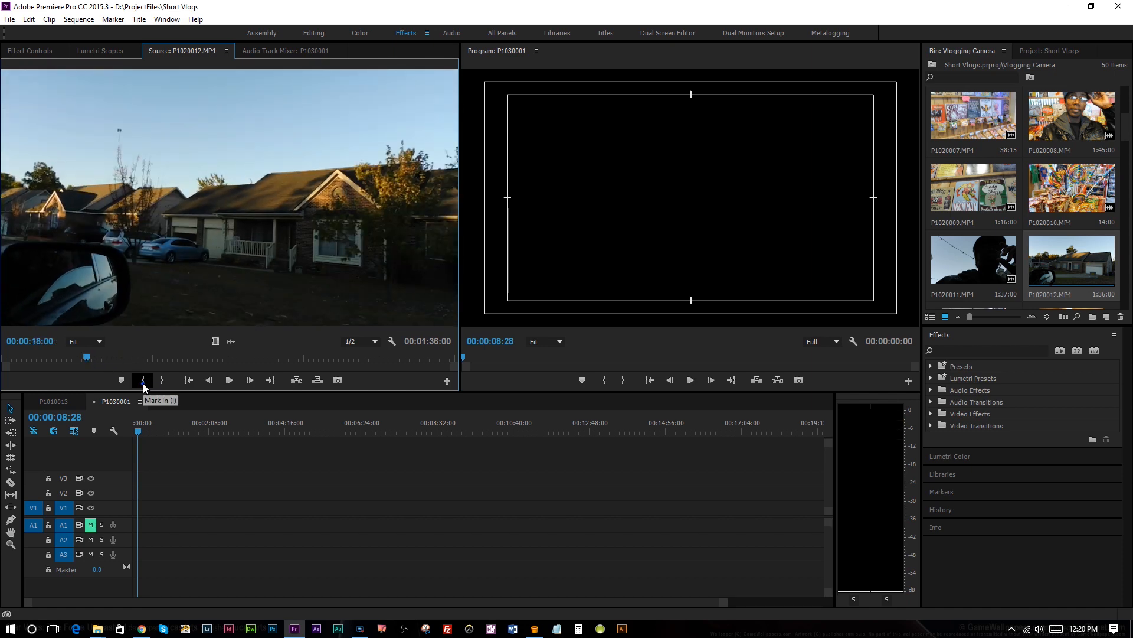
click(142, 380)
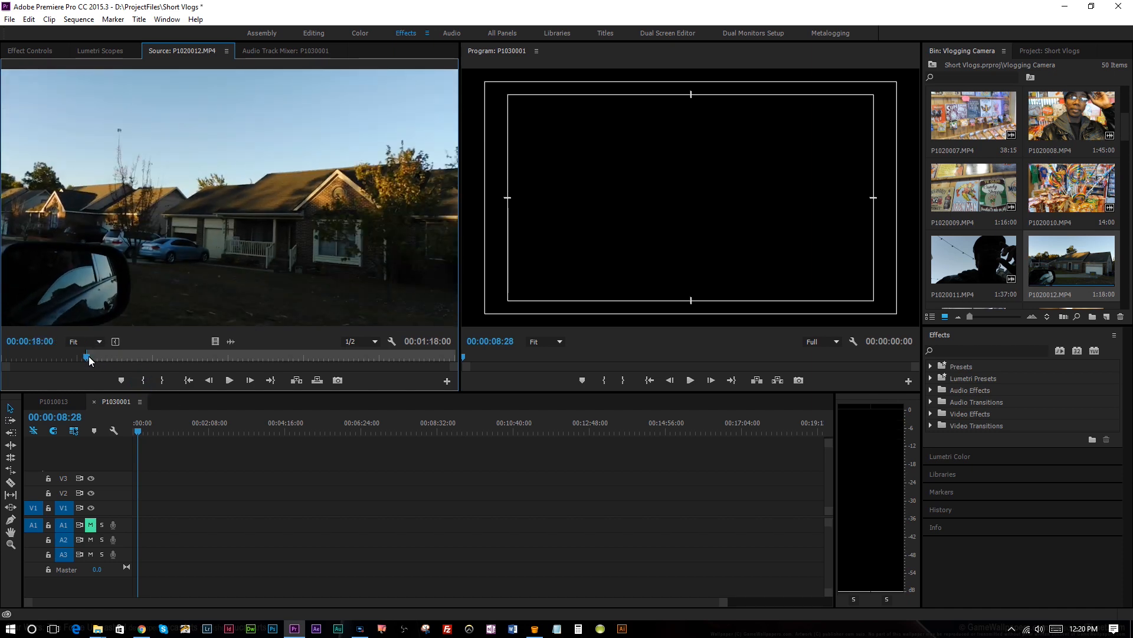
drag(86, 357, 121, 357)
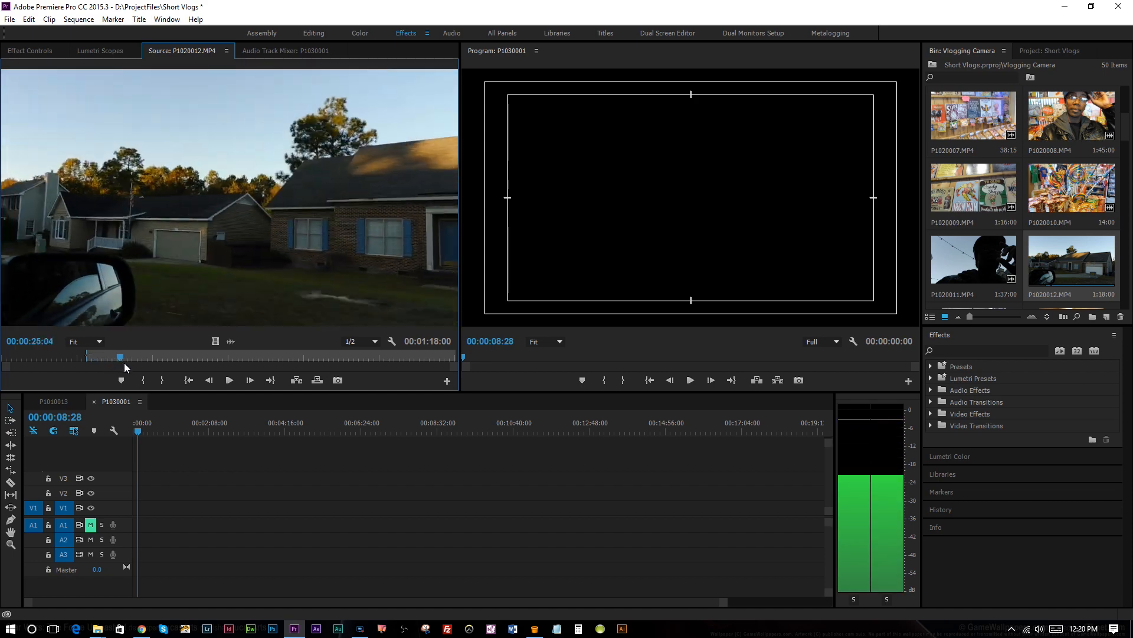
drag(120, 356, 179, 357)
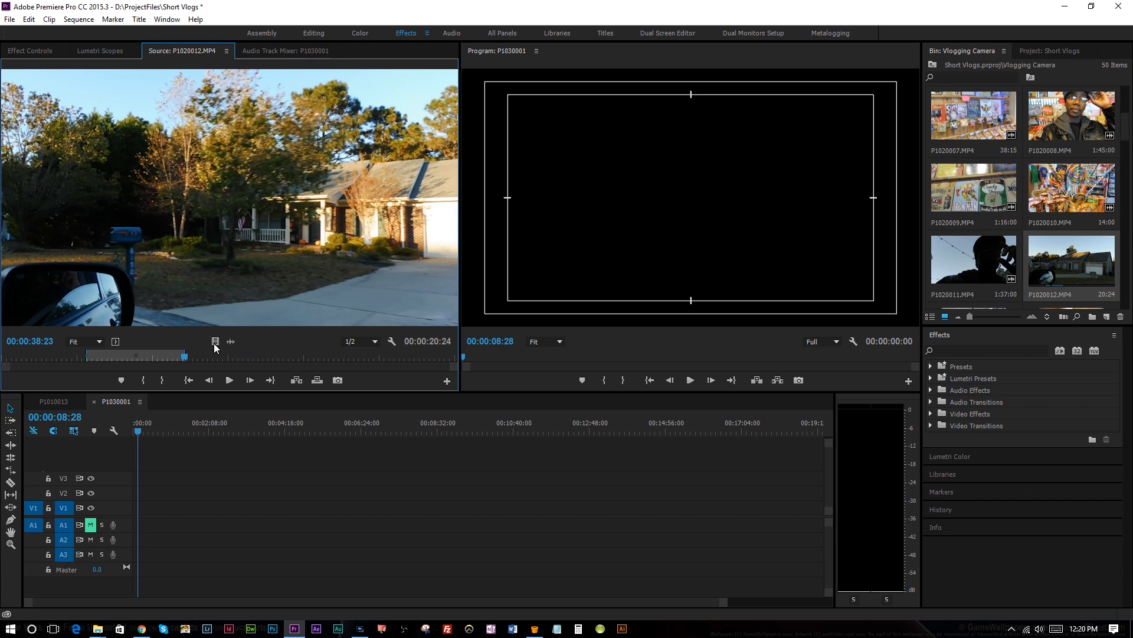
- Drop the marked P1020012 house section at 00:00 on V1 and select it
drag(214, 347, 149, 508)
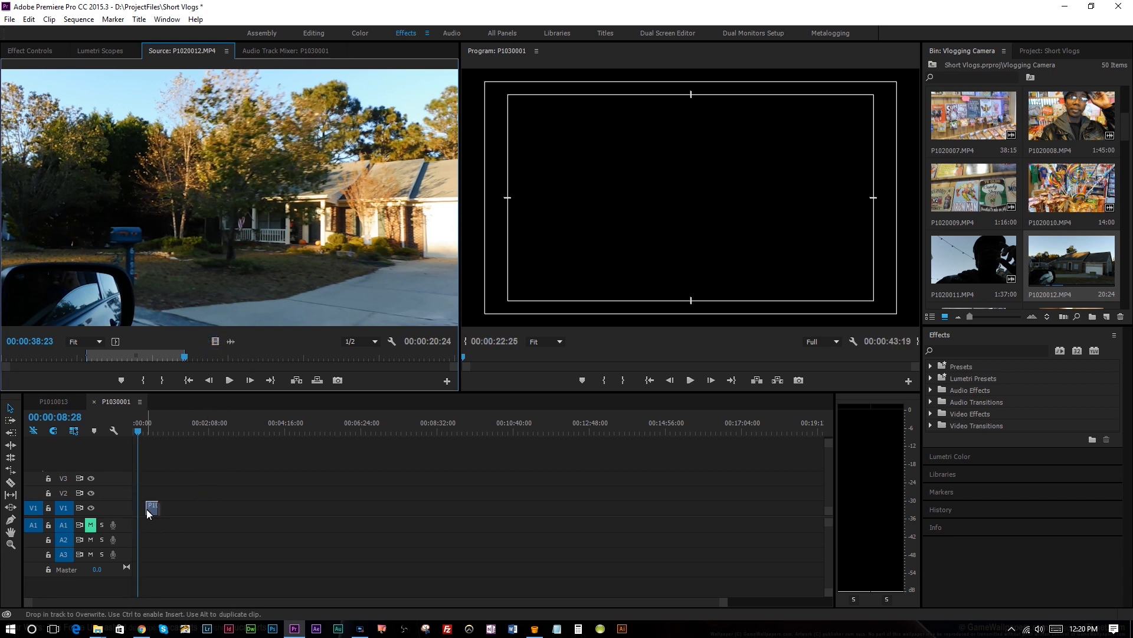
drag(152, 507, 143, 506)
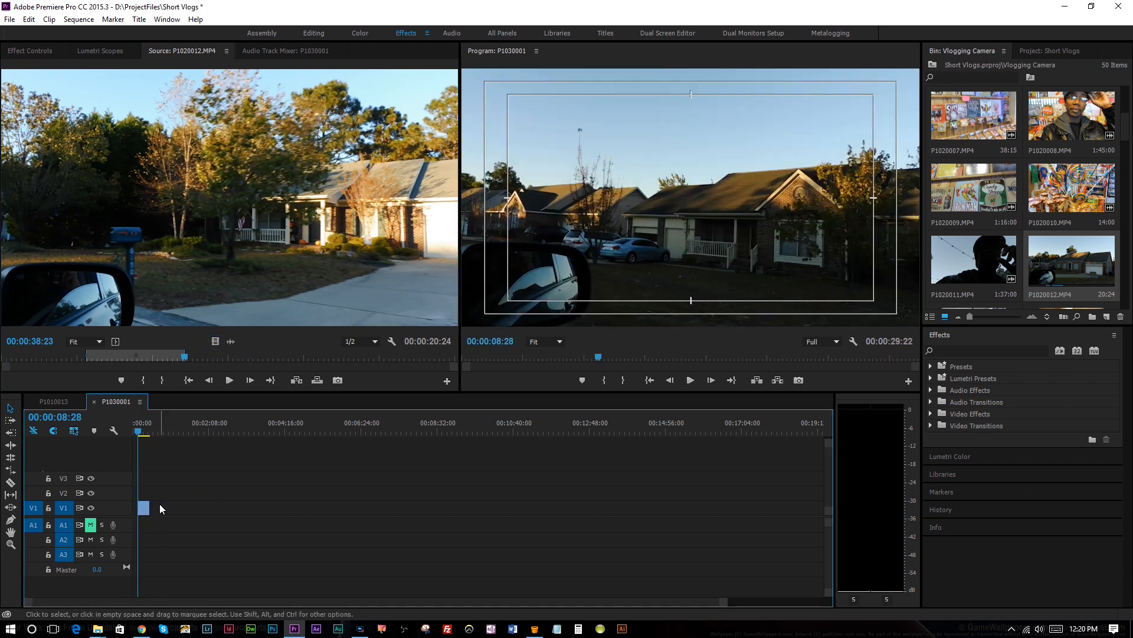
click(159, 484)
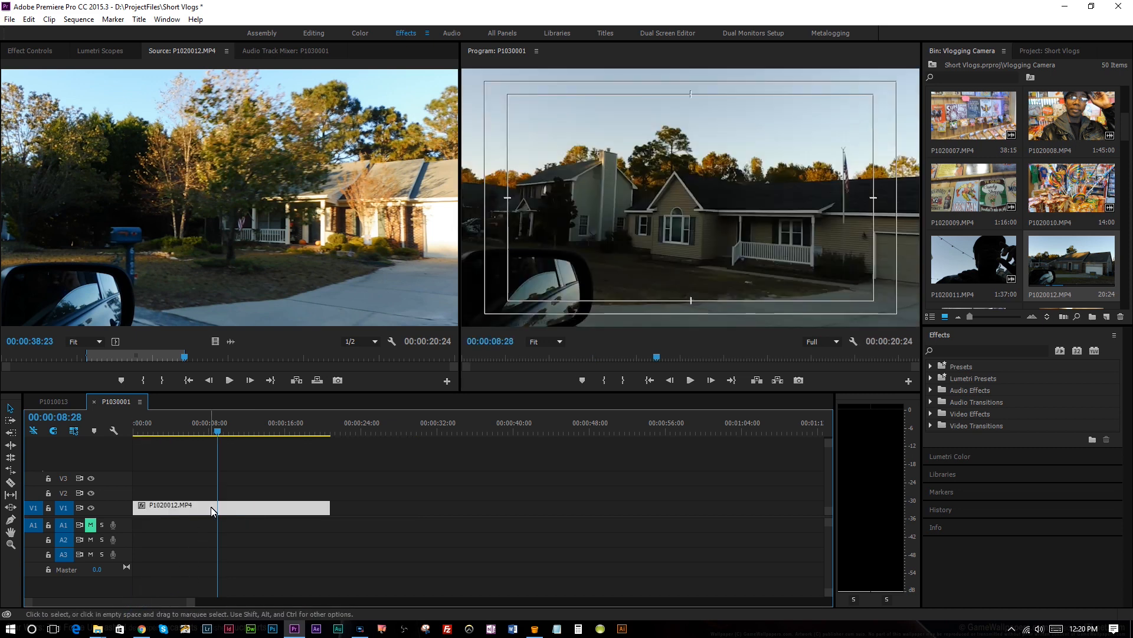
click(209, 505)
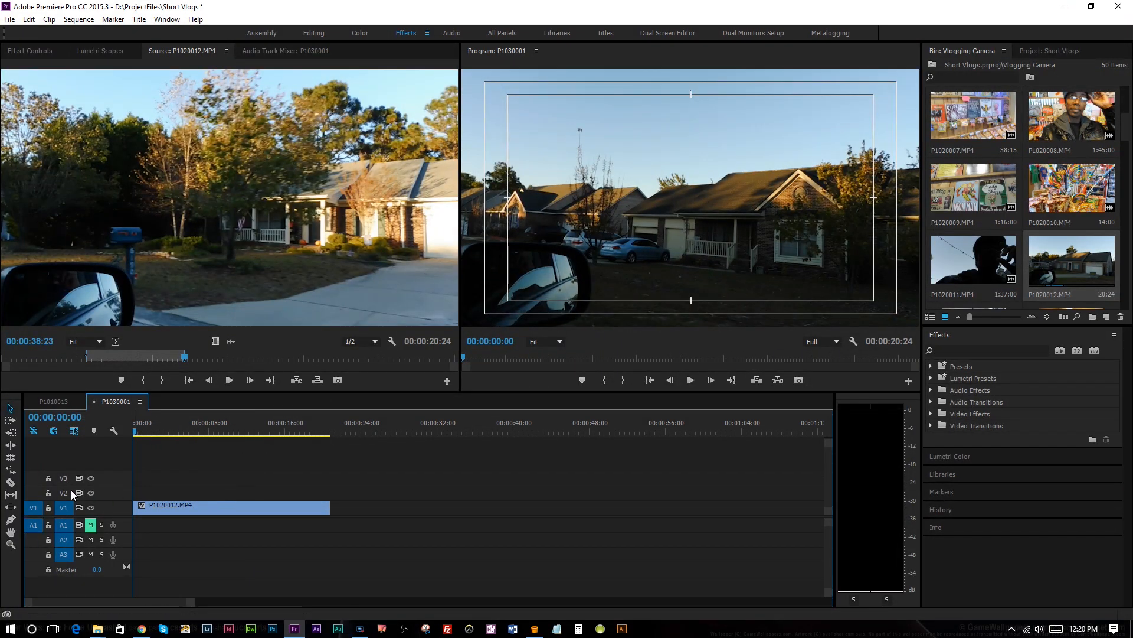
mouse_move(91, 493)
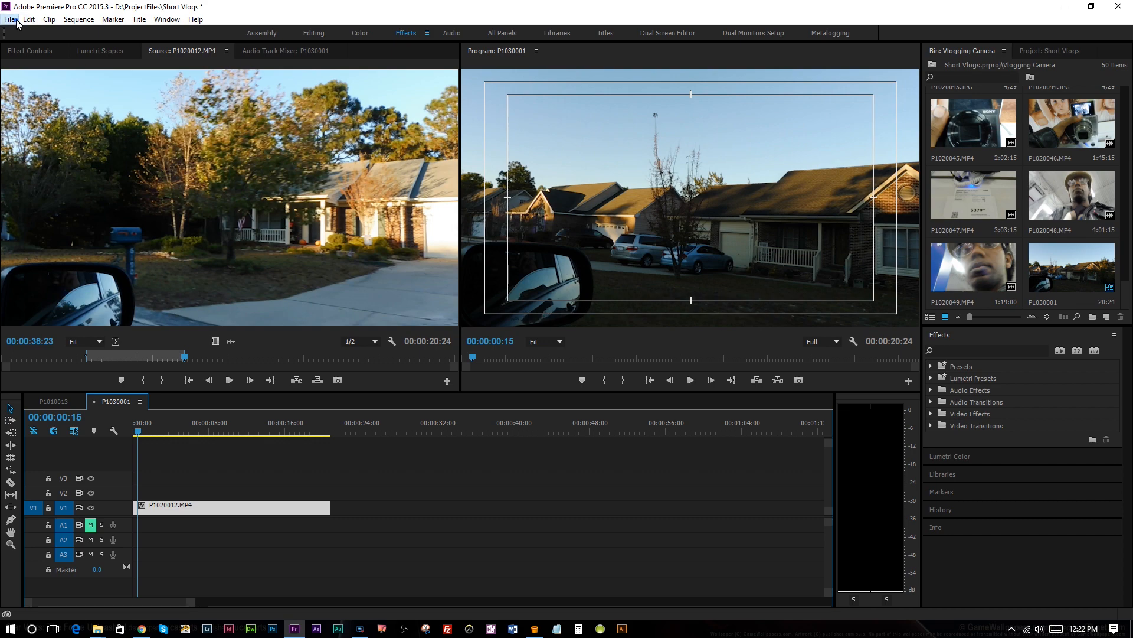
- Create a new 'Intro Title' title item in the Vlogging Camera bin
click(10, 19)
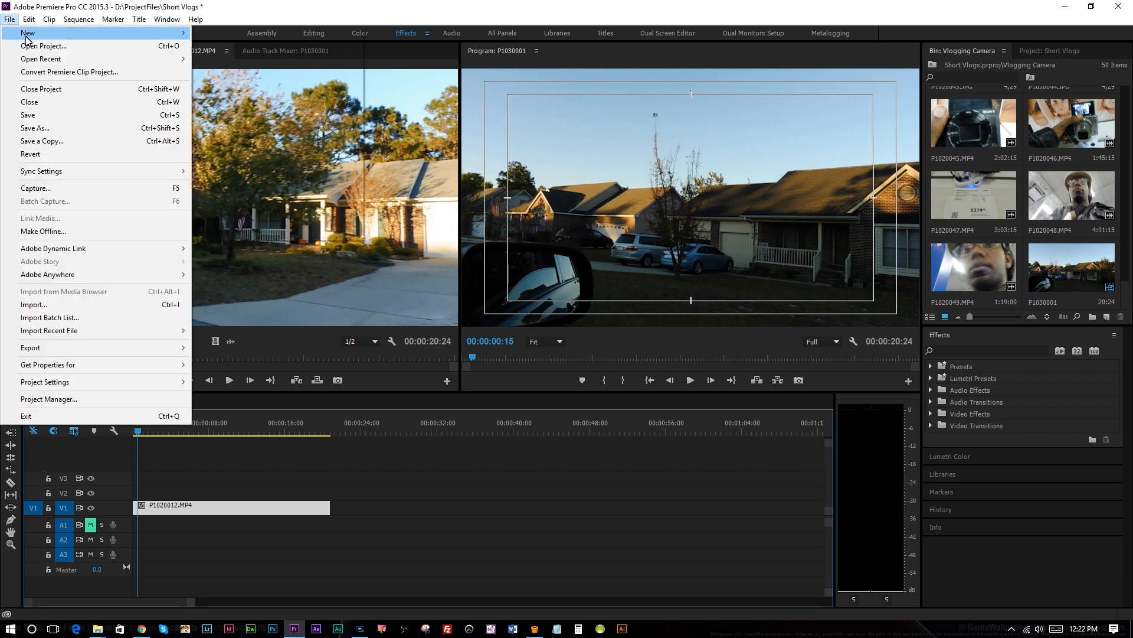
mouse_move(28, 32)
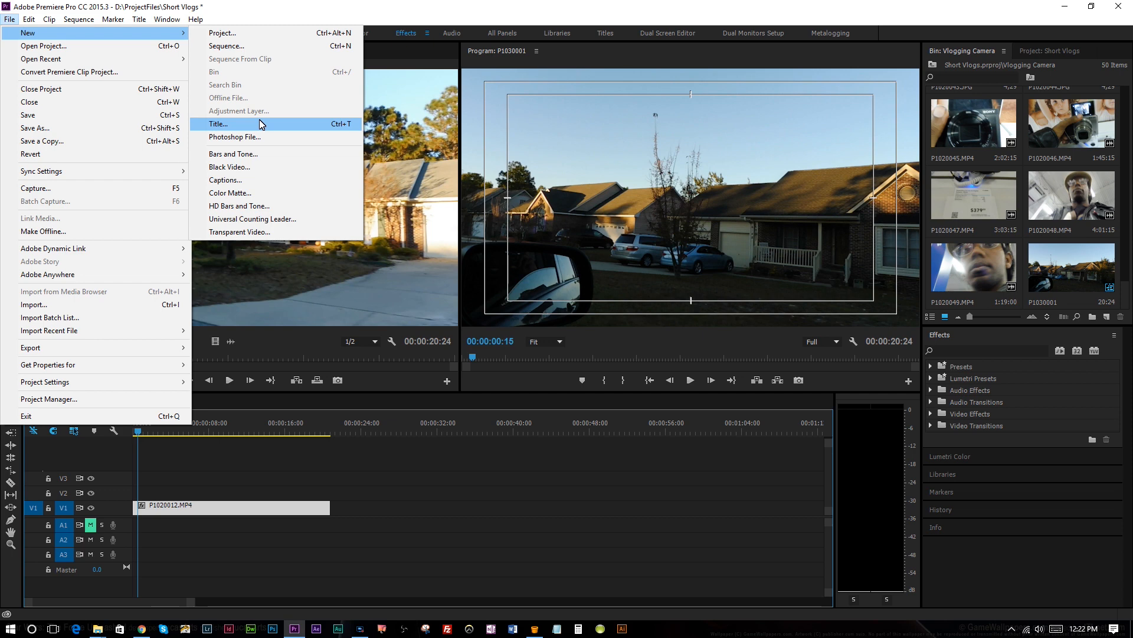
click(219, 123)
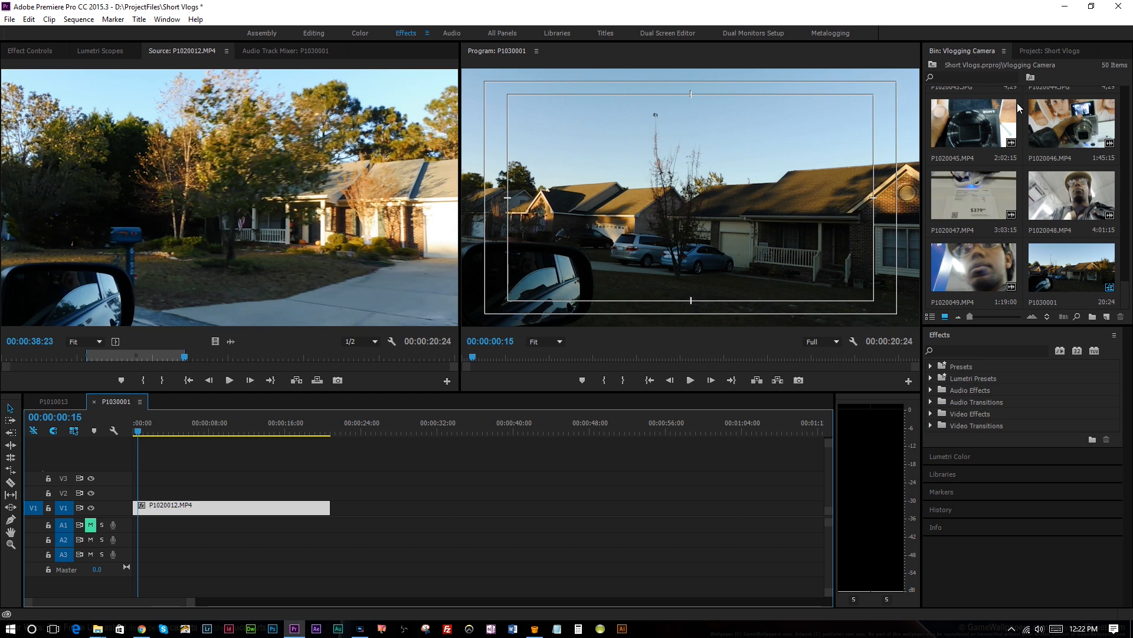
mouse_move(1105, 316)
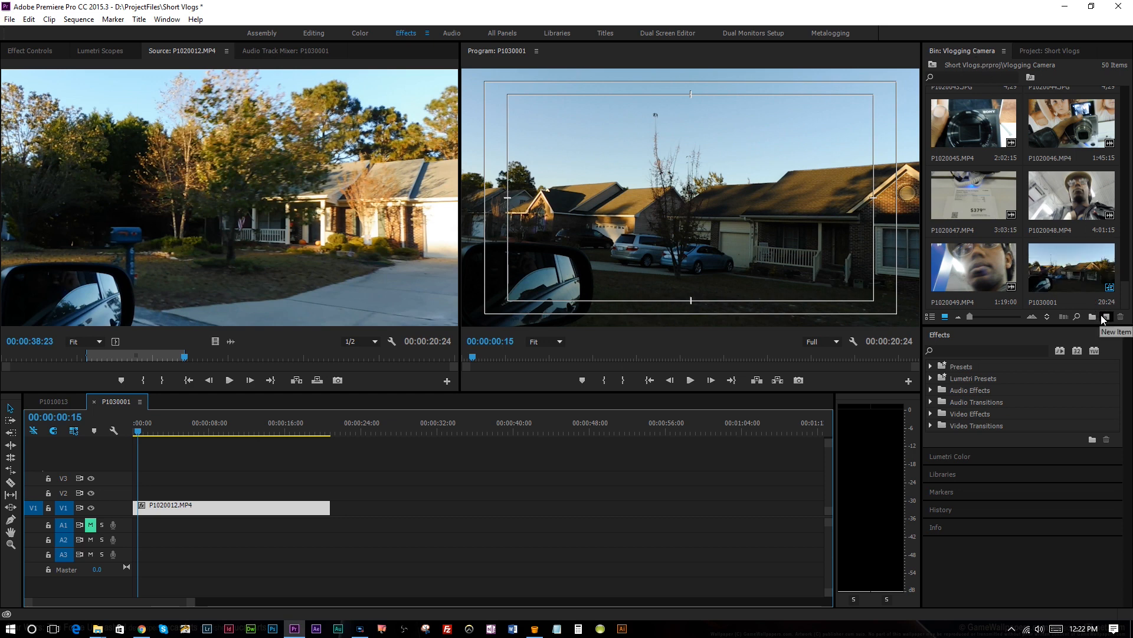
click(1107, 316)
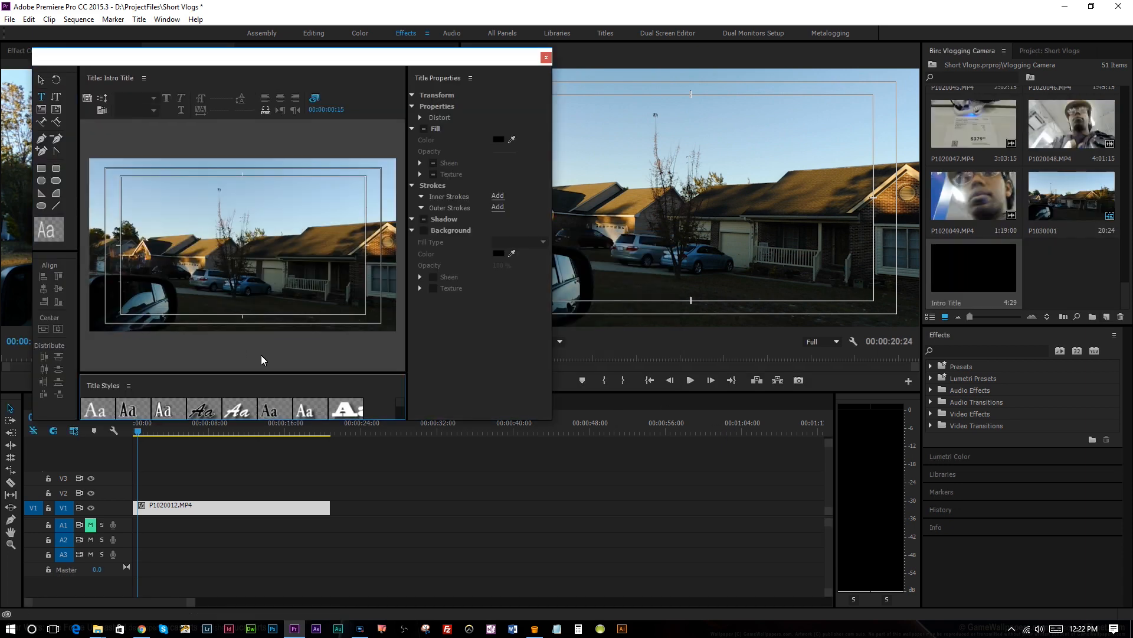
mouse_move(194, 75)
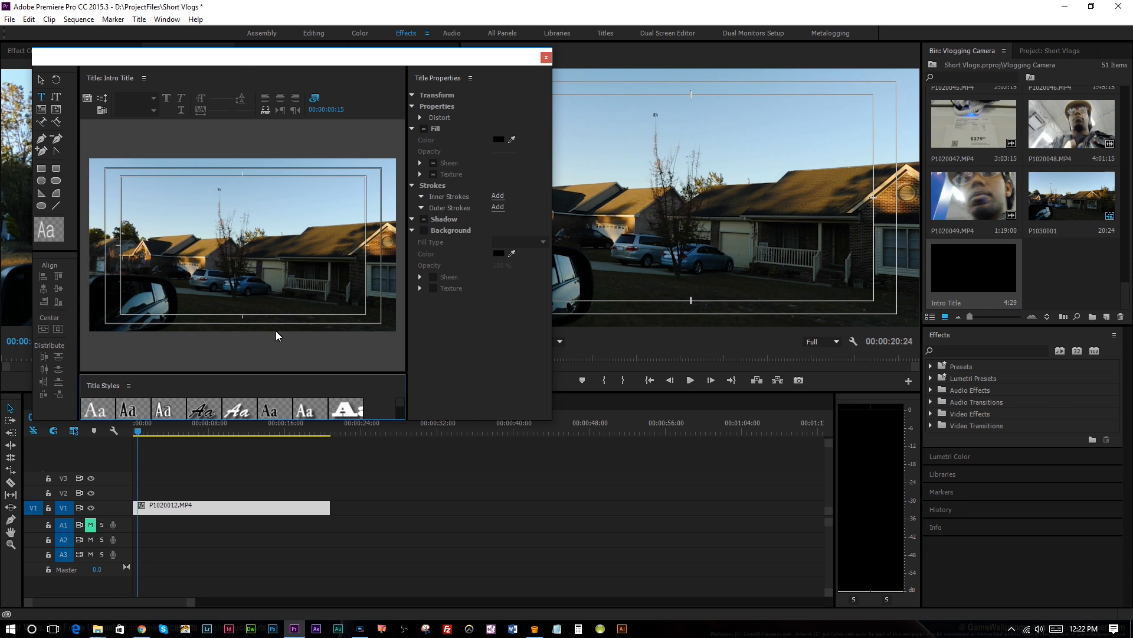
mouse_move(315, 118)
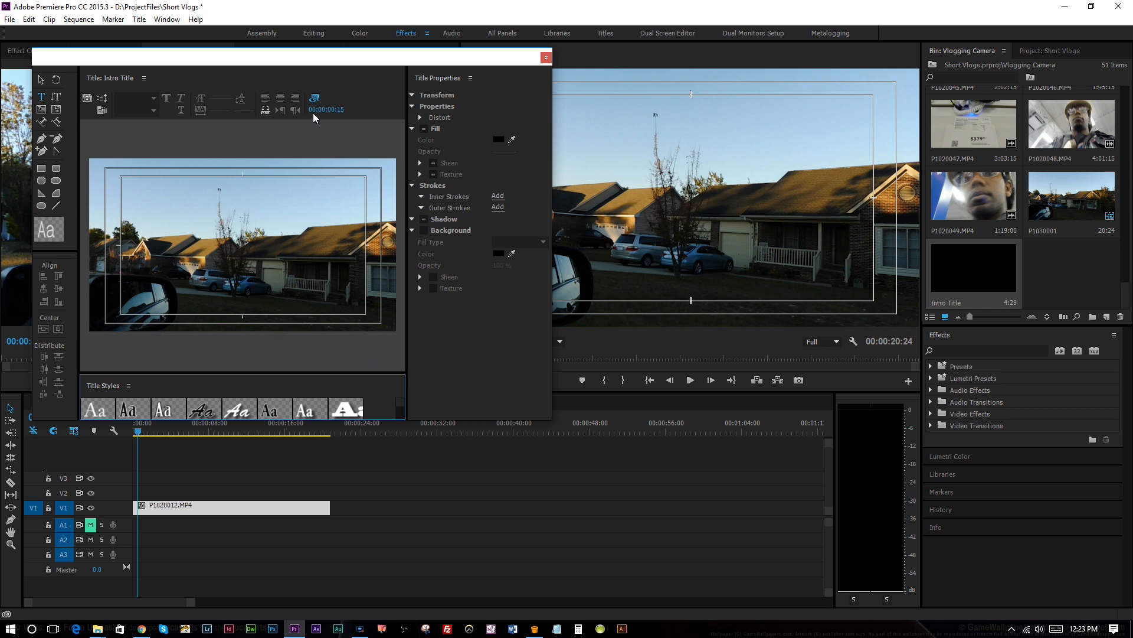
mouse_move(151, 281)
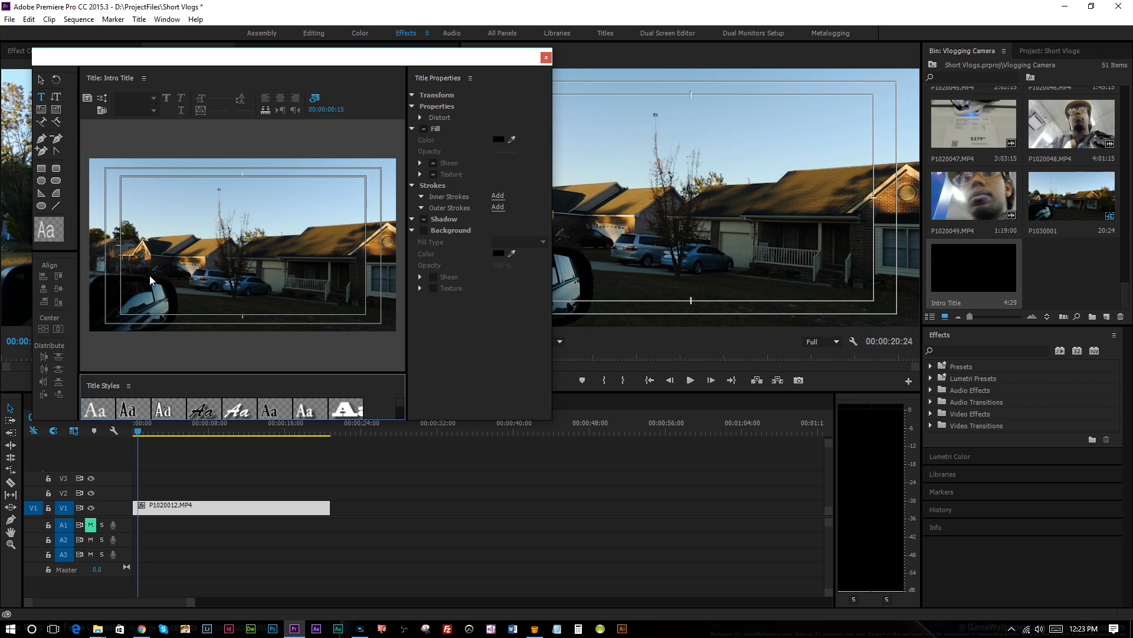
mouse_move(361, 347)
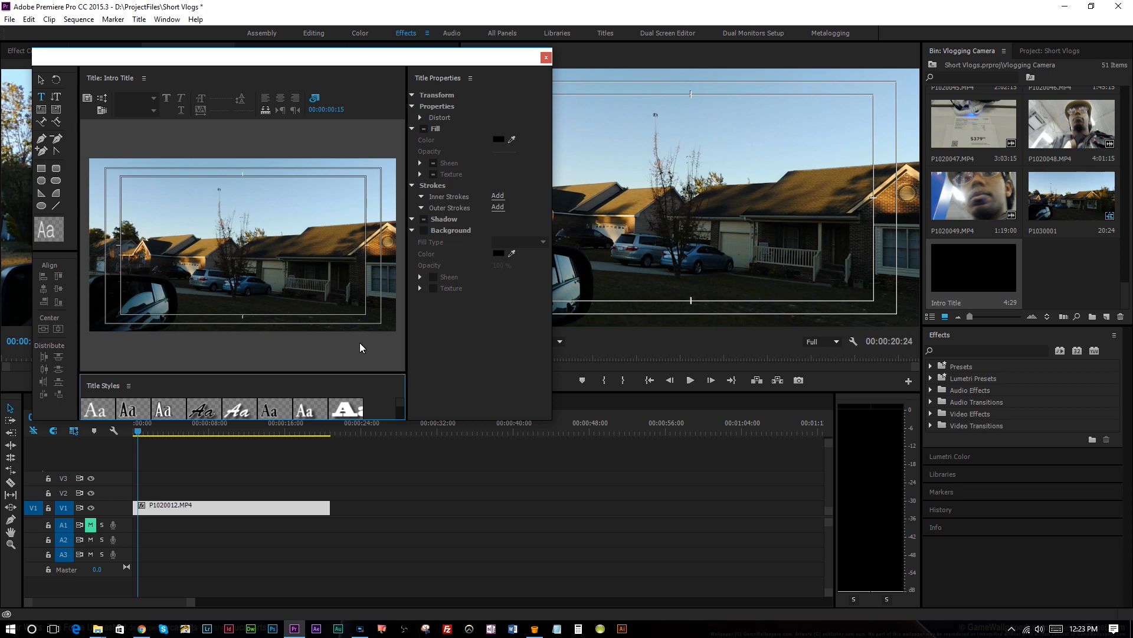
mouse_move(213, 244)
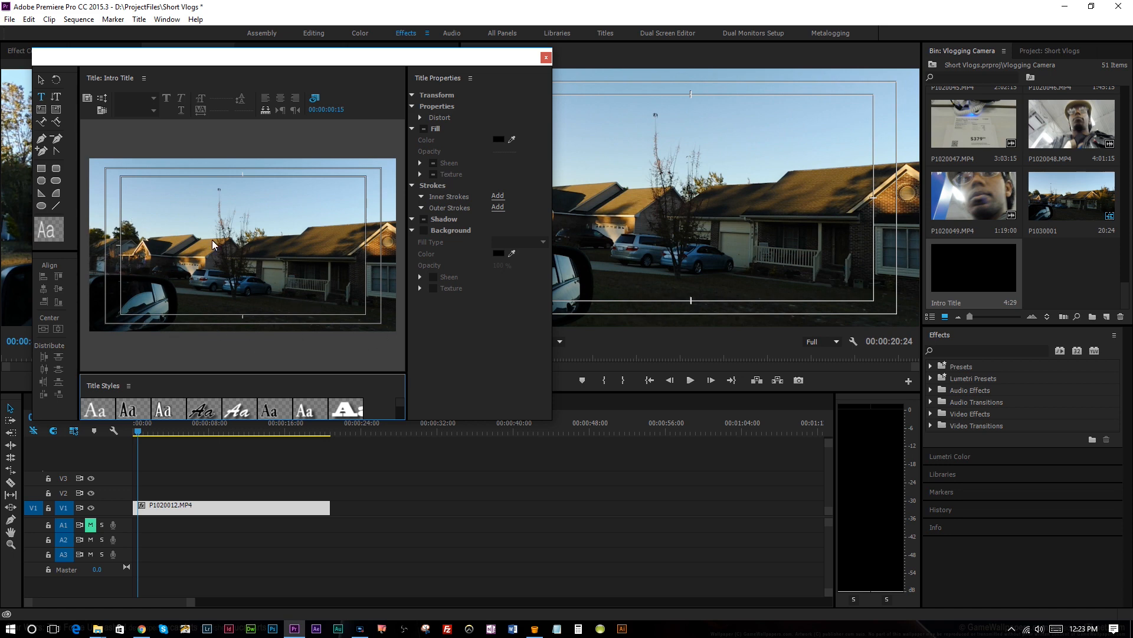
mouse_move(436, 250)
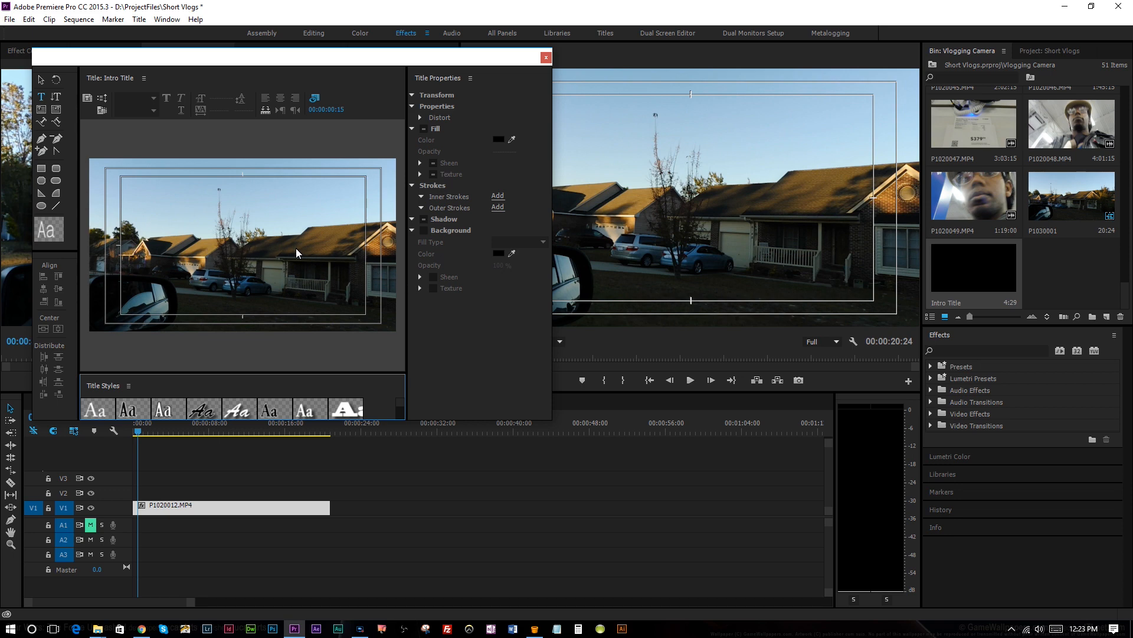
mouse_move(421, 428)
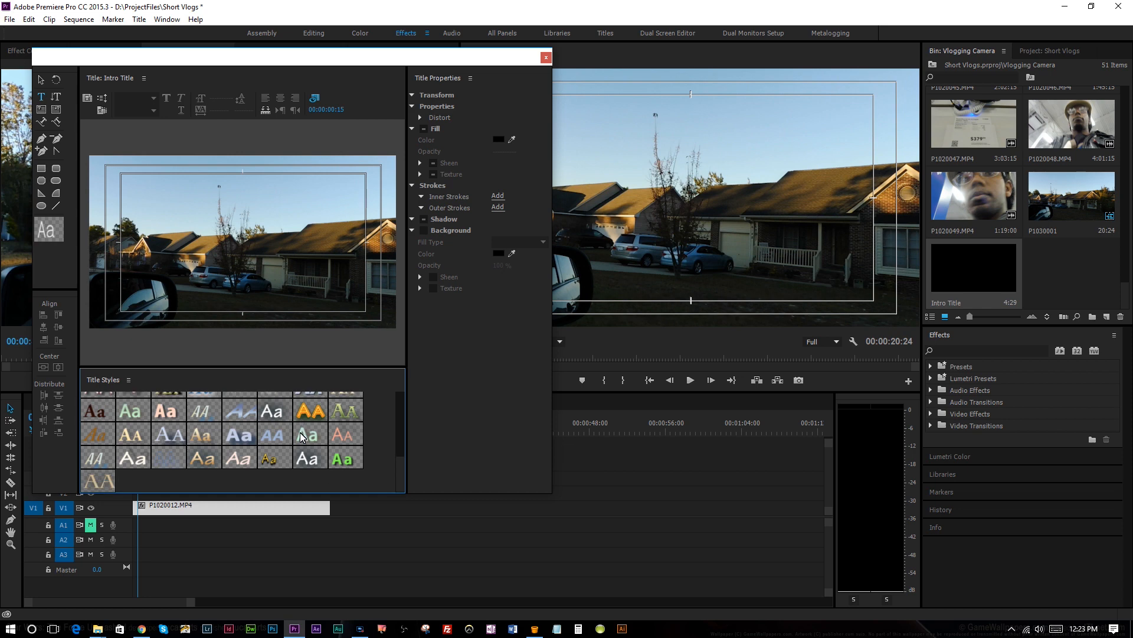
- Scroll the Title Styles panel to pick a white brush-script style
scroll(down, 3)
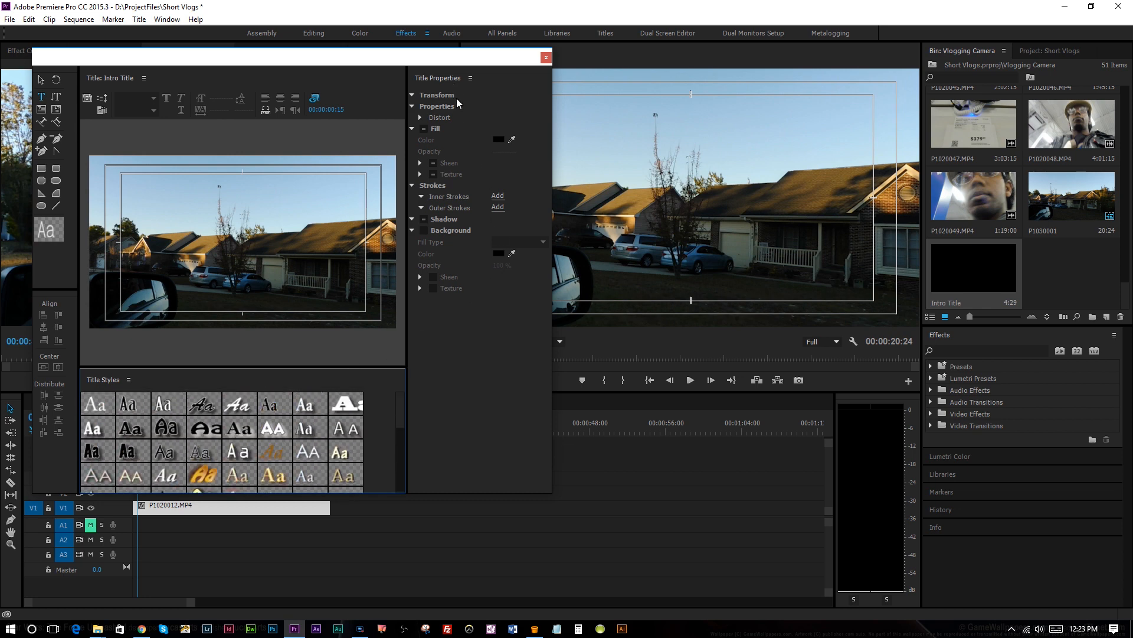
mouse_move(237, 452)
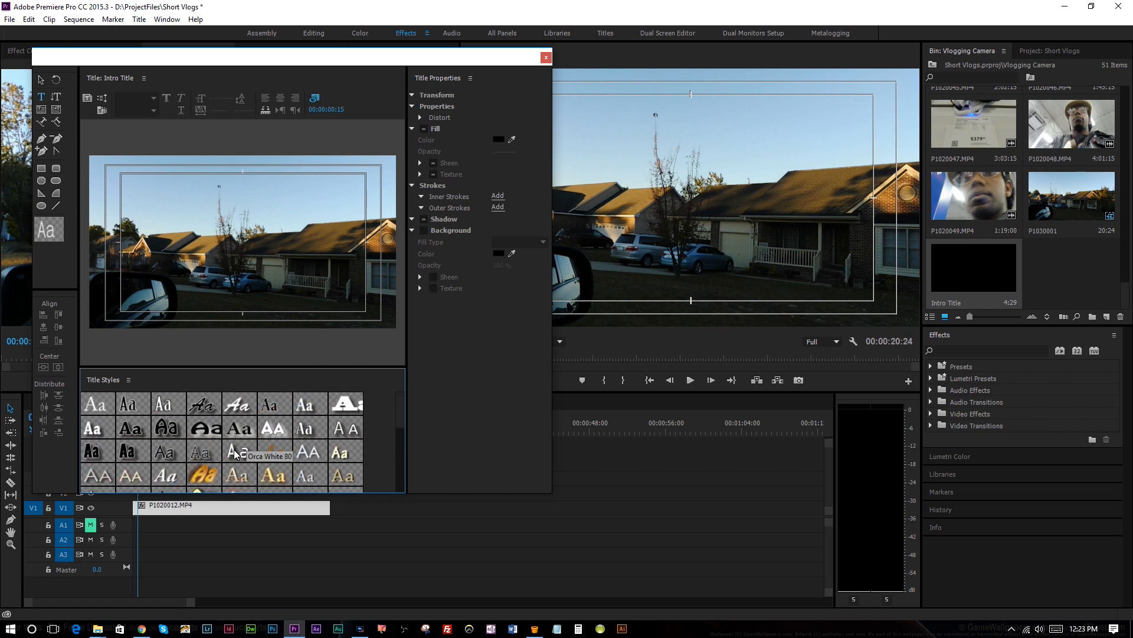
scroll(down, 3)
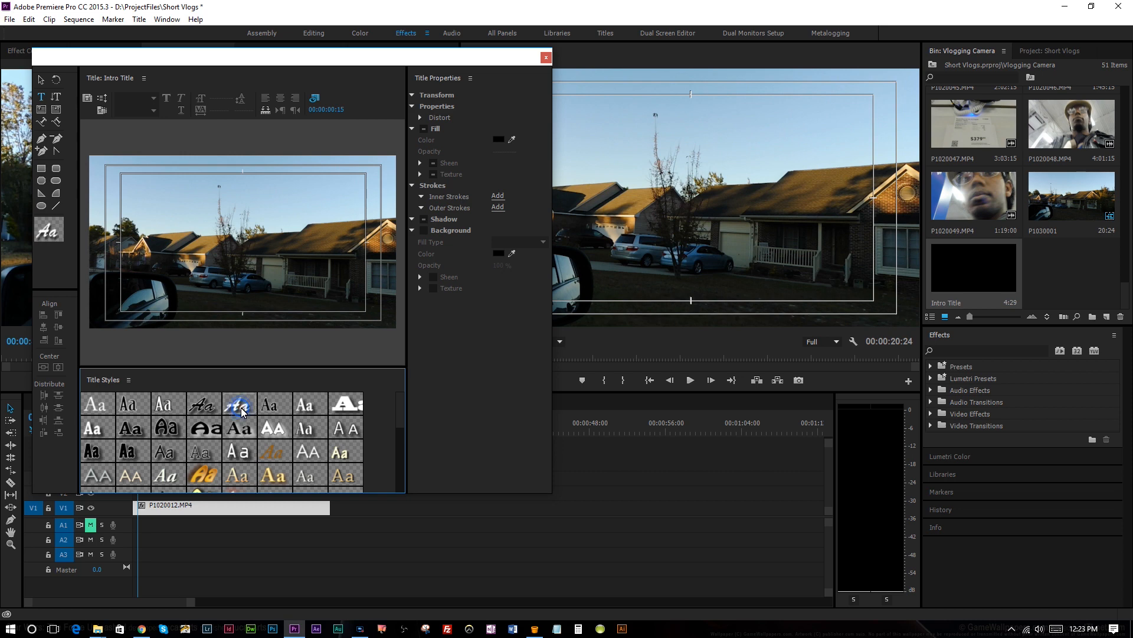
mouse_move(322, 262)
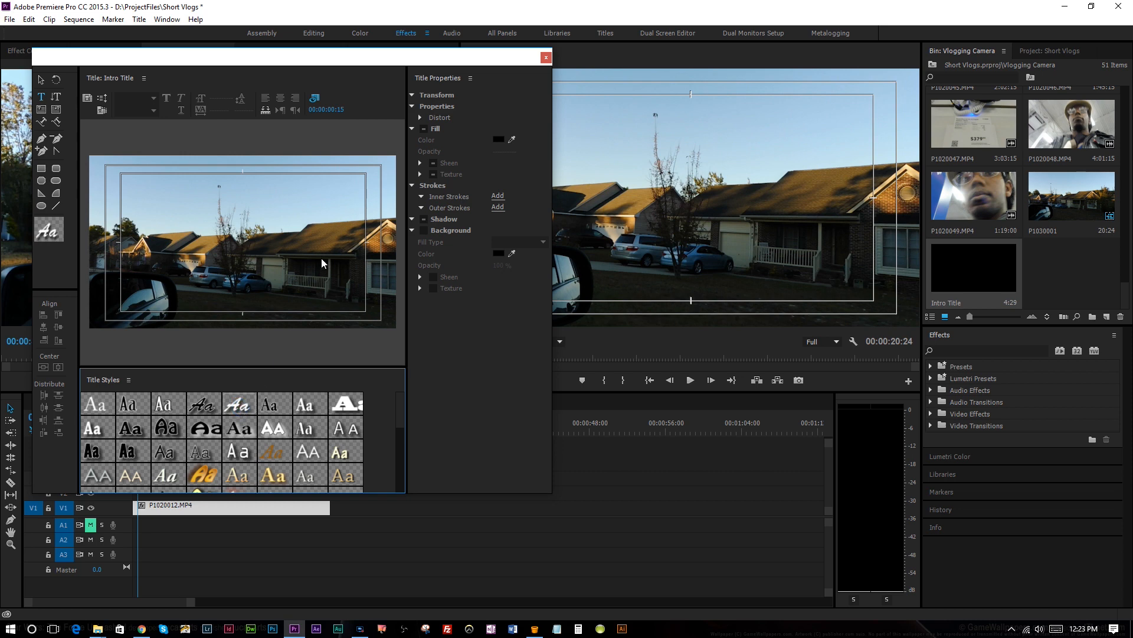
mouse_move(107, 183)
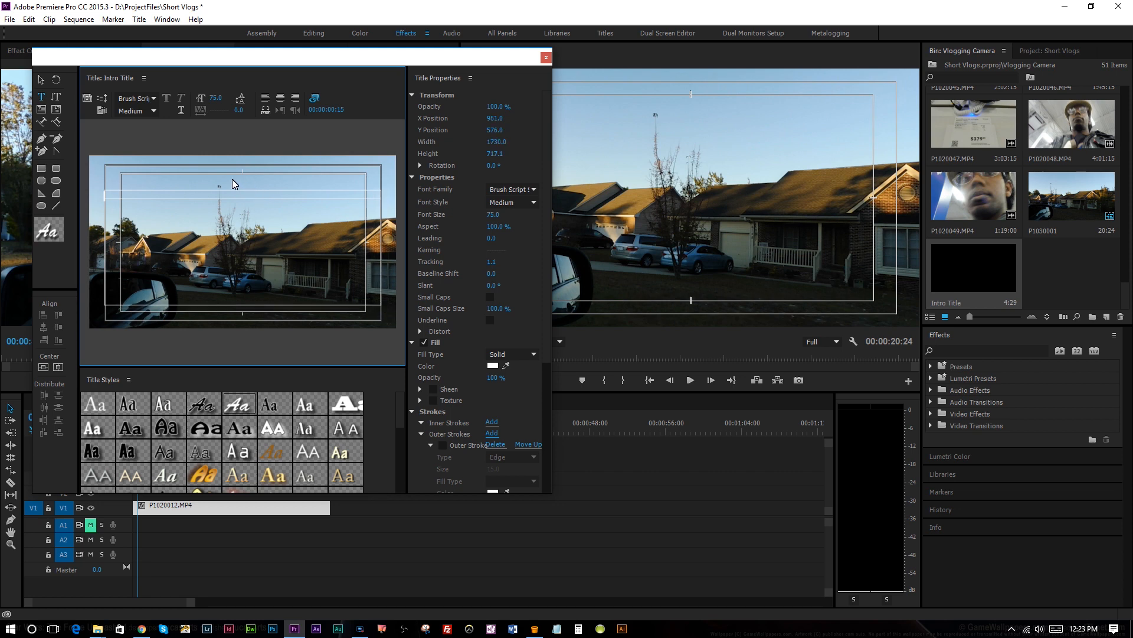
- Type 'New Adventures in Vlogging' in a text box near the top of the frame
click(279, 99)
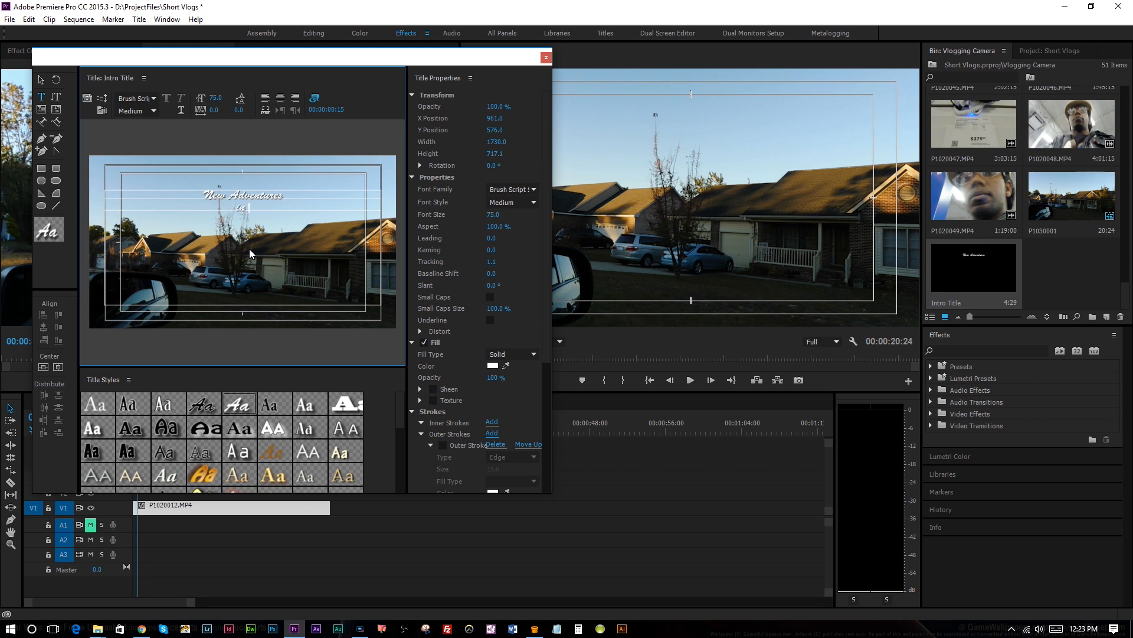
text(Vlogging)
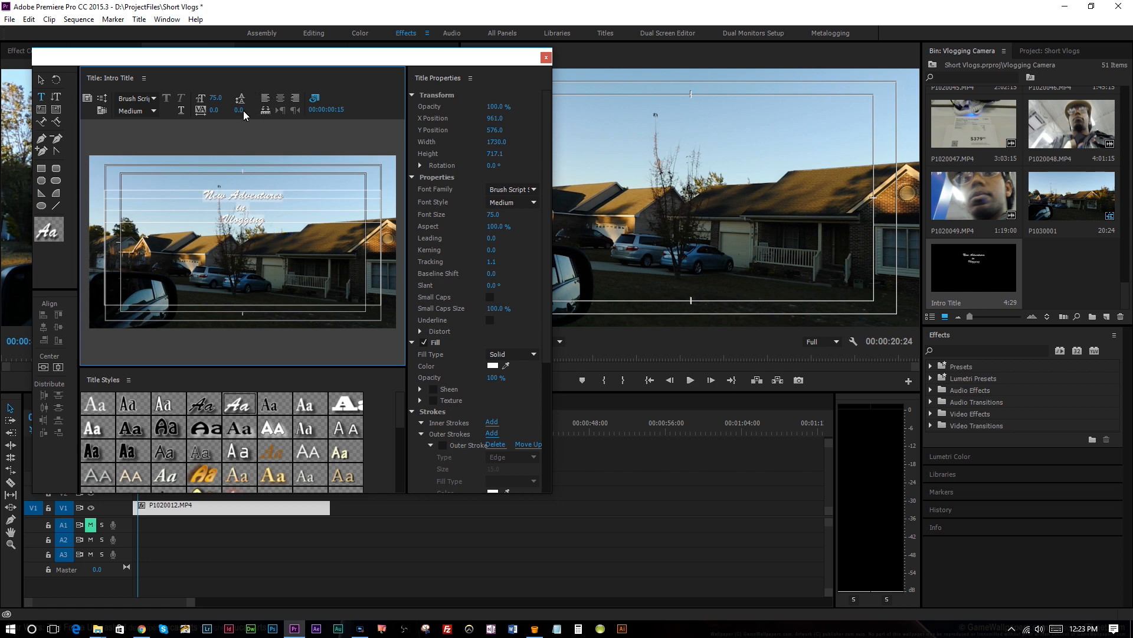
mouse_move(220, 109)
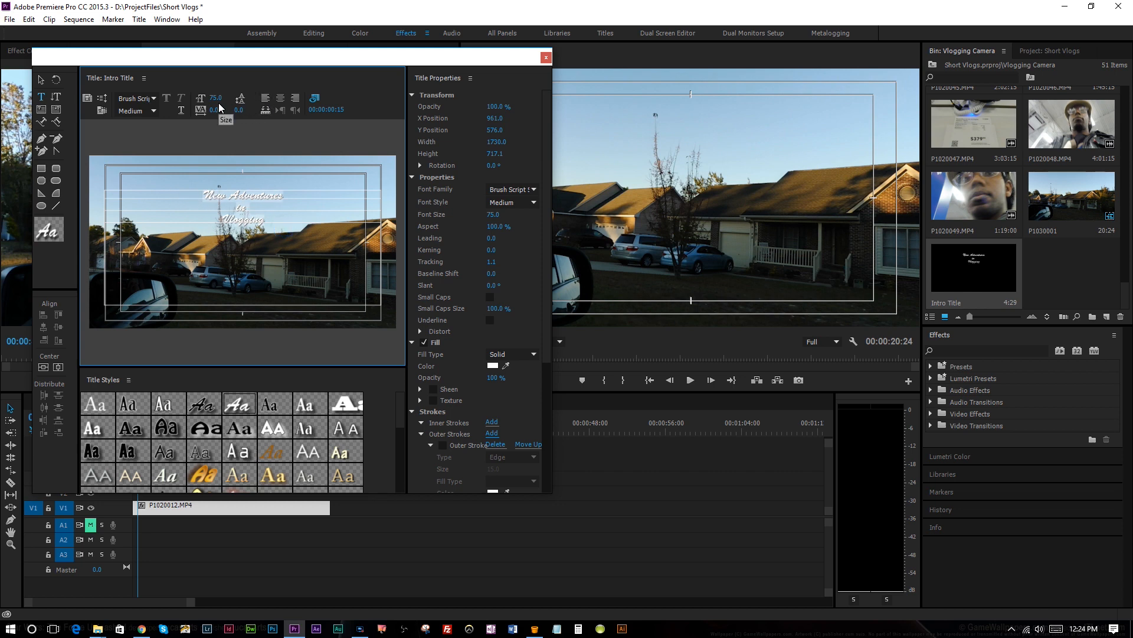
mouse_move(336, 151)
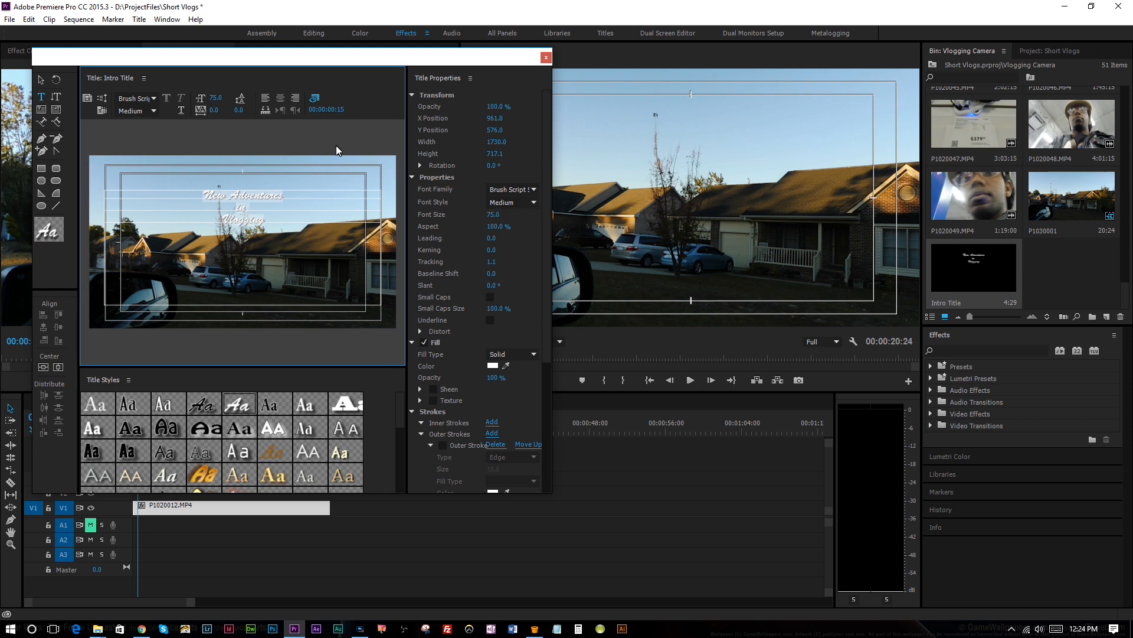
mouse_move(500, 223)
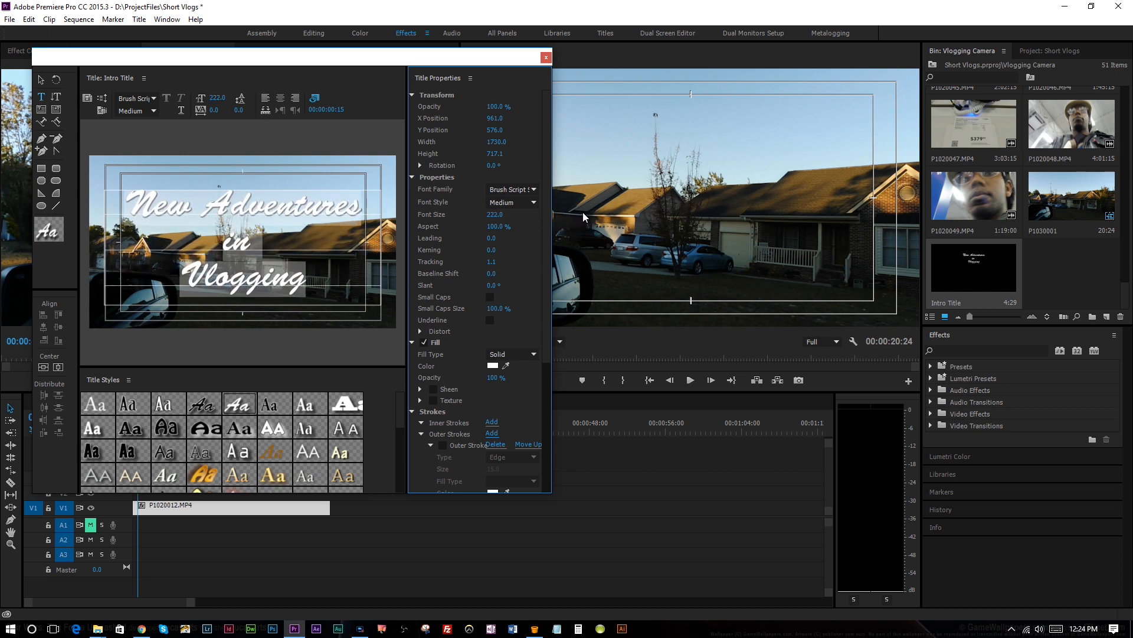
- Change the title text's font size from 75 to 211
click(212, 97)
text(211)
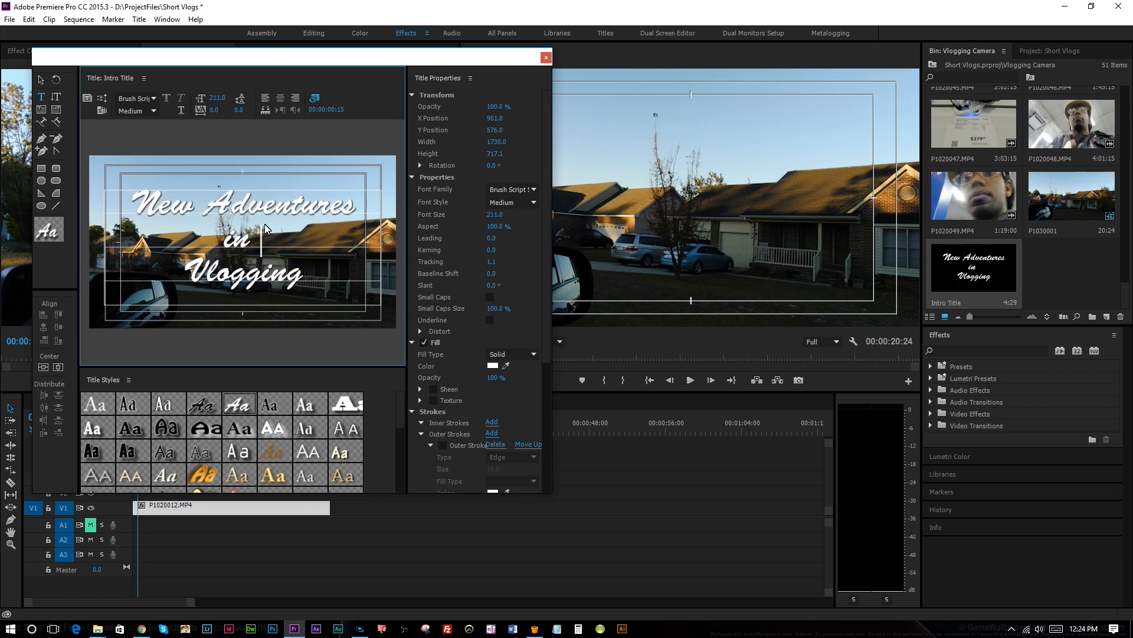
mouse_move(347, 233)
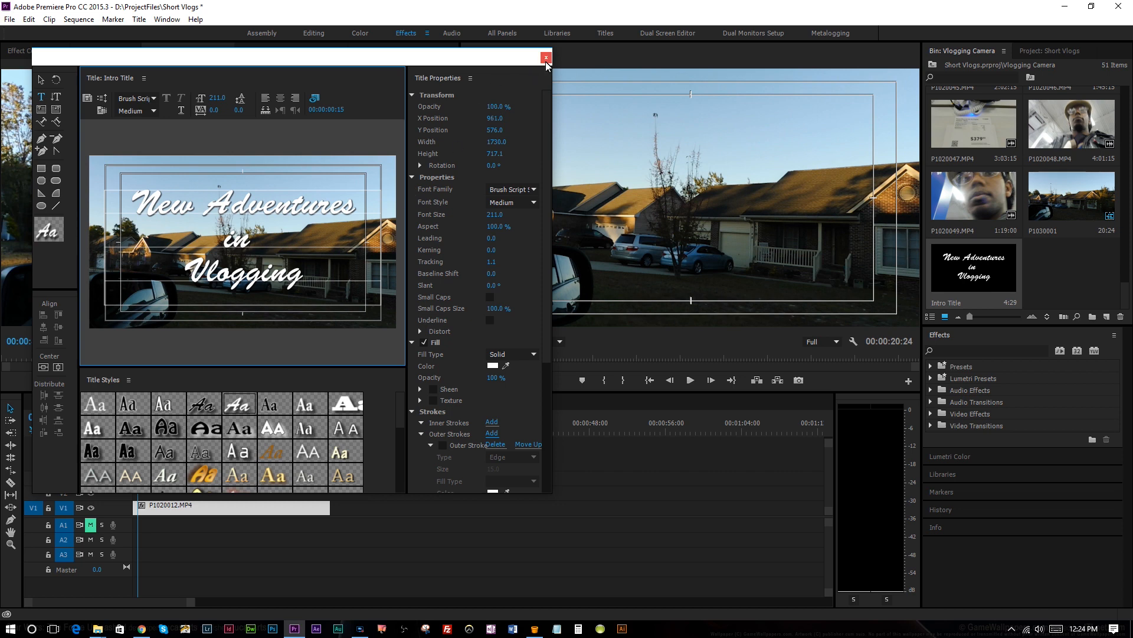
mouse_move(274, 186)
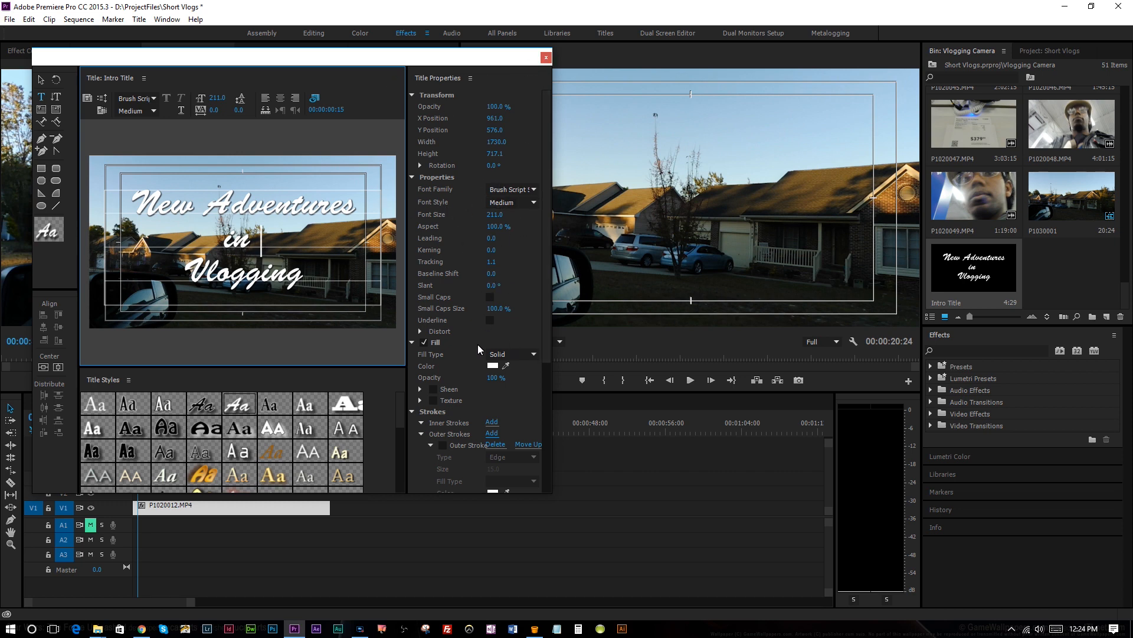
click(492, 366)
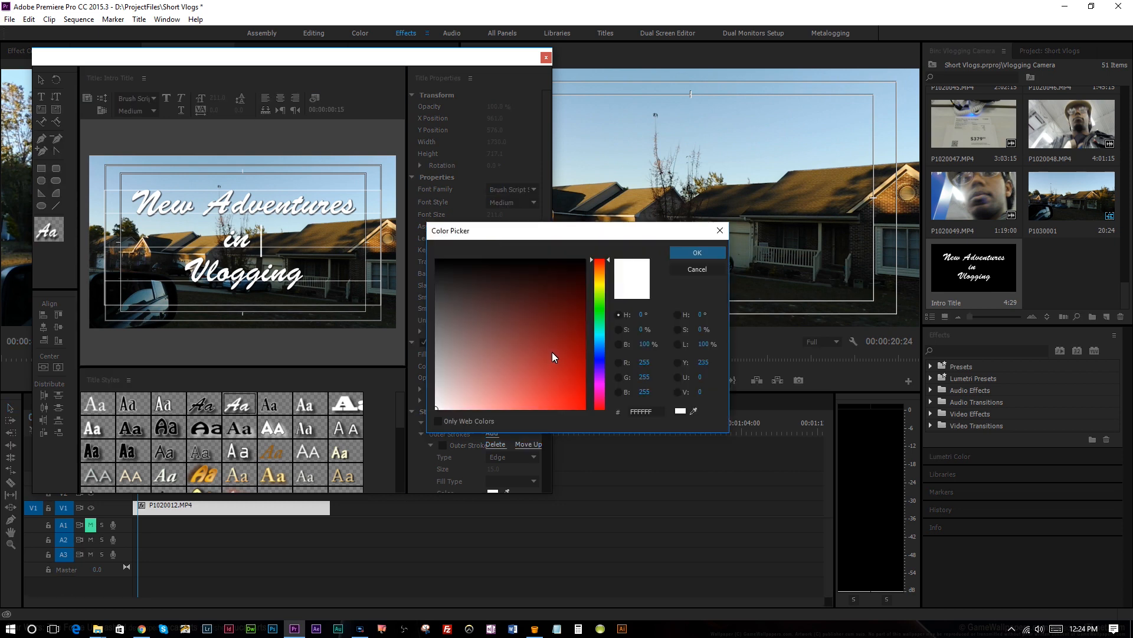
click(585, 331)
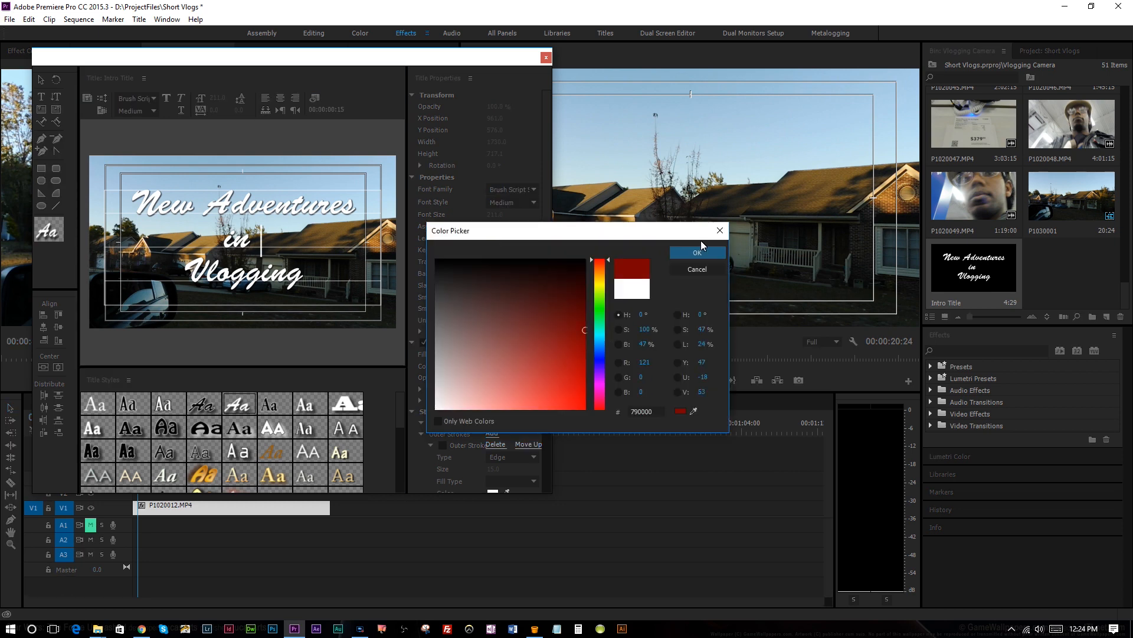
click(696, 252)
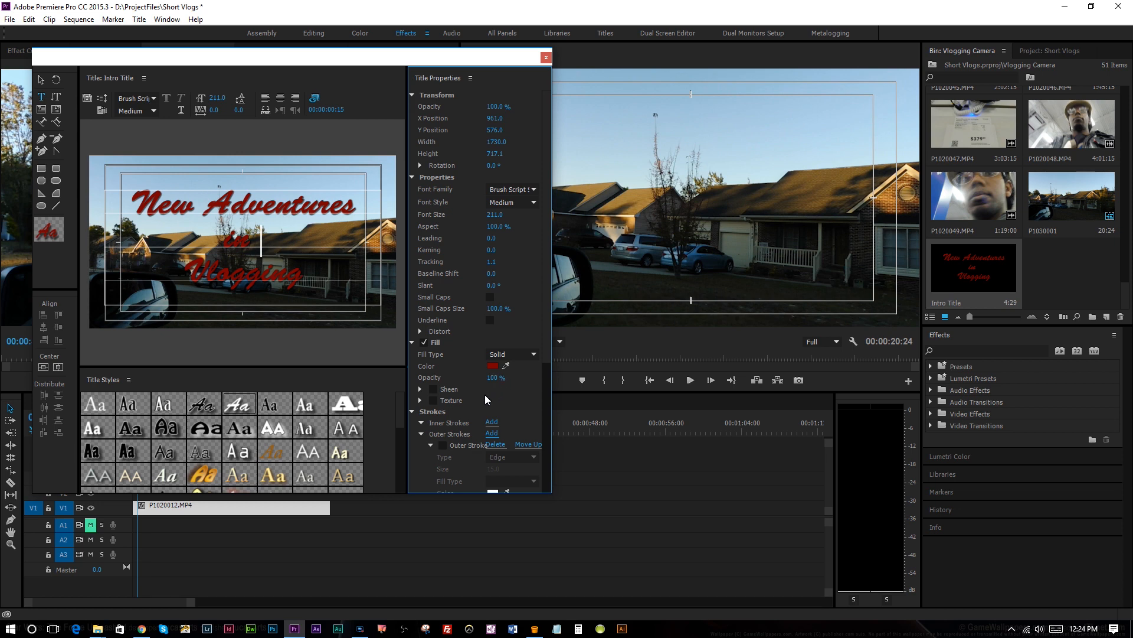
click(492, 366)
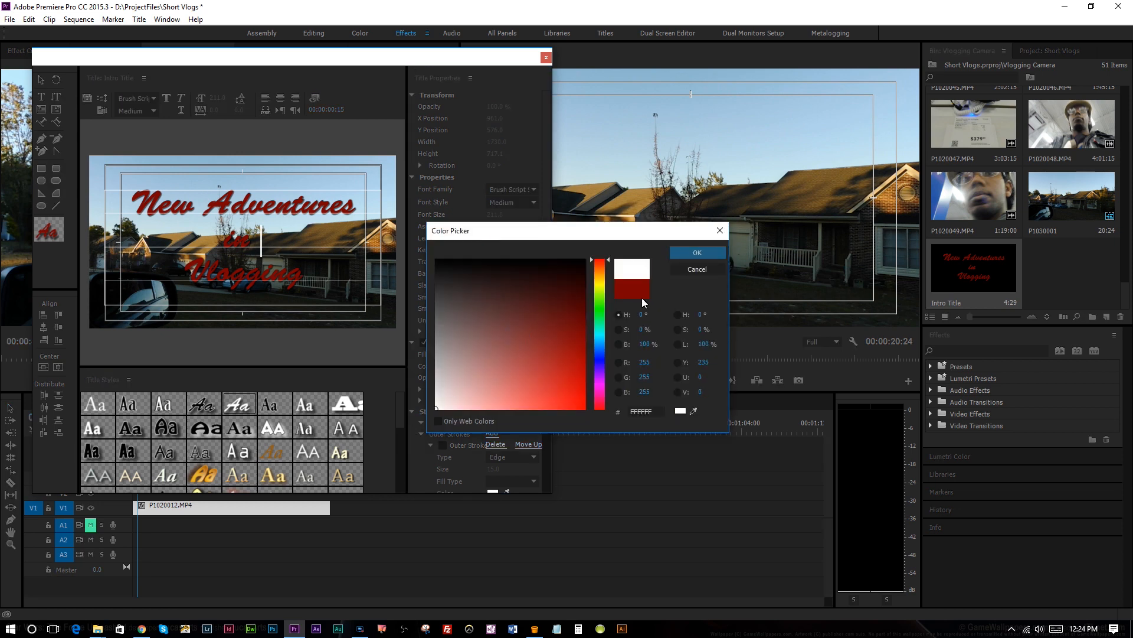
click(696, 253)
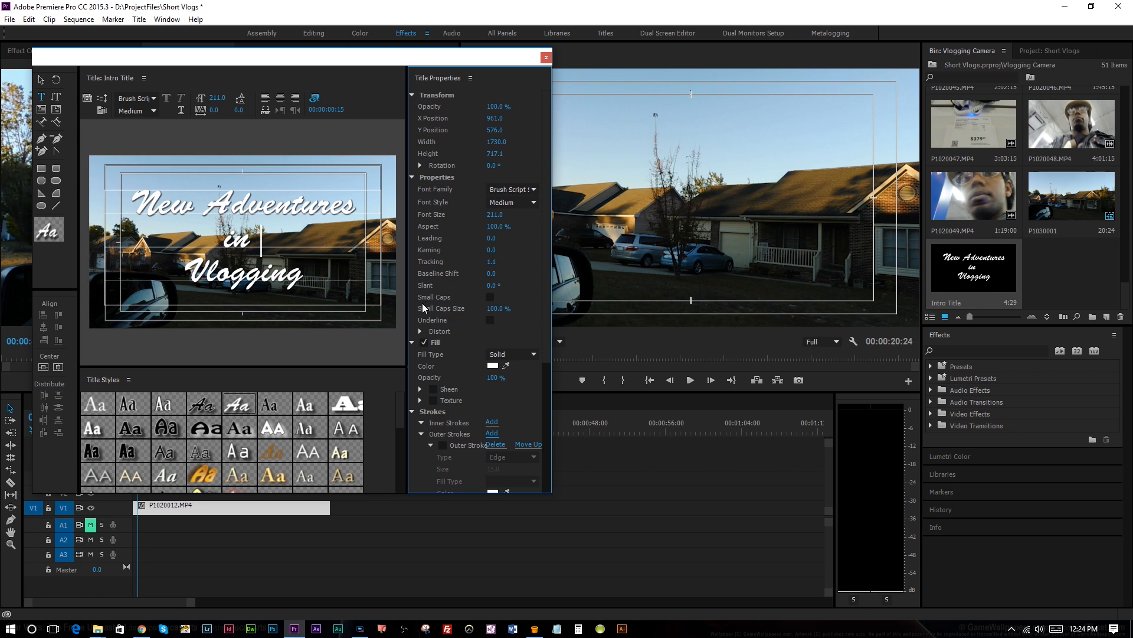
mouse_move(479, 261)
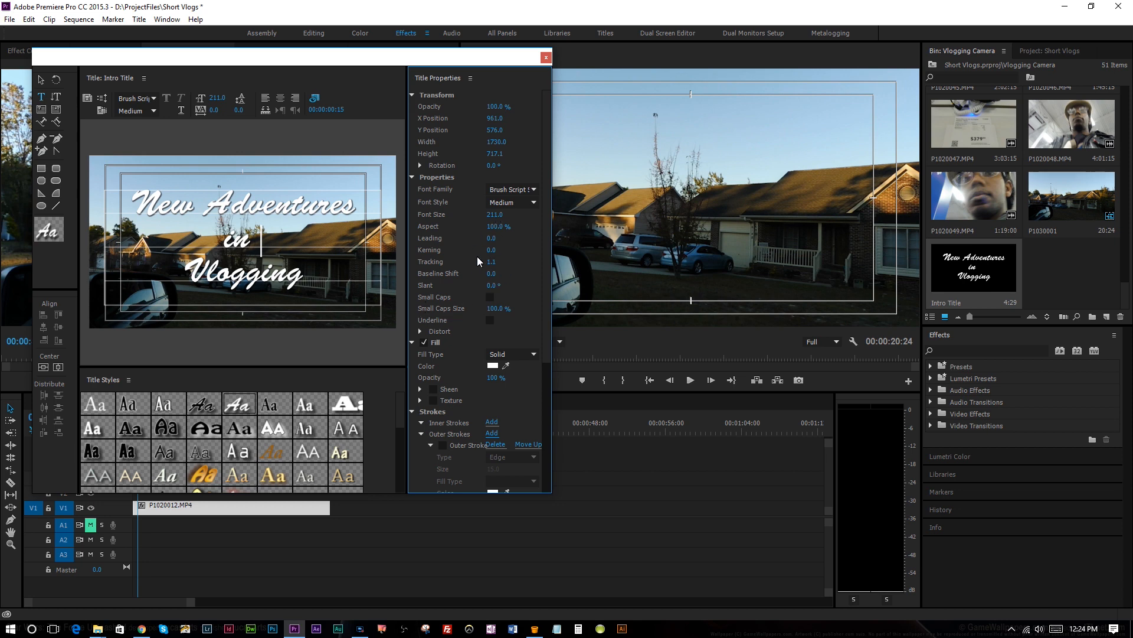
mouse_move(480, 257)
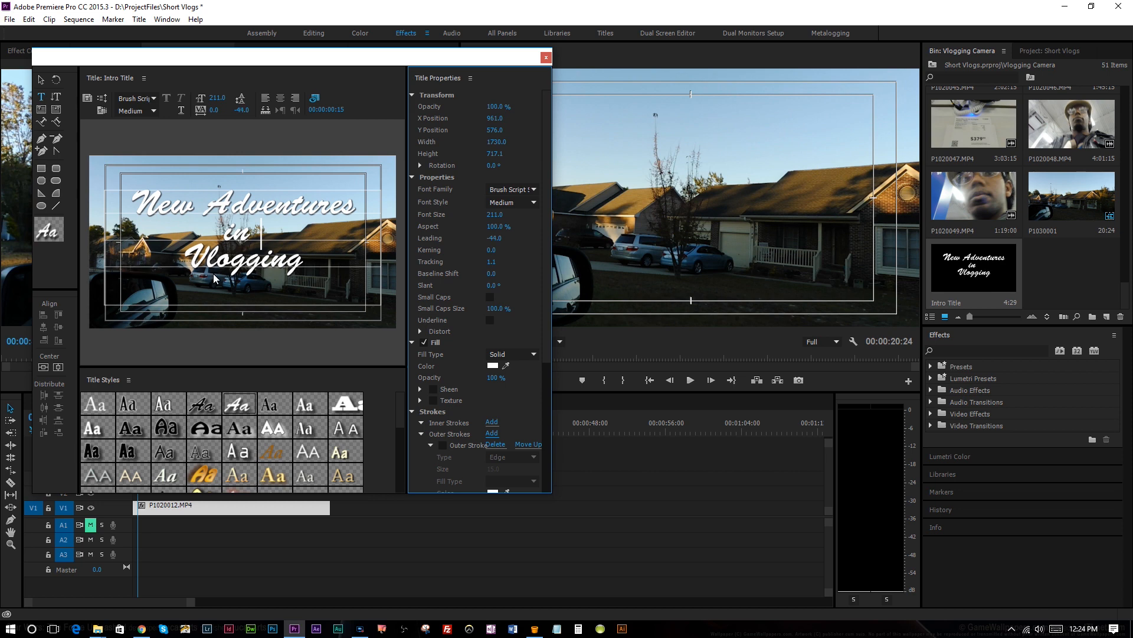
mouse_move(276, 237)
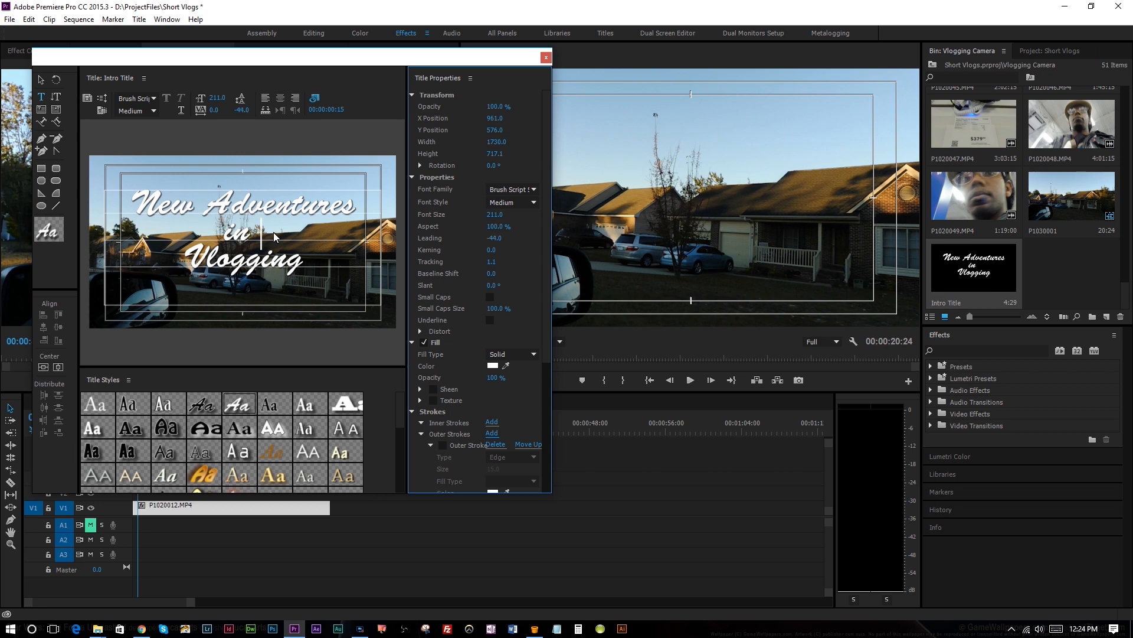
mouse_move(267, 269)
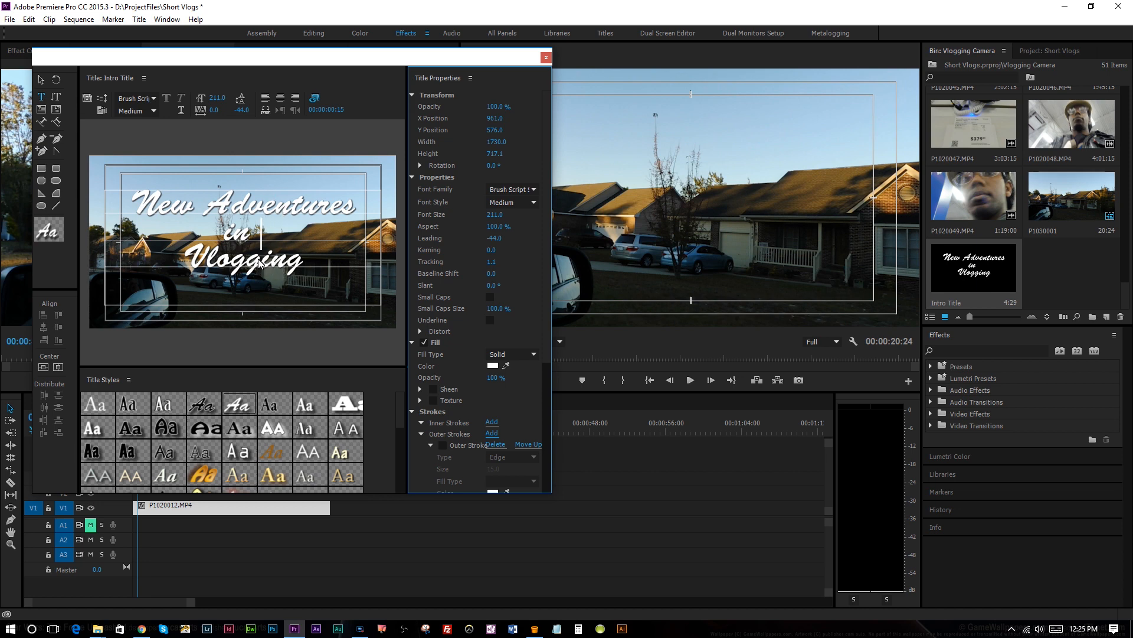
mouse_move(421, 143)
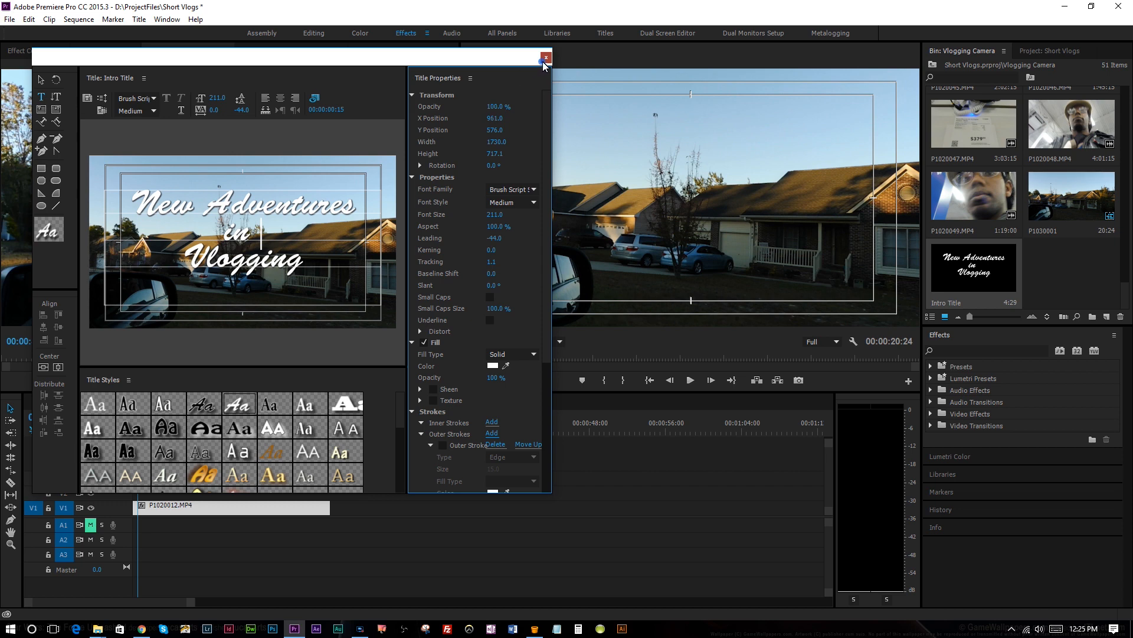
click(544, 58)
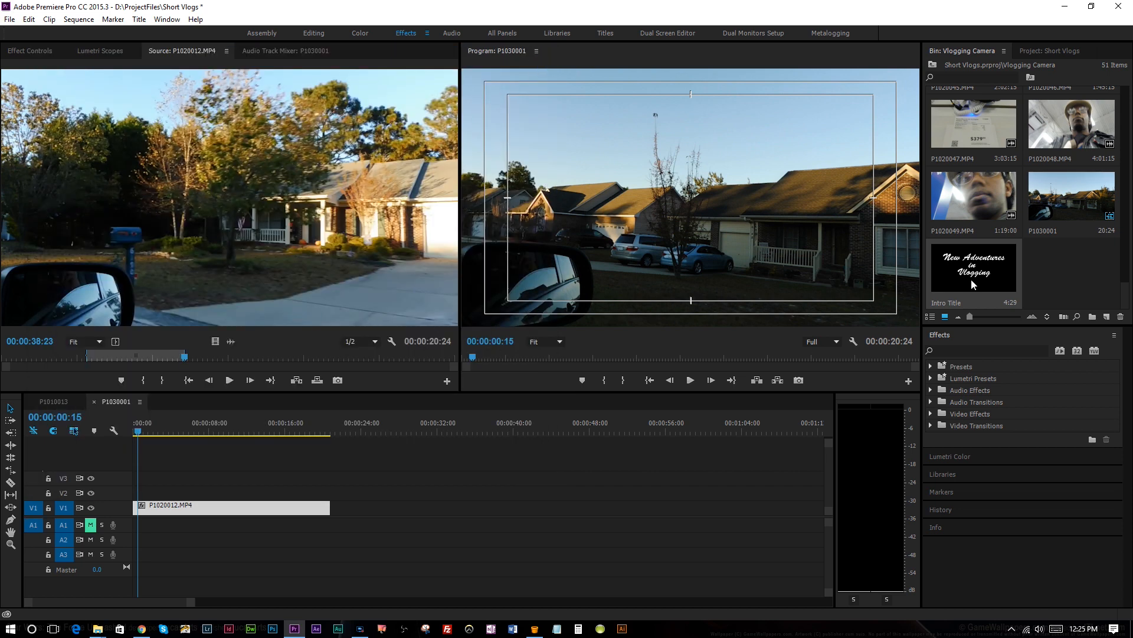
mouse_move(921, 324)
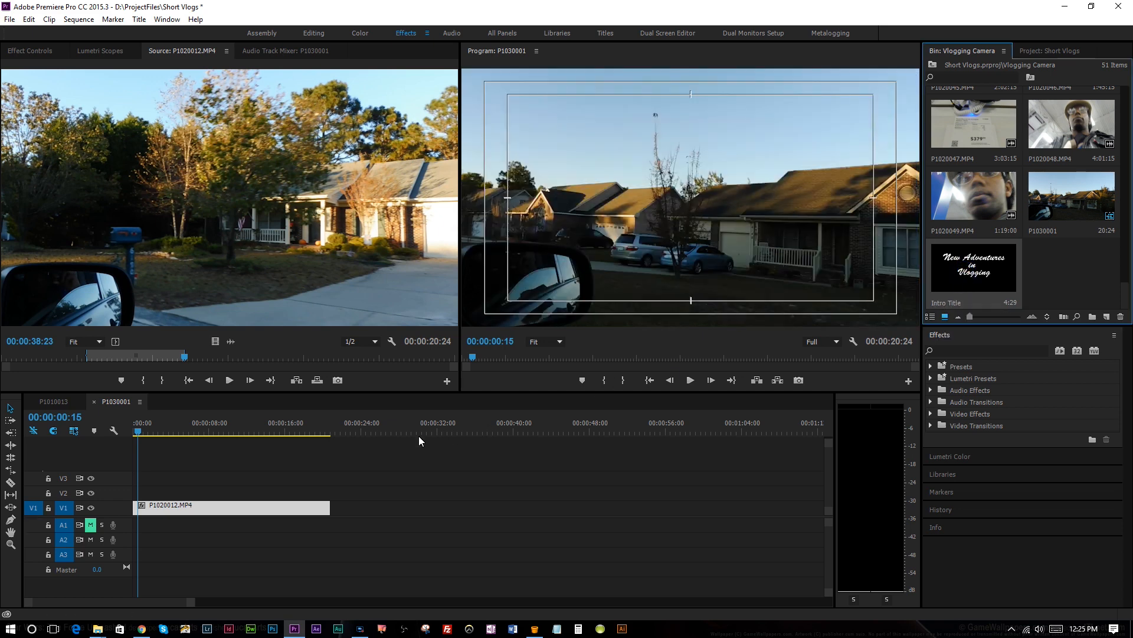
drag(973, 266, 161, 492)
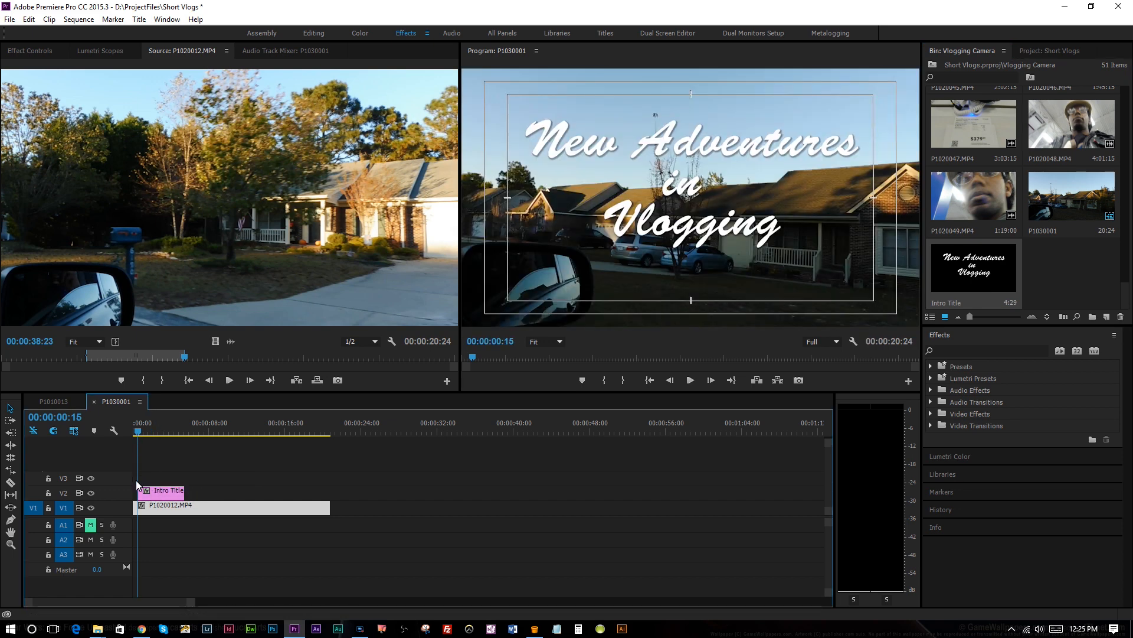
mouse_move(125, 502)
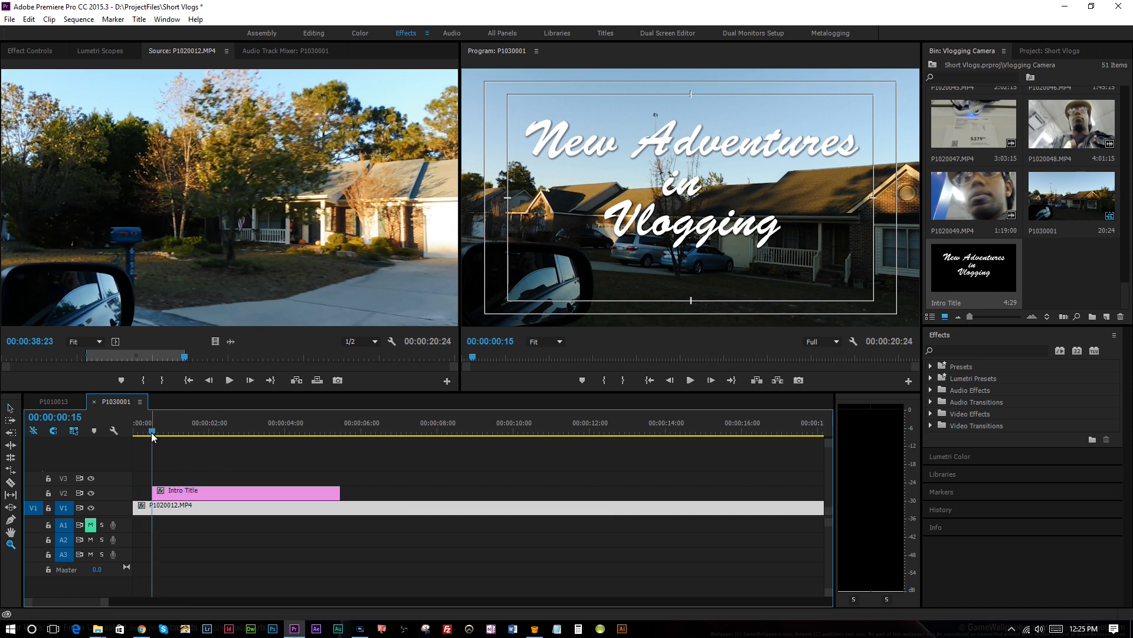
click(229, 379)
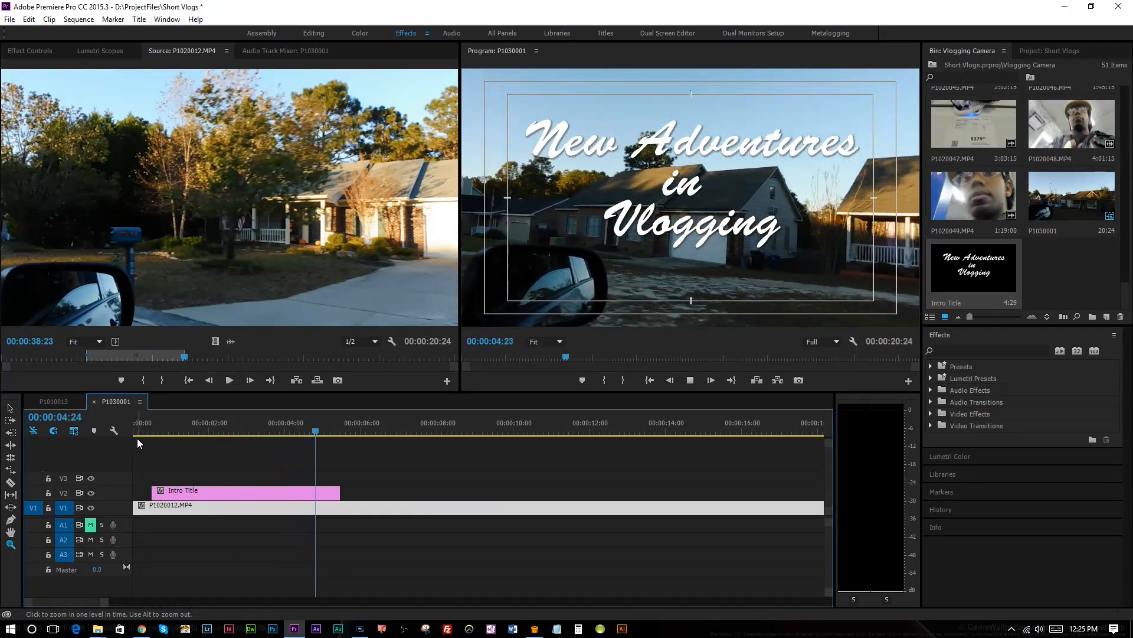
click(392, 430)
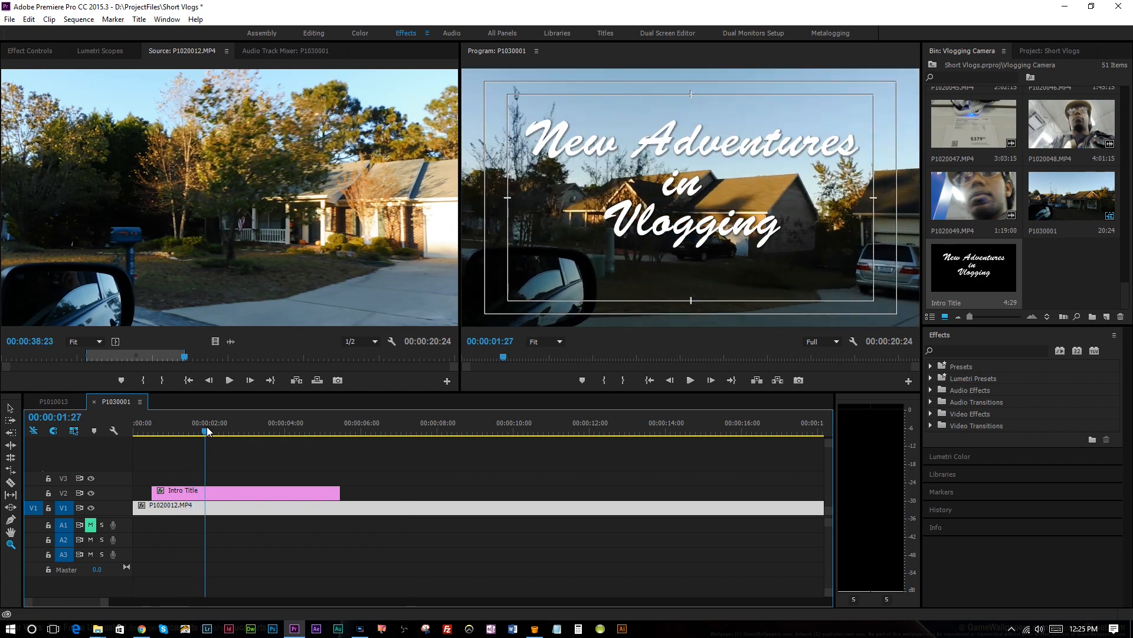
click(212, 423)
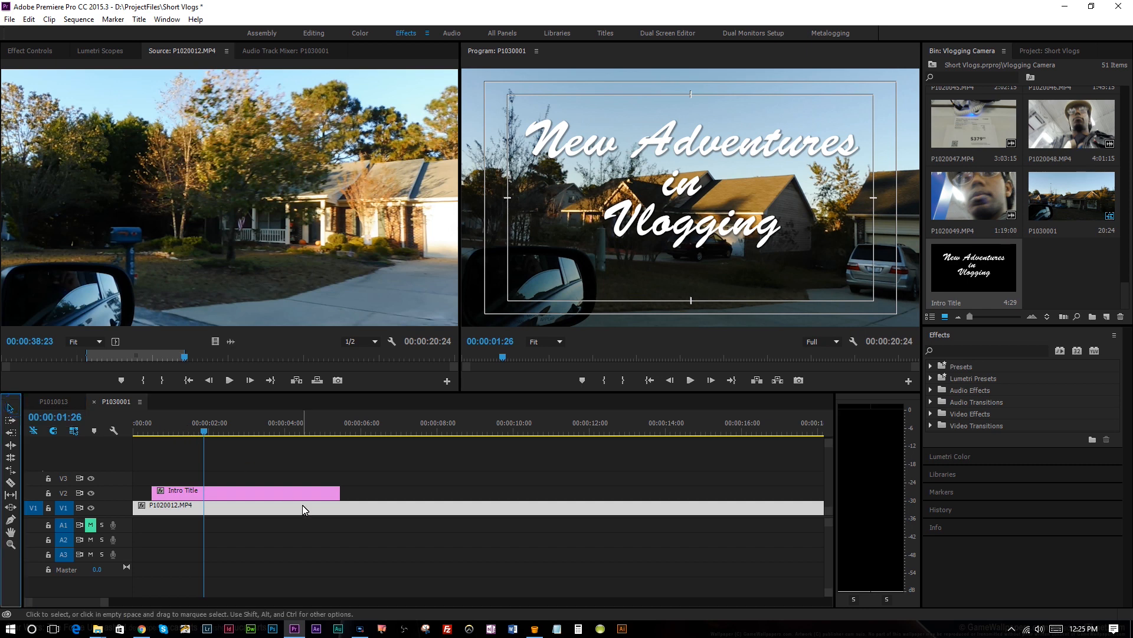
mouse_move(304, 514)
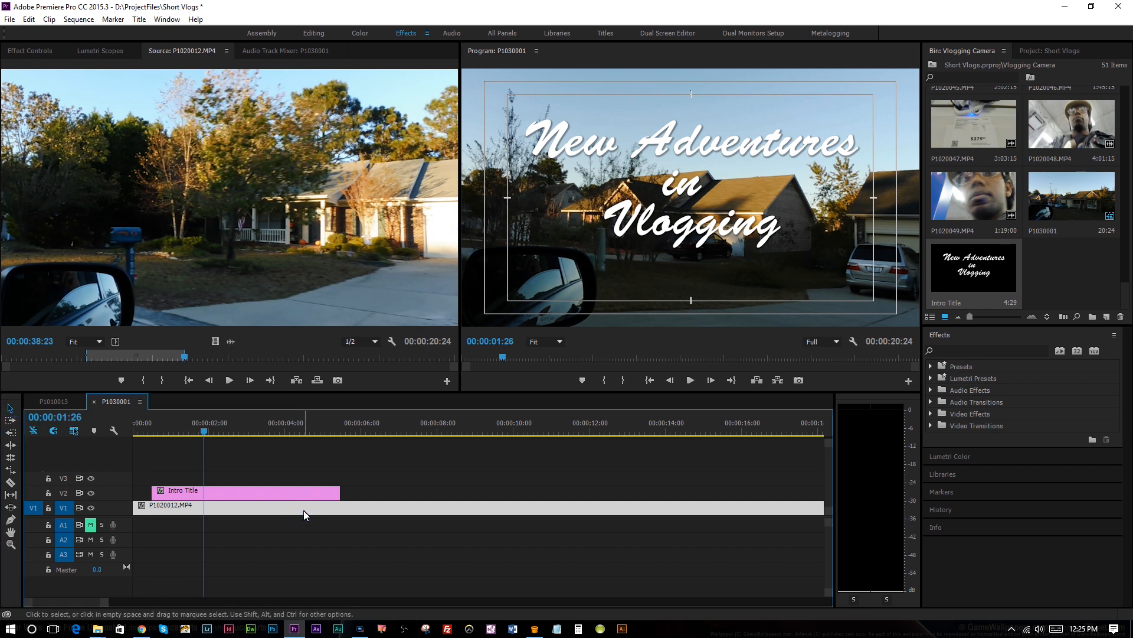
mouse_move(375, 480)
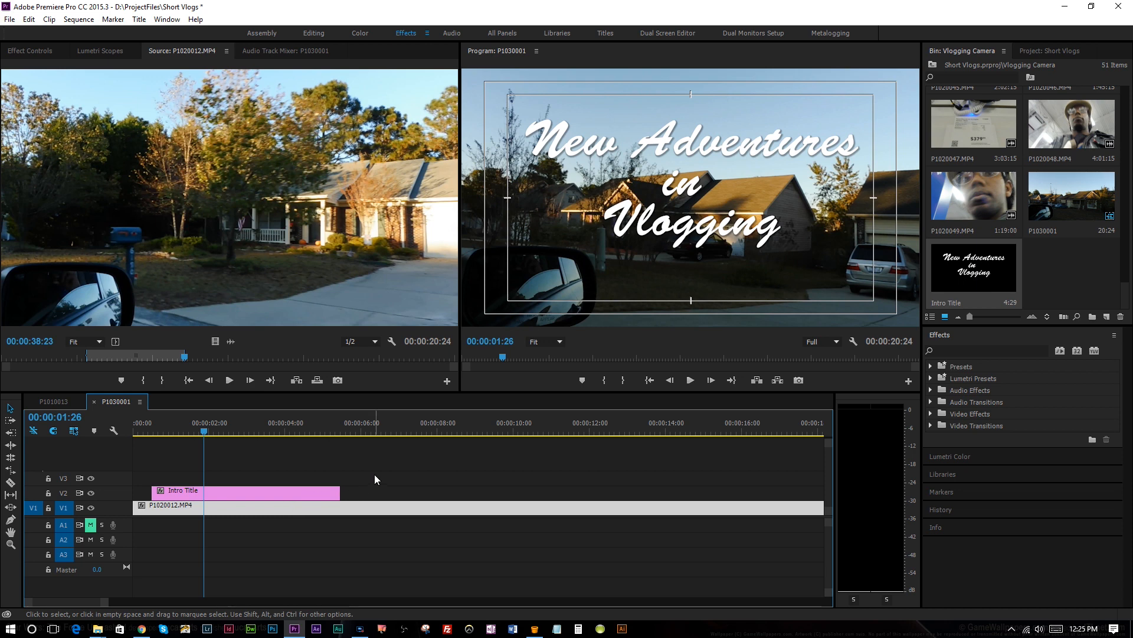
mouse_move(748, 453)
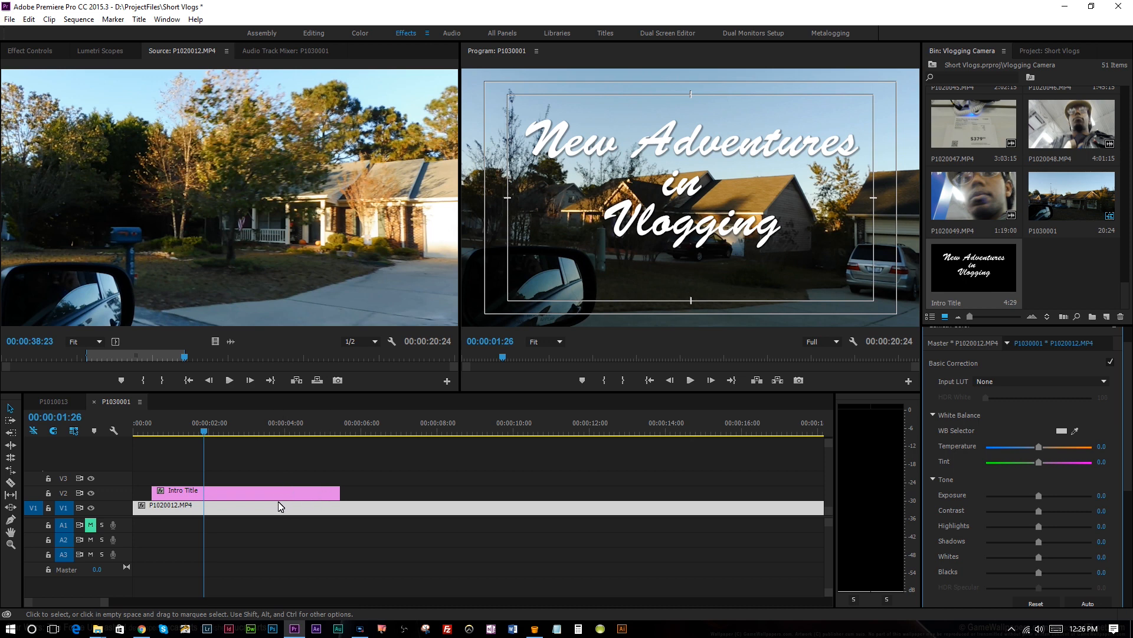
mouse_move(376, 515)
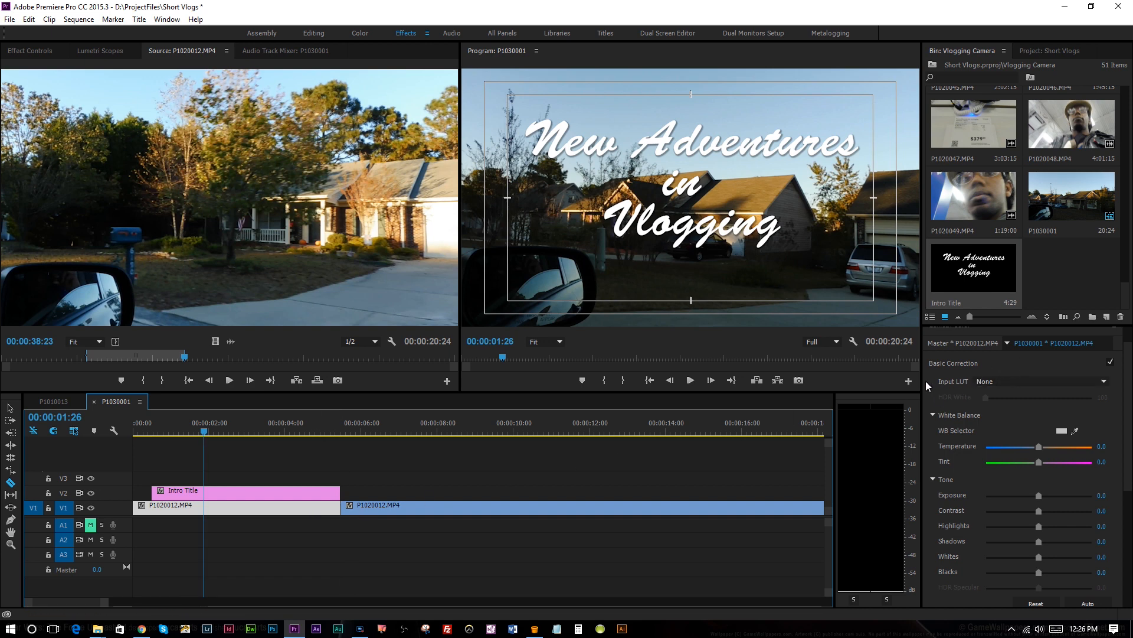
mouse_move(958, 410)
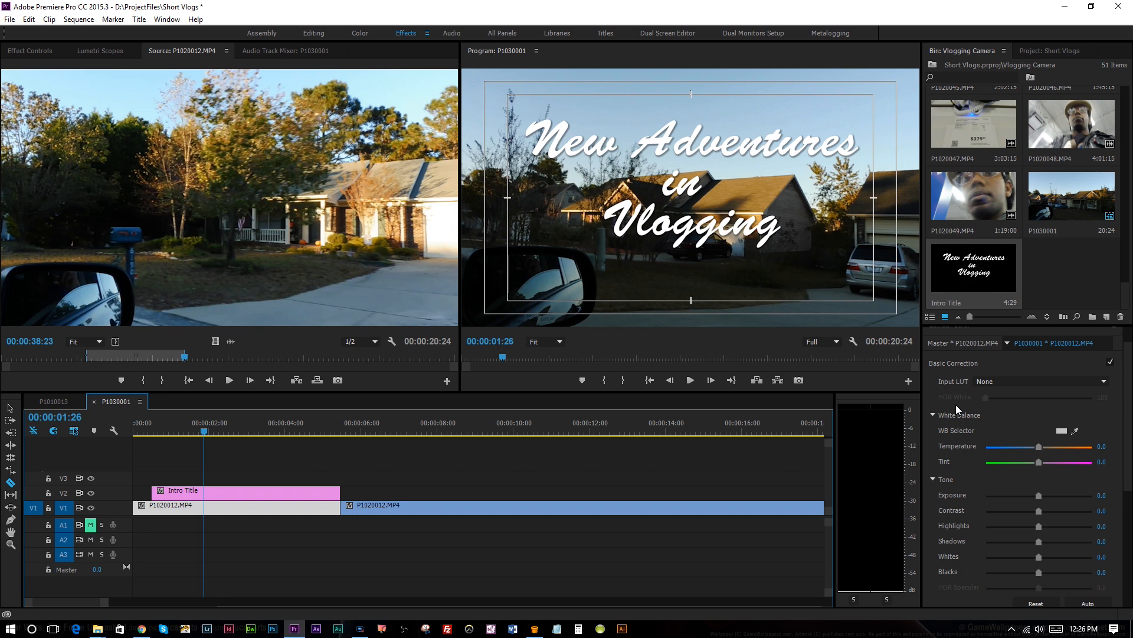
mouse_move(991, 299)
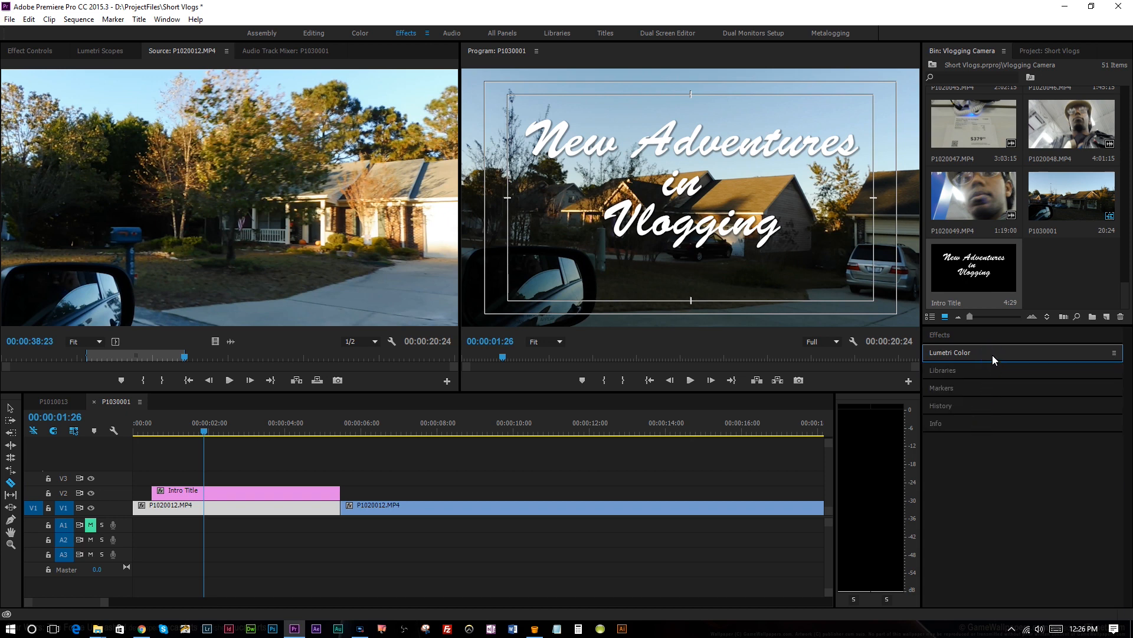
mouse_move(1011, 393)
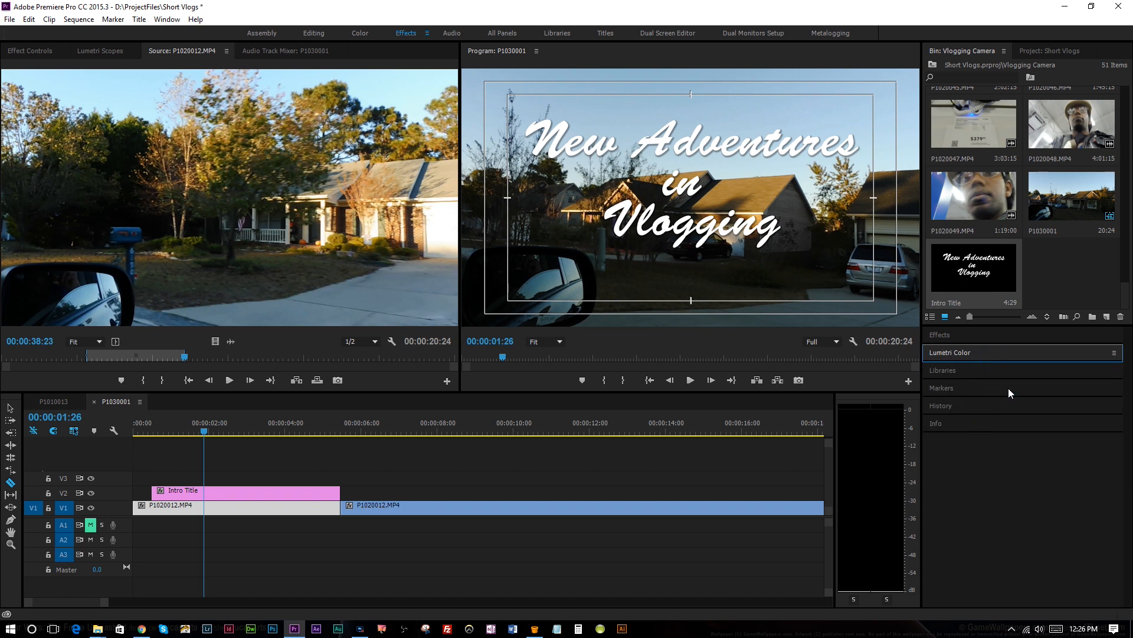
- Search Effects for 'cross', apply Cross Dissolve at the house clip cut, and select the first clip
click(940, 335)
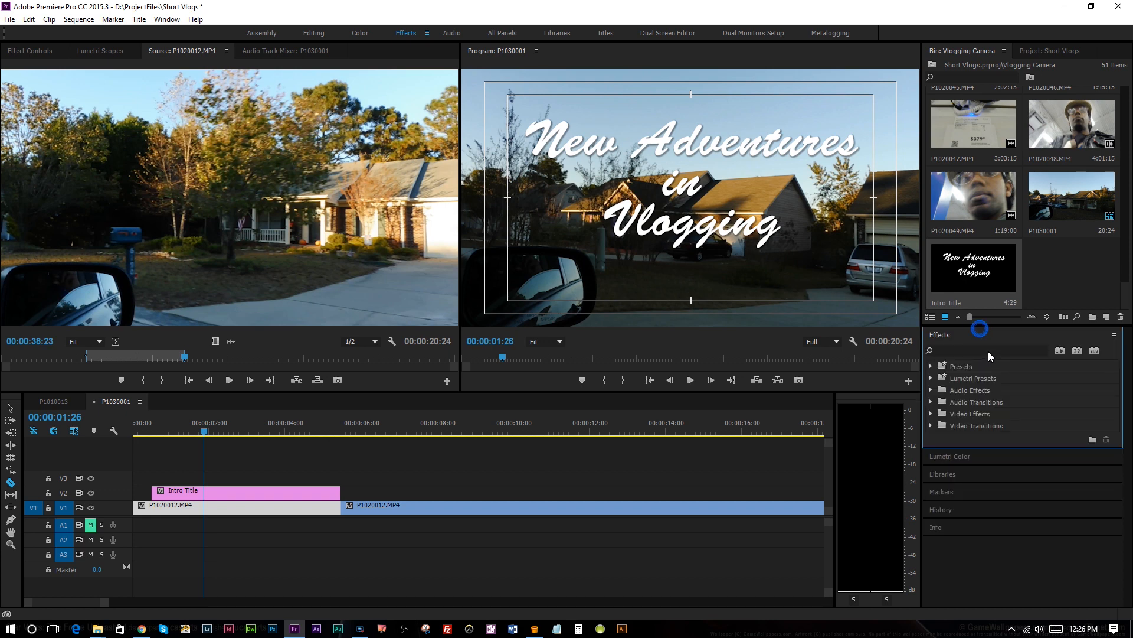
text(c)
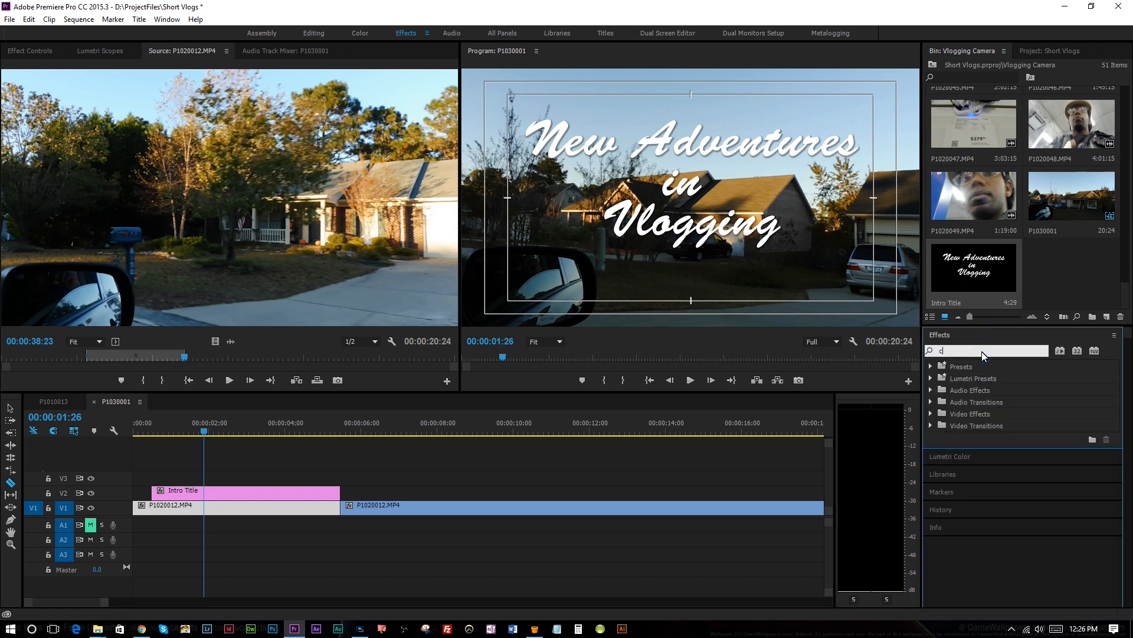
text(ross)
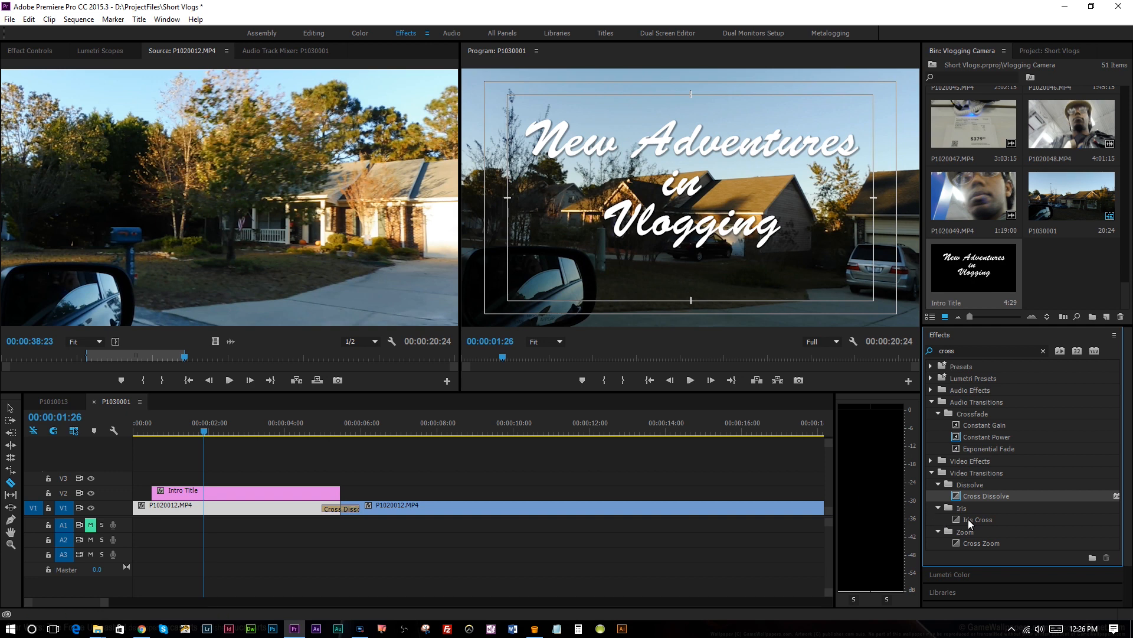
drag(985, 495, 495, 509)
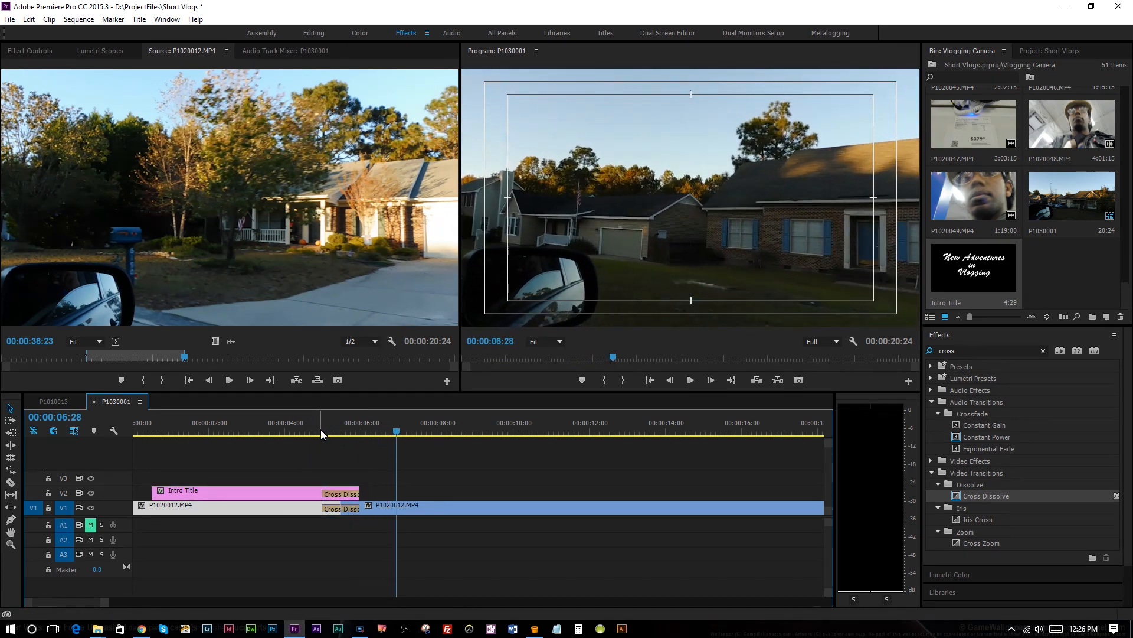
click(273, 432)
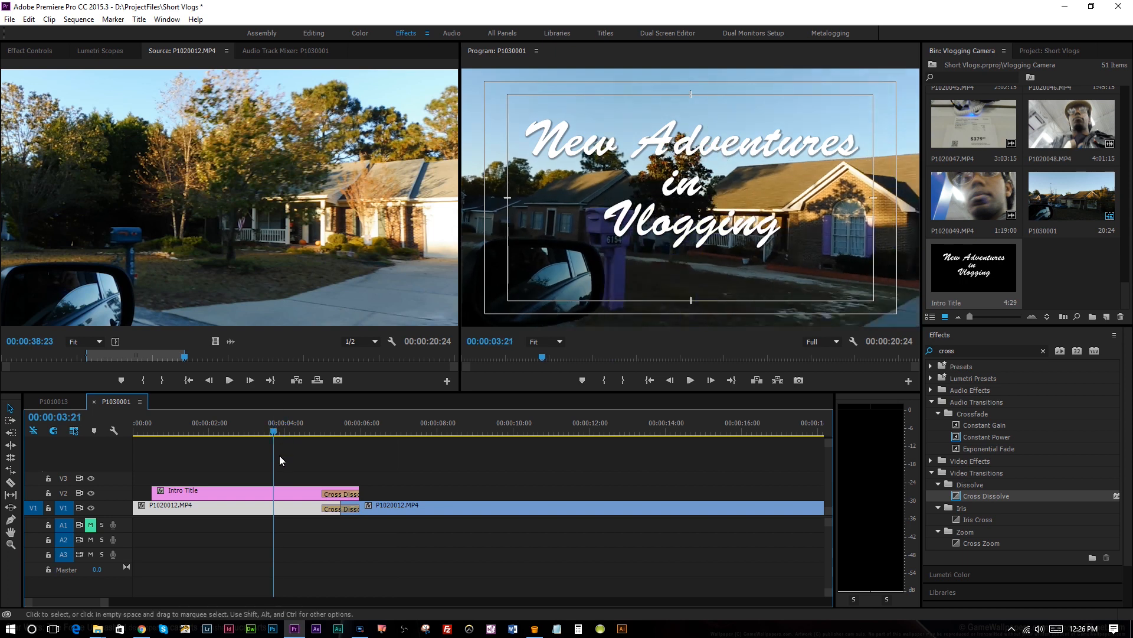
mouse_move(294, 515)
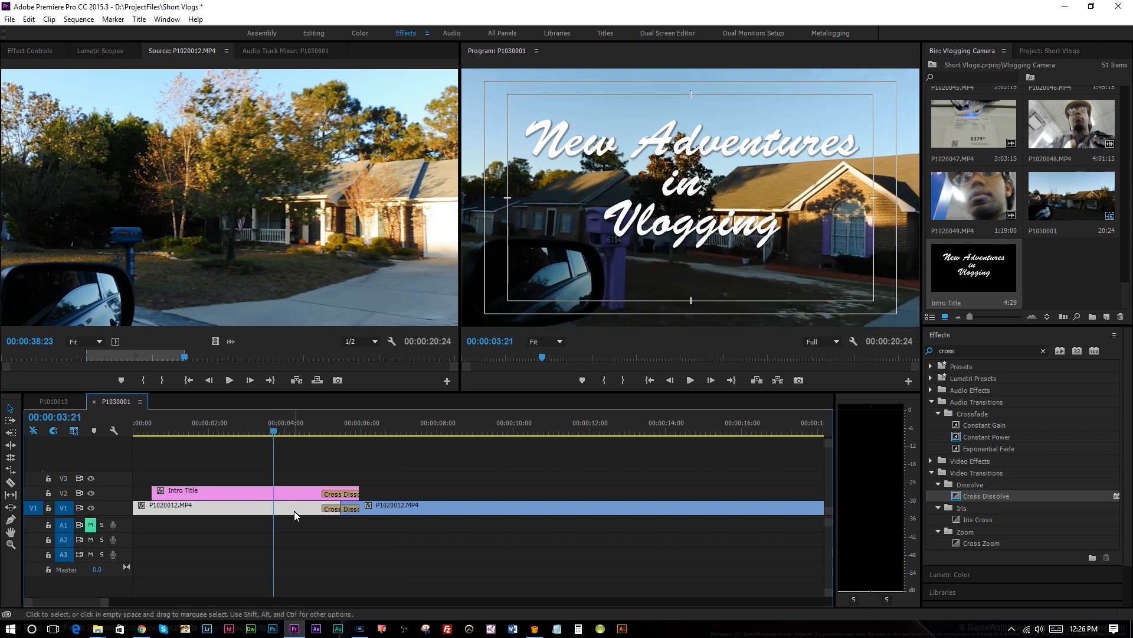
click(294, 509)
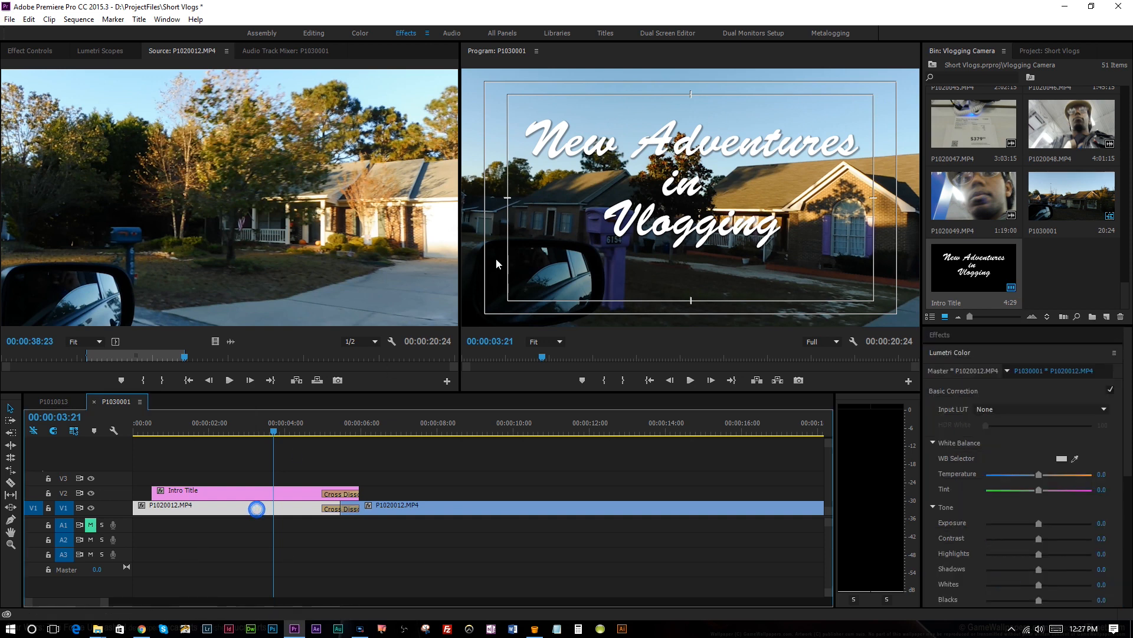
mouse_move(1033, 506)
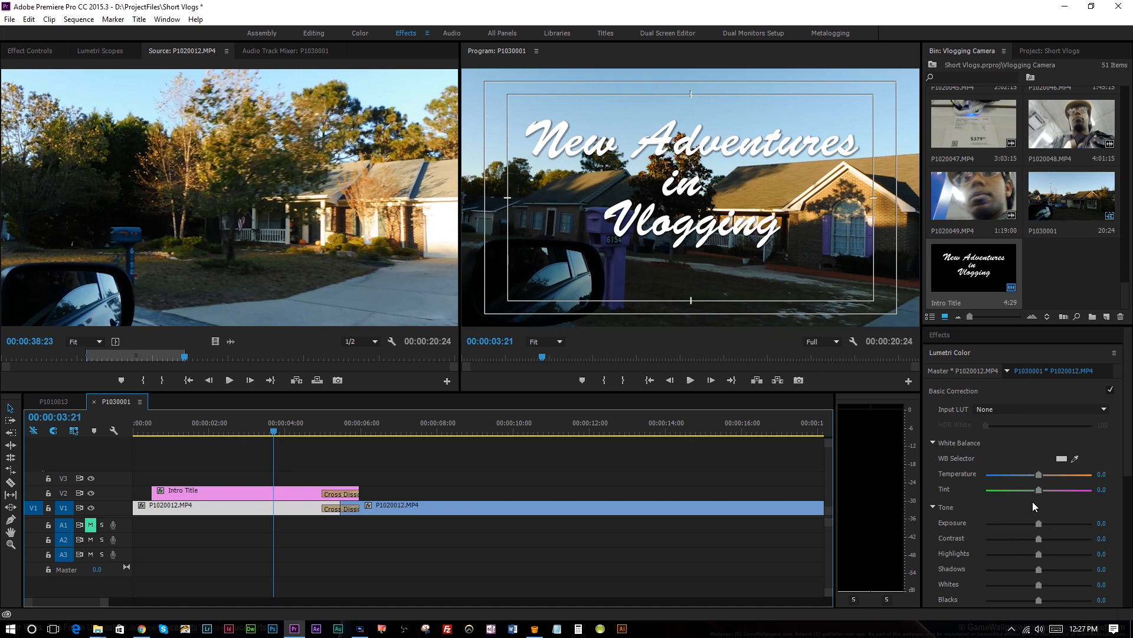
- Drag the Basic Correction Exposure down, then return it to 0
scroll(down, 3)
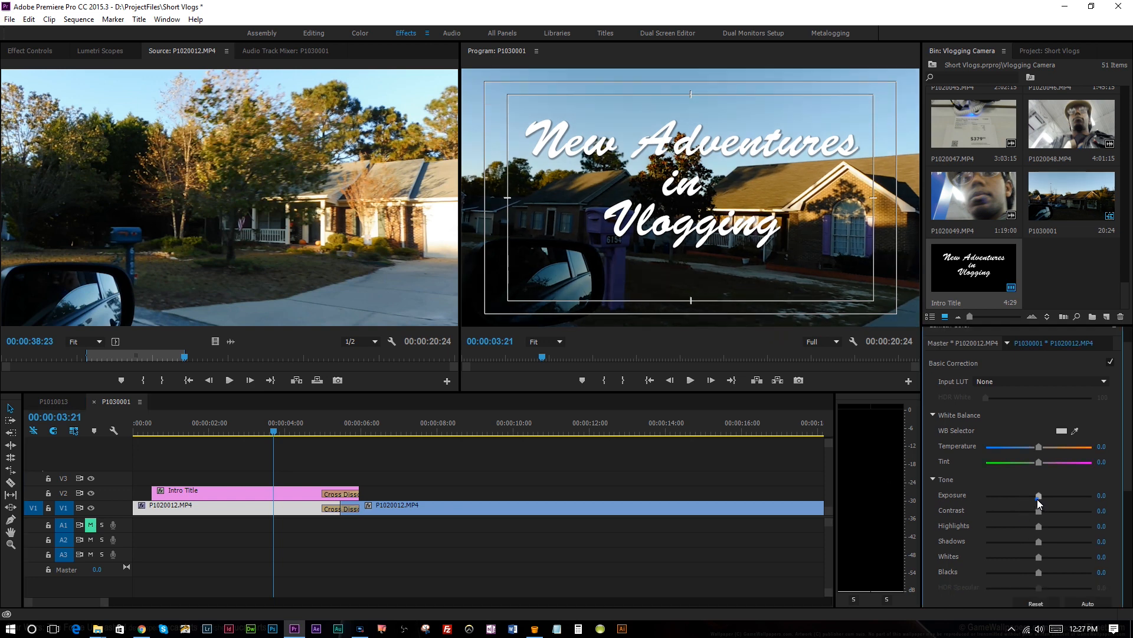
drag(1048, 495, 1032, 496)
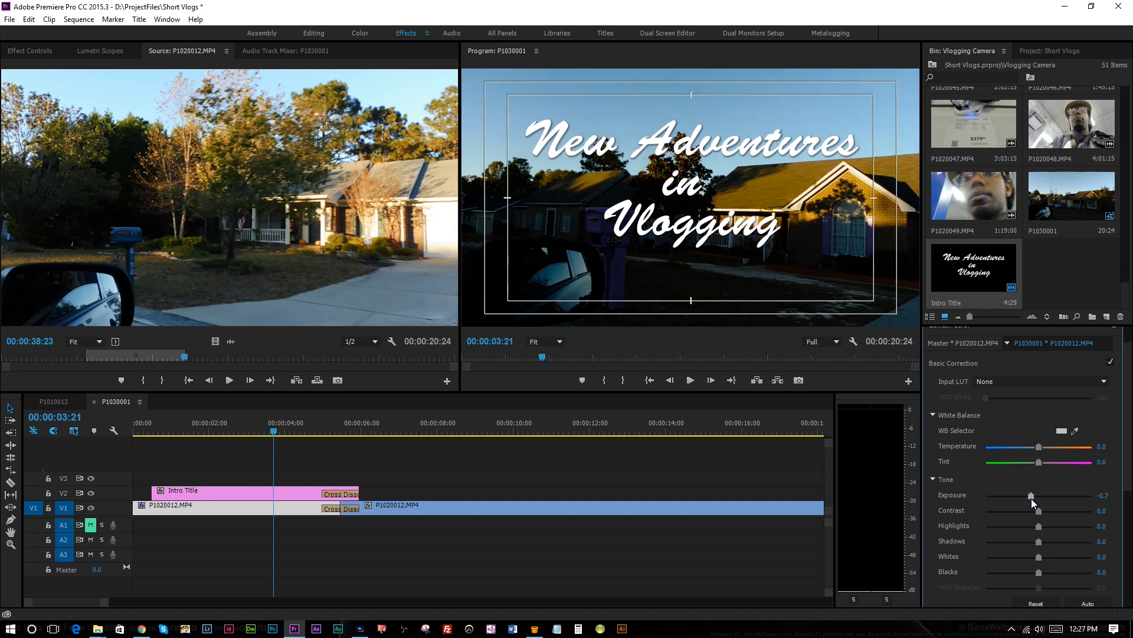
drag(1033, 495, 1034, 495)
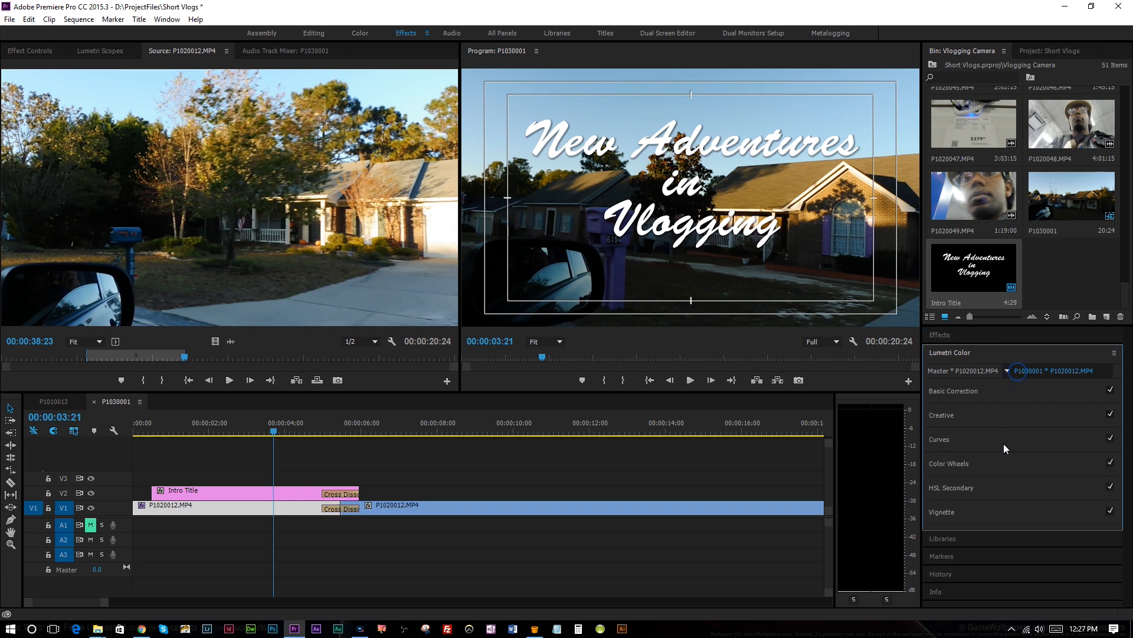
- Add a midtone and a highlight point to the first clip's RGB curve for a gentle S-curve
click(939, 438)
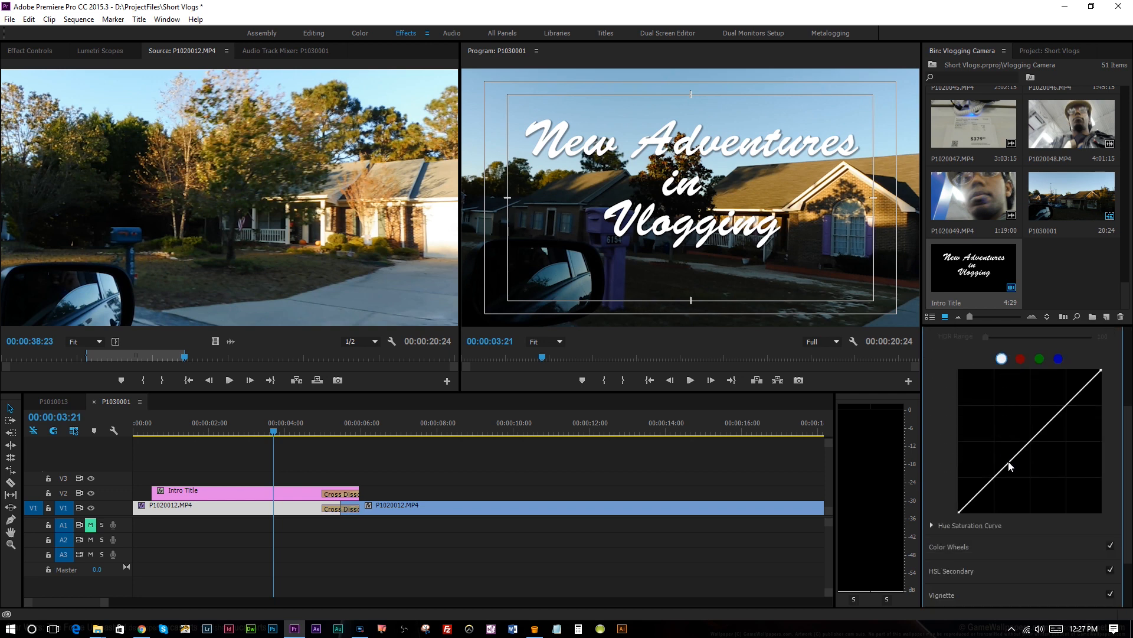
drag(1010, 466, 1014, 468)
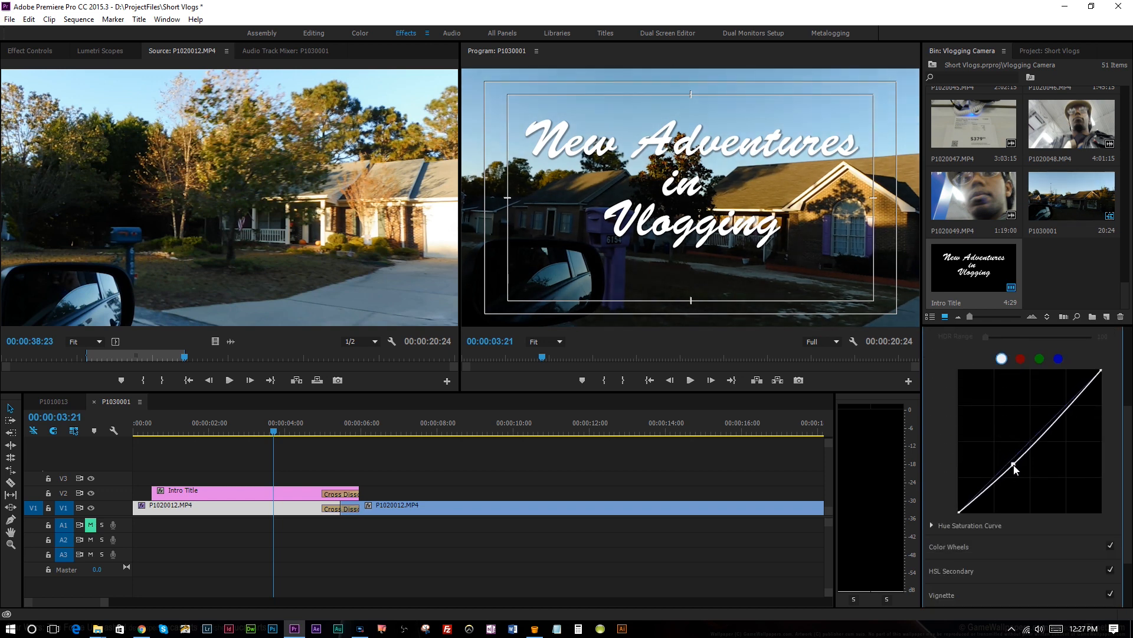
drag(1015, 466, 994, 441)
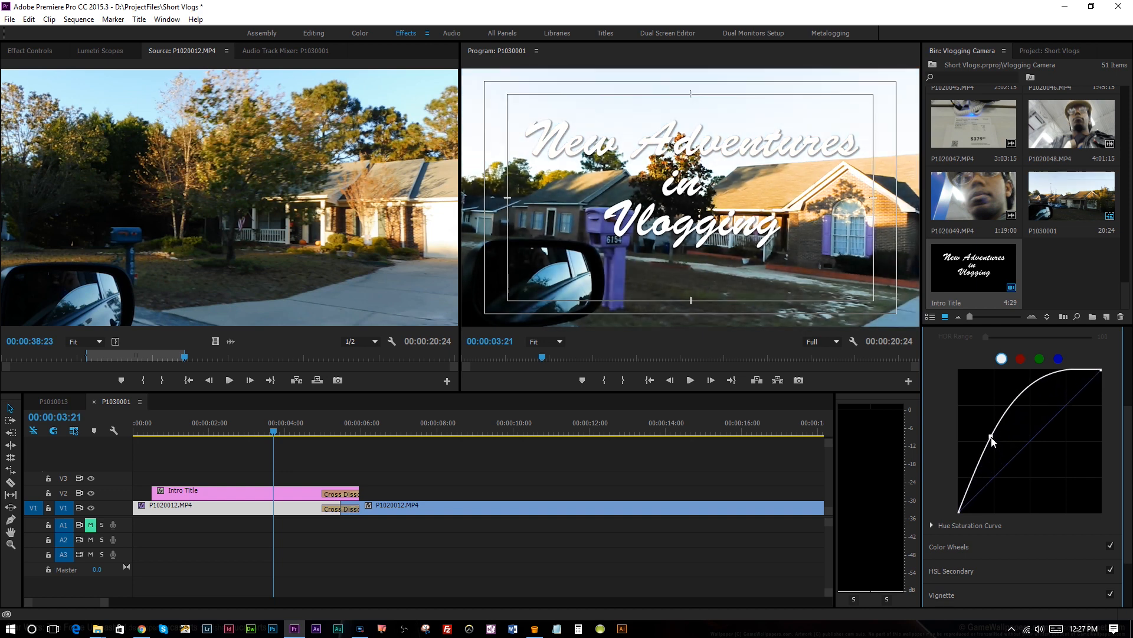
drag(993, 441, 1015, 468)
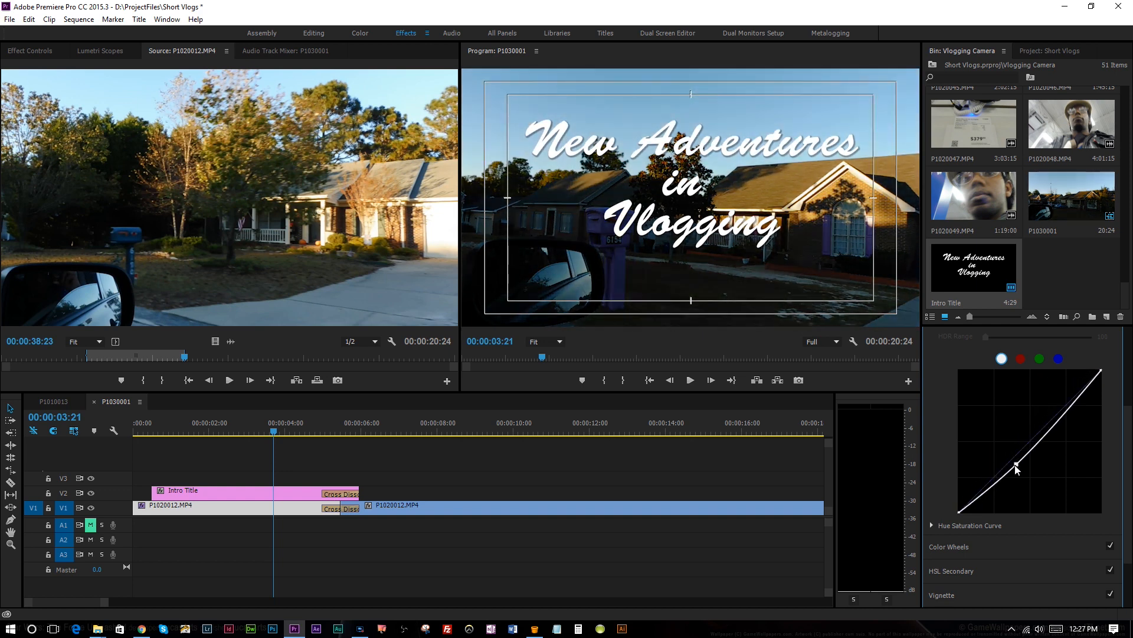
drag(1016, 464, 1071, 415)
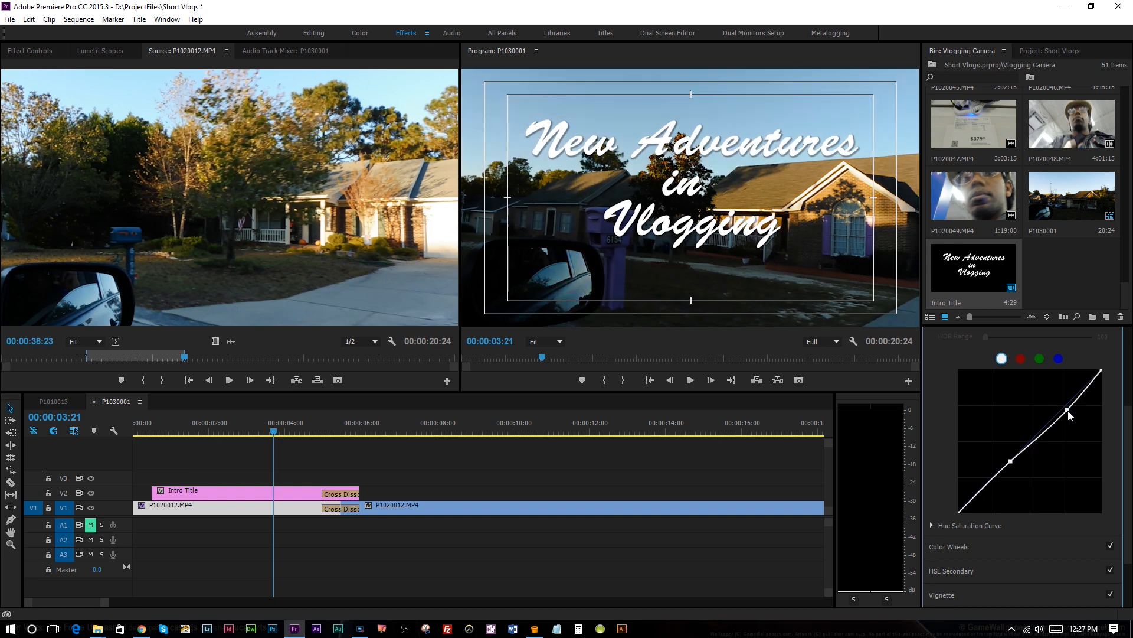
drag(1070, 415, 1057, 405)
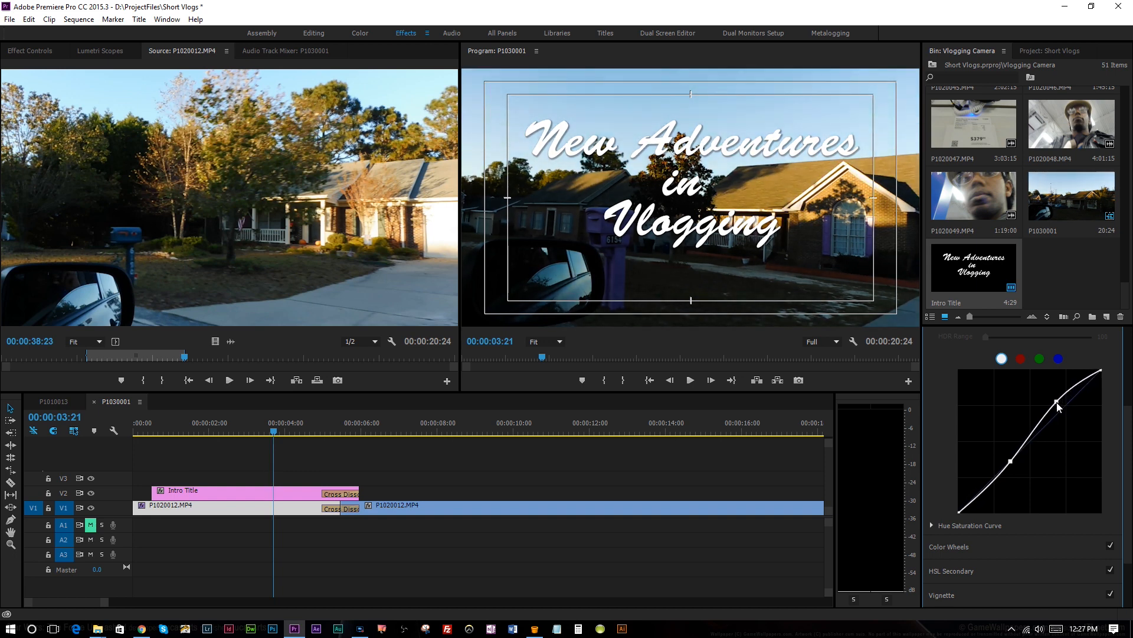
drag(1059, 403, 1059, 406)
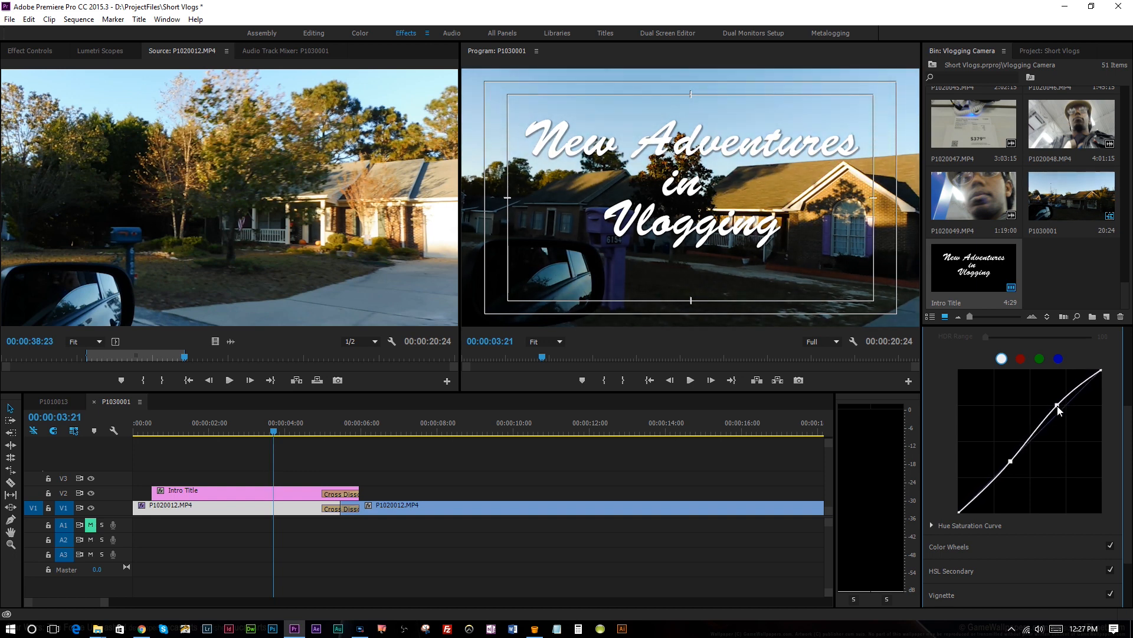
drag(1059, 405, 1070, 414)
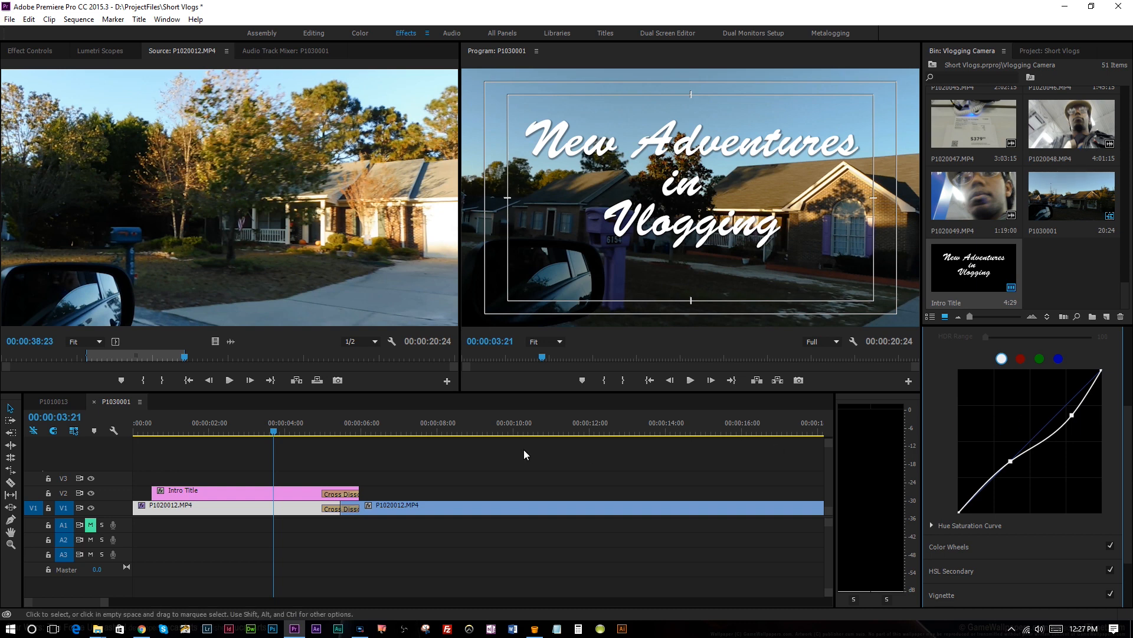
mouse_move(1026, 431)
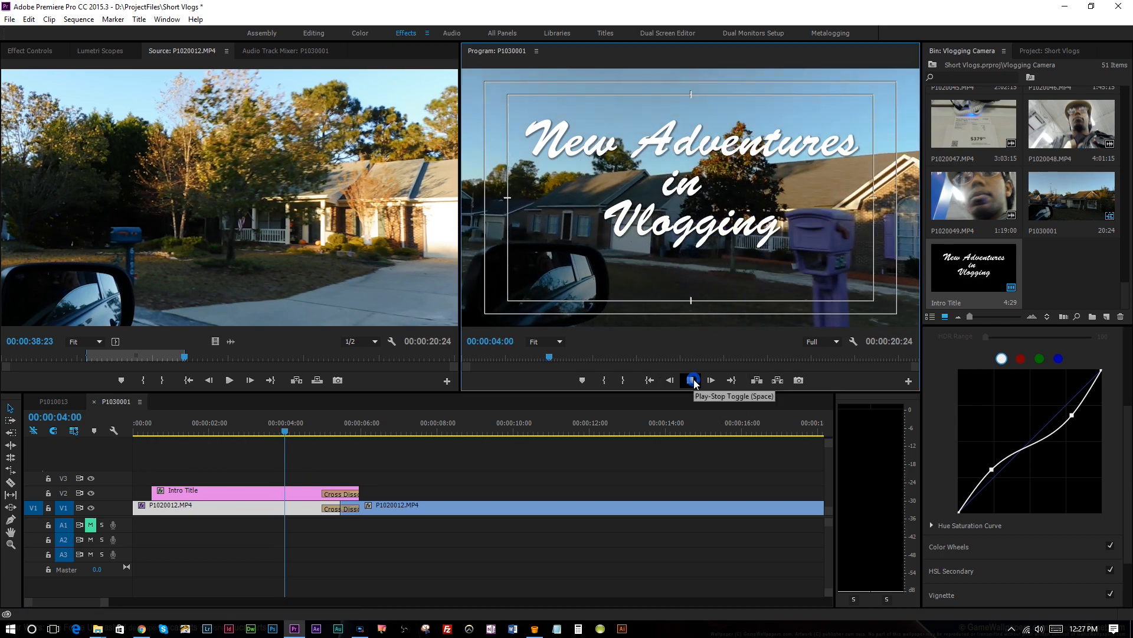
- Select the second house clip and add two brightening points to its RGB curve
click(689, 380)
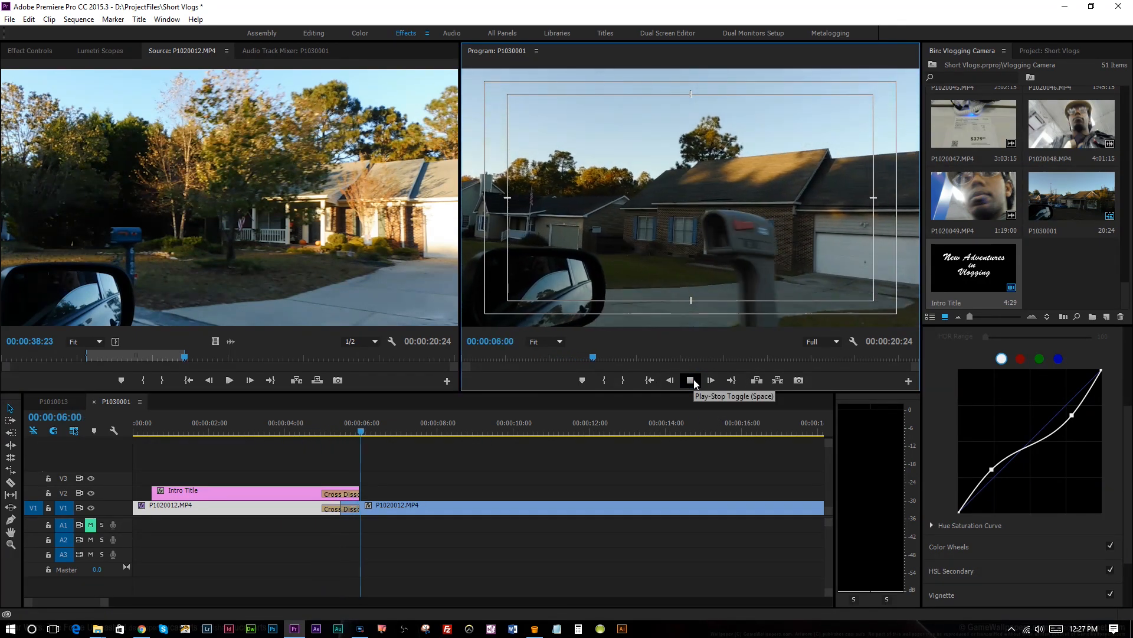
click(690, 379)
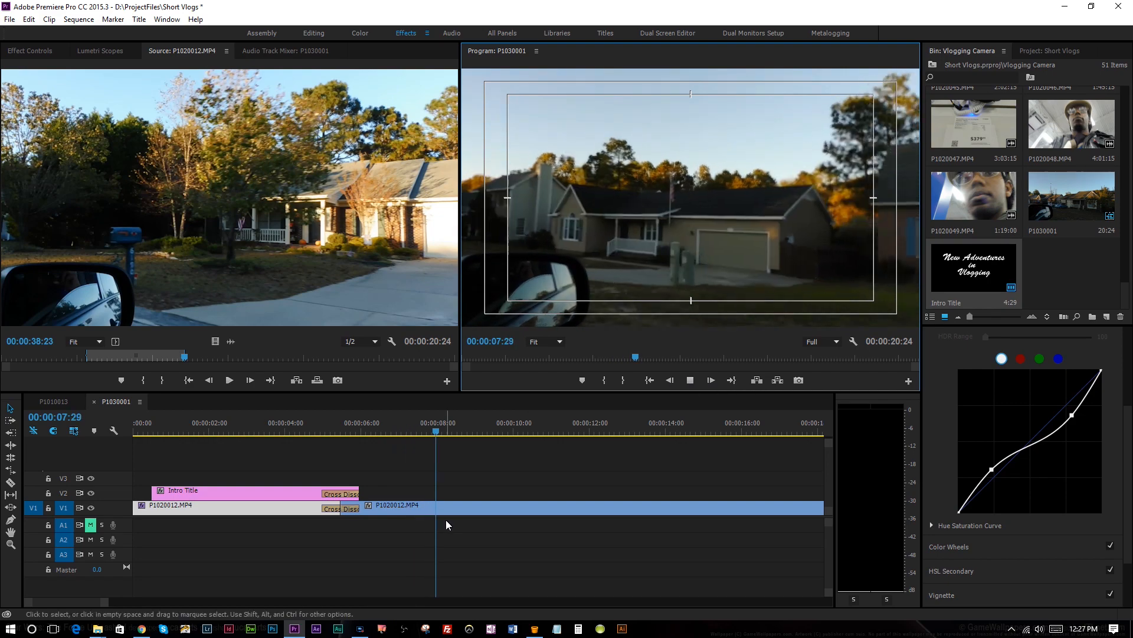
click(567, 422)
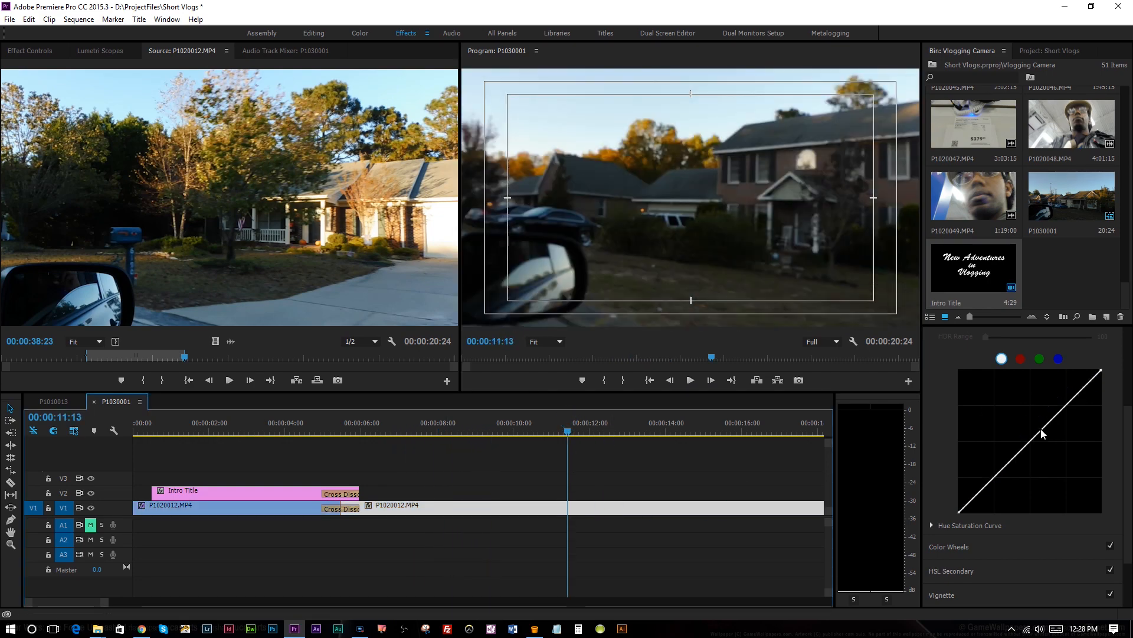
drag(1043, 434, 1023, 422)
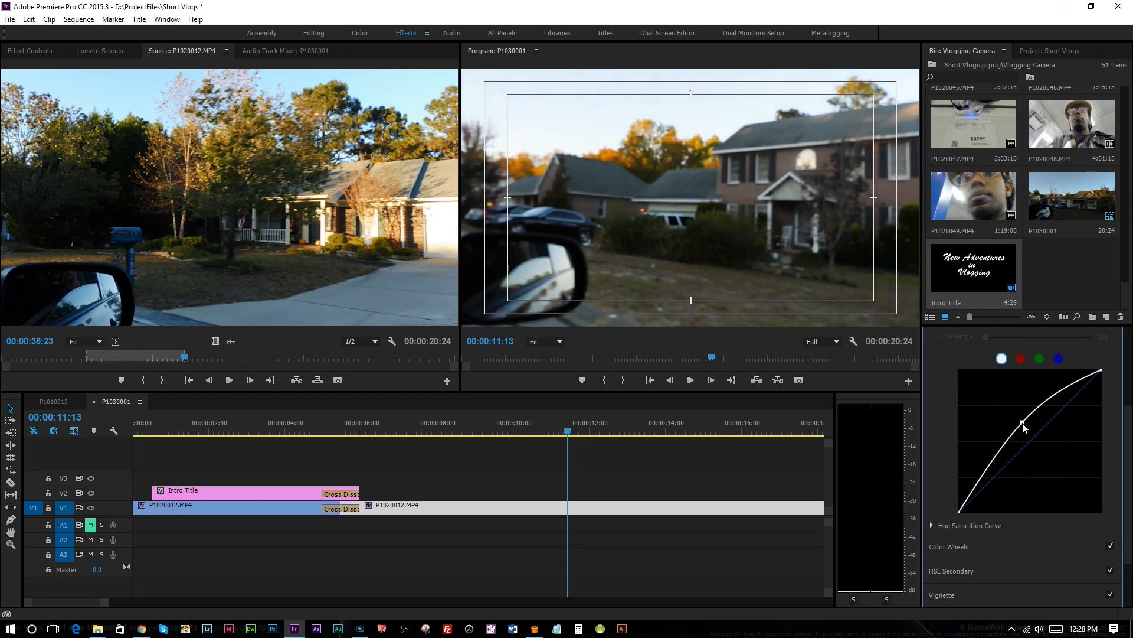
drag(1023, 425, 992, 456)
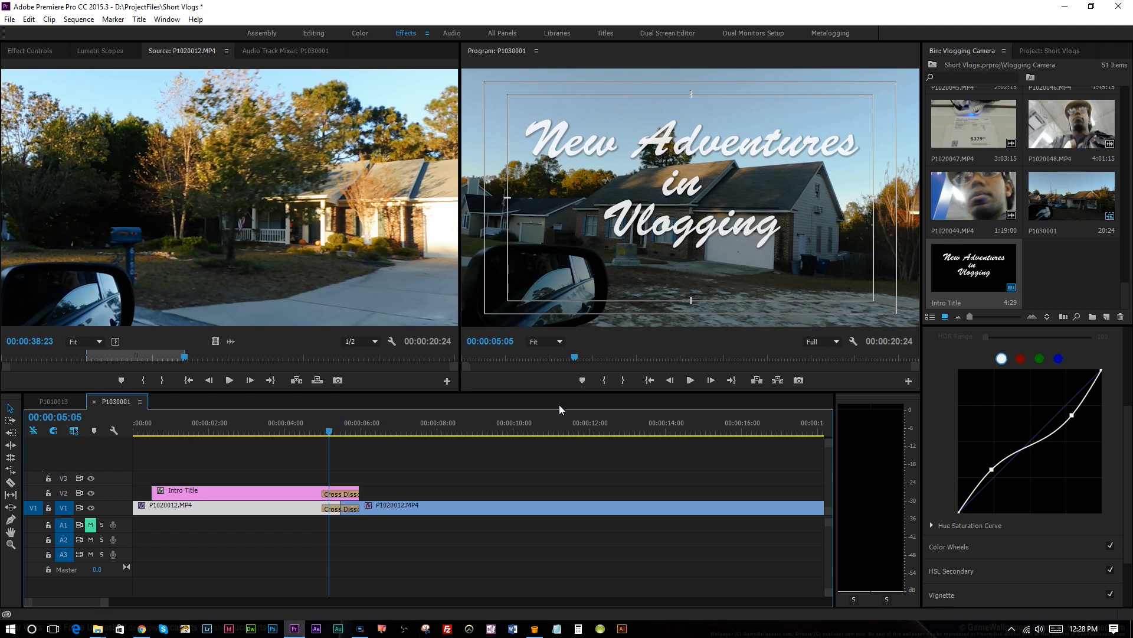
- Play the sequence to check the grade, then replay the title intro from the start
click(689, 379)
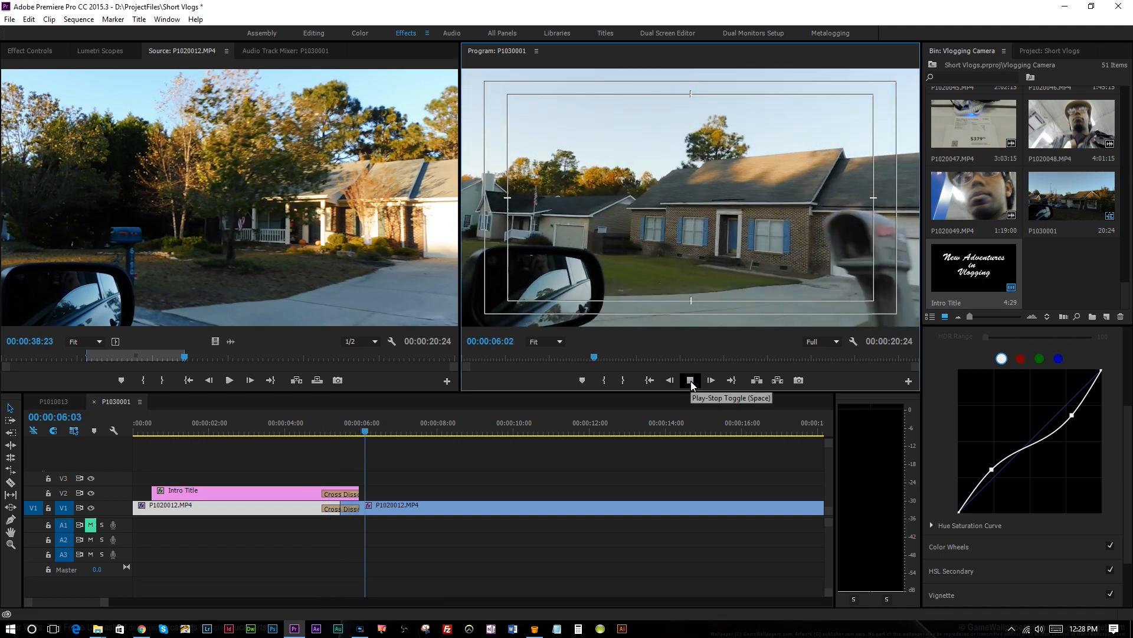
click(689, 380)
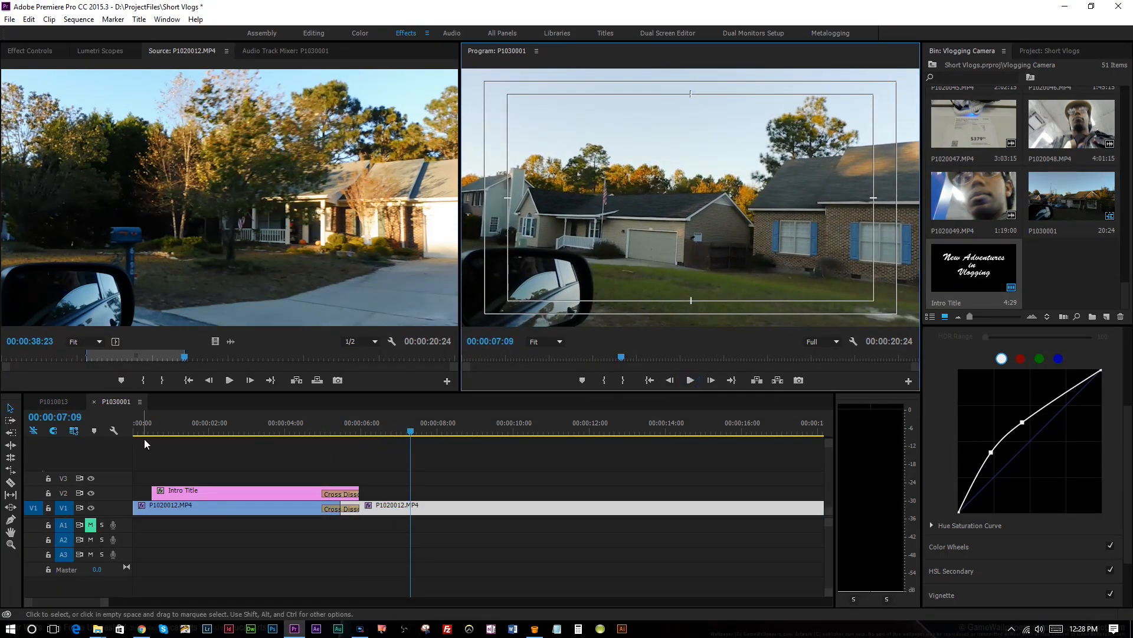
click(200, 431)
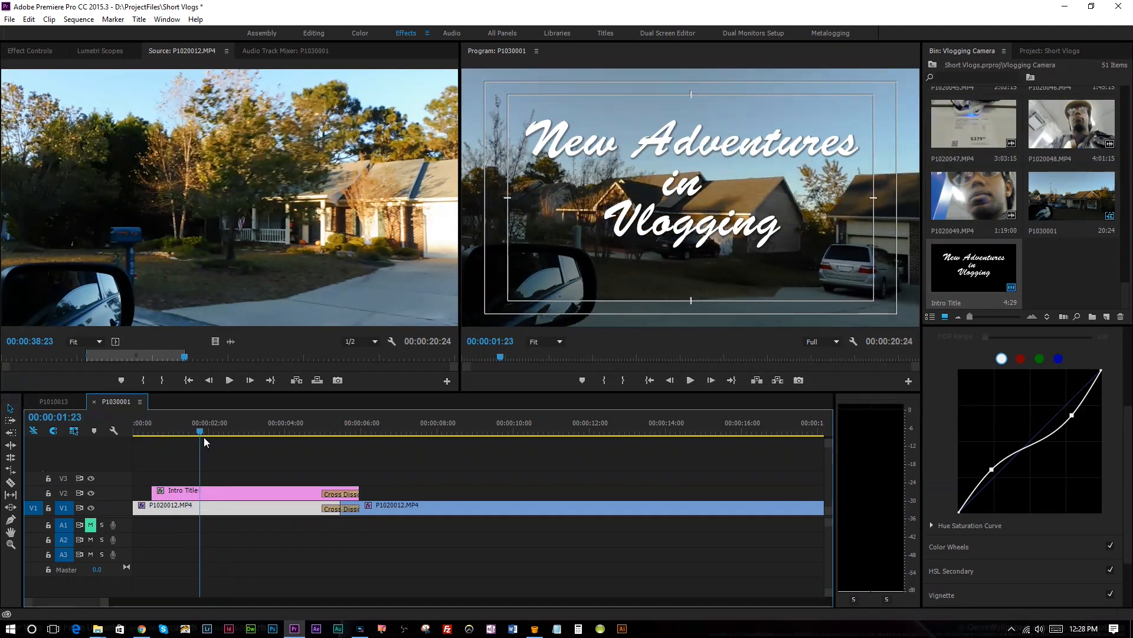
click(148, 431)
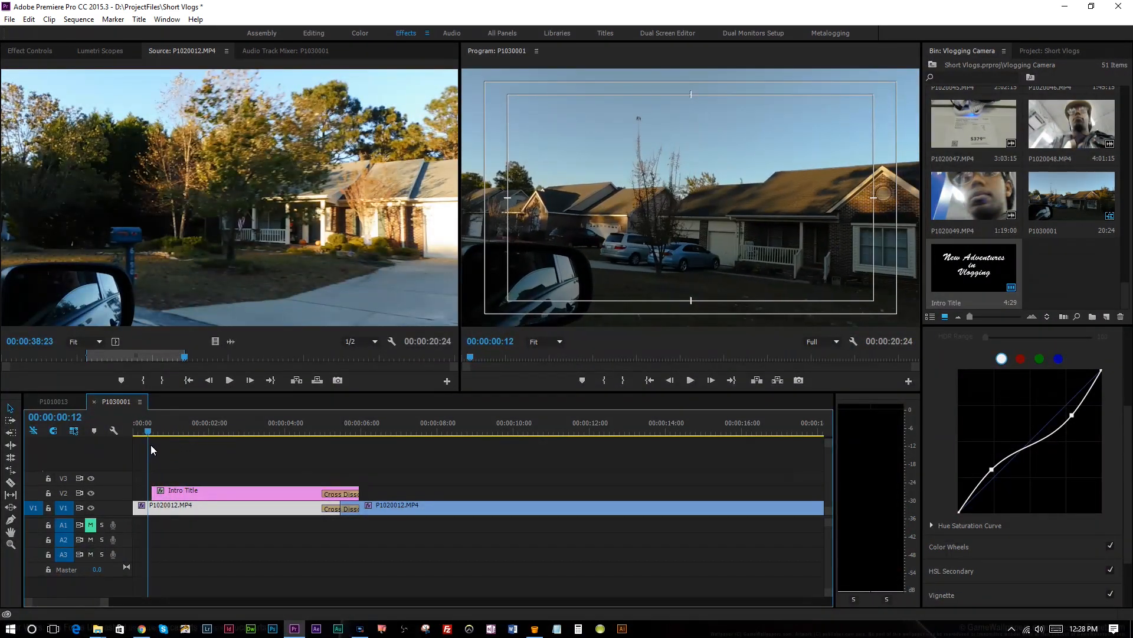
click(241, 431)
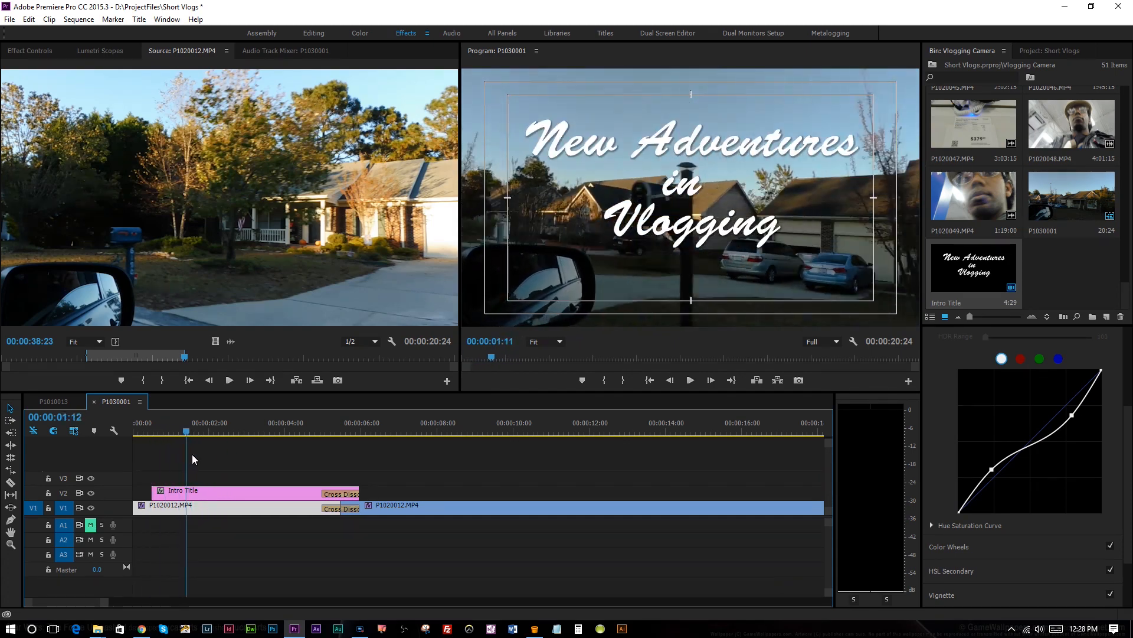
click(207, 431)
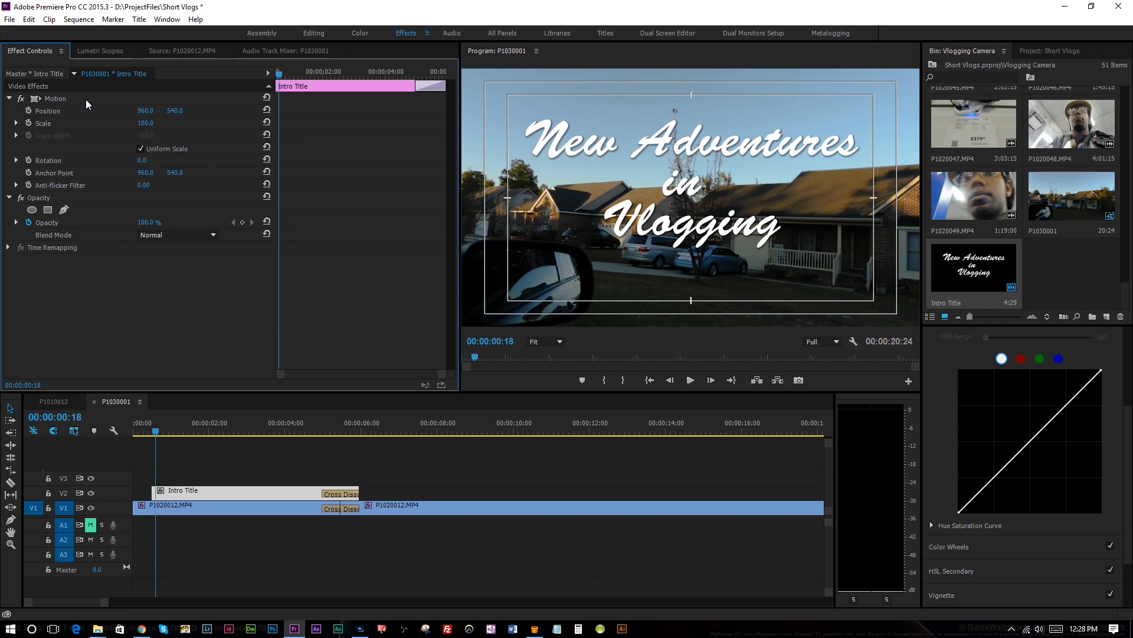
mouse_move(188, 179)
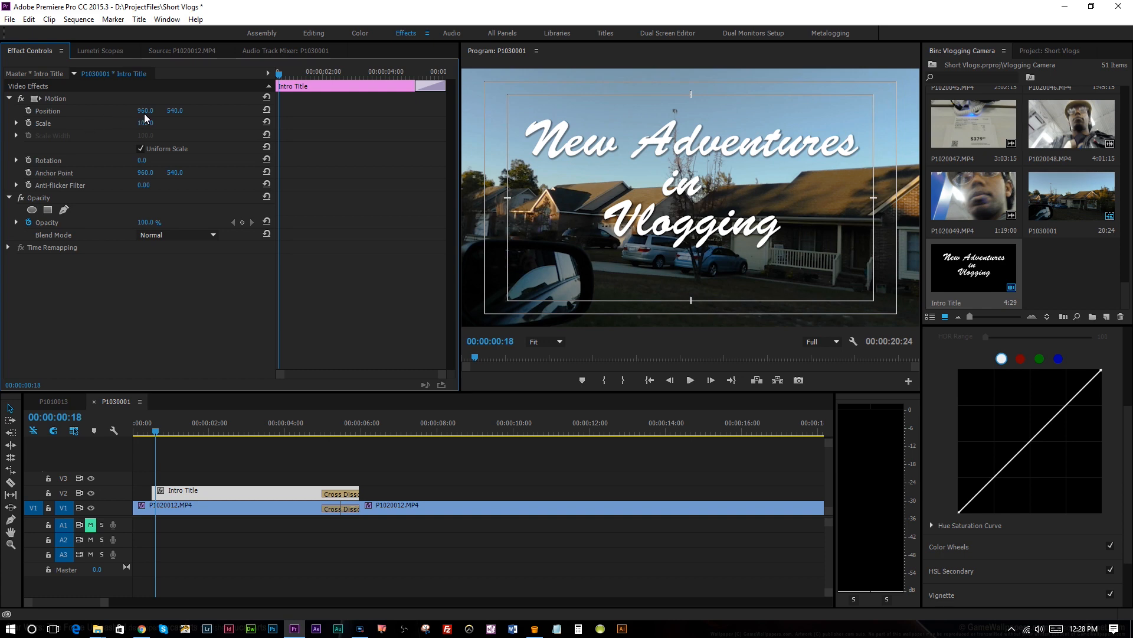
mouse_move(284, 77)
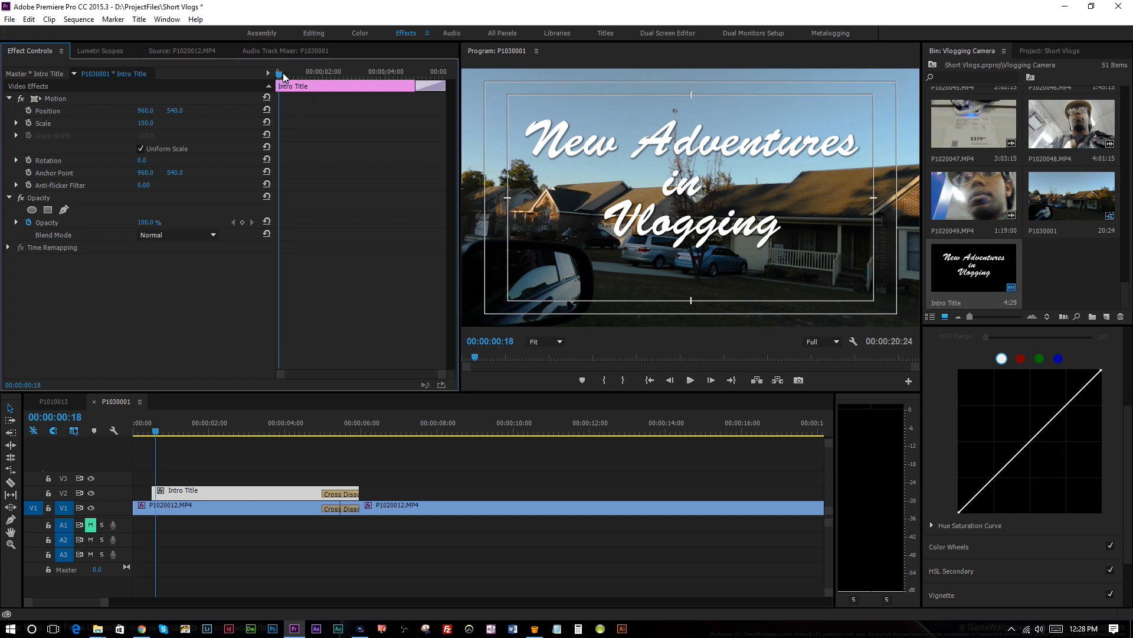
mouse_move(148, 131)
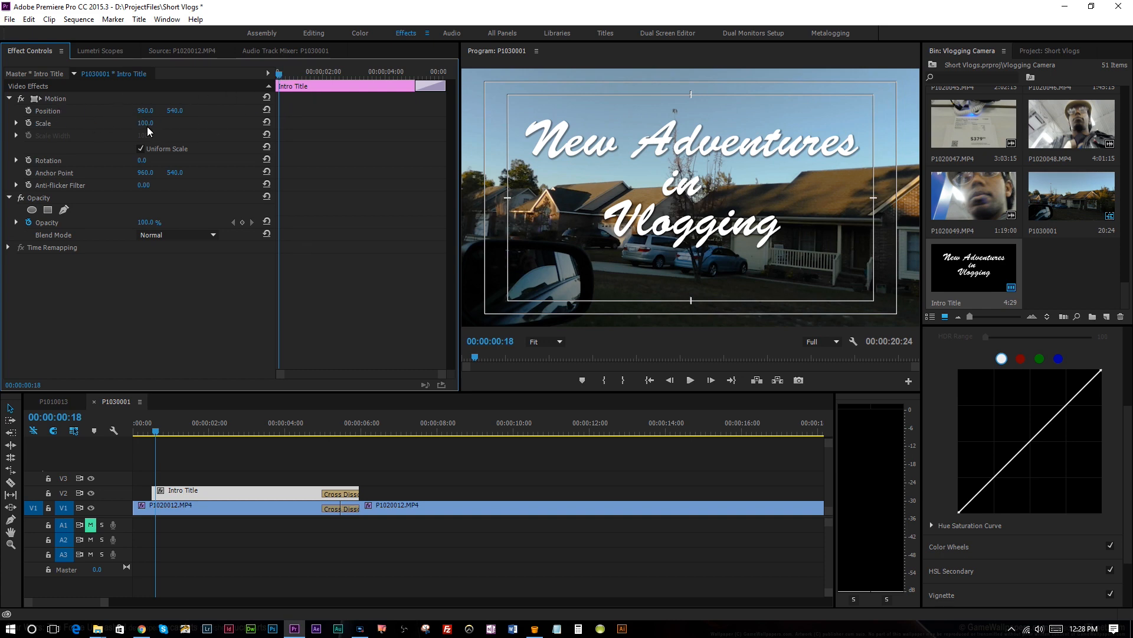
mouse_move(166, 130)
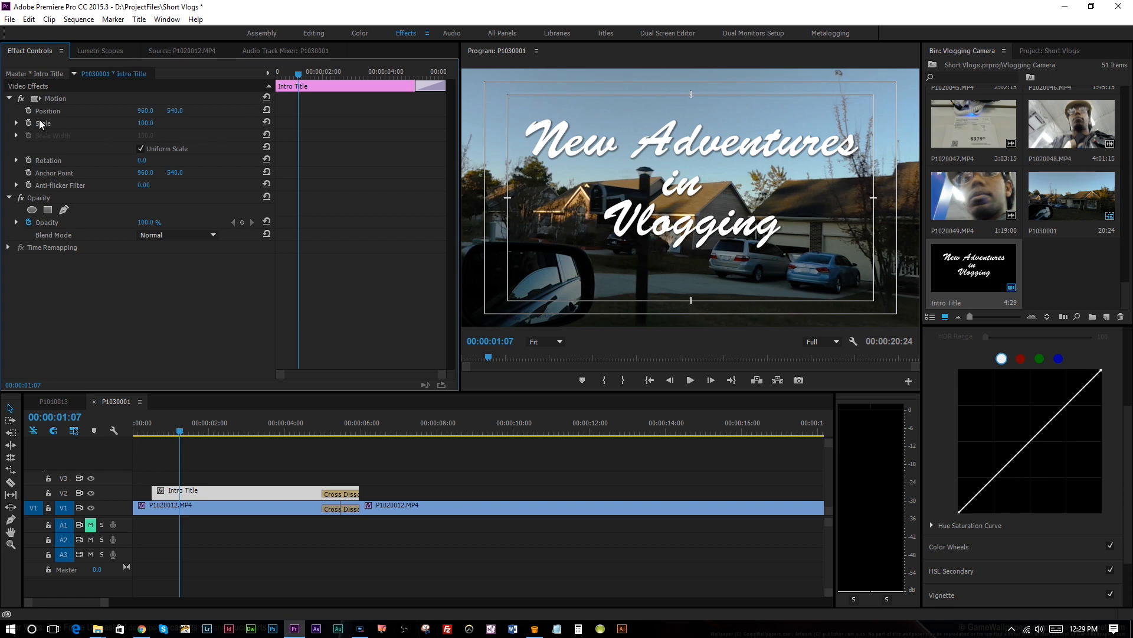
mouse_move(23, 110)
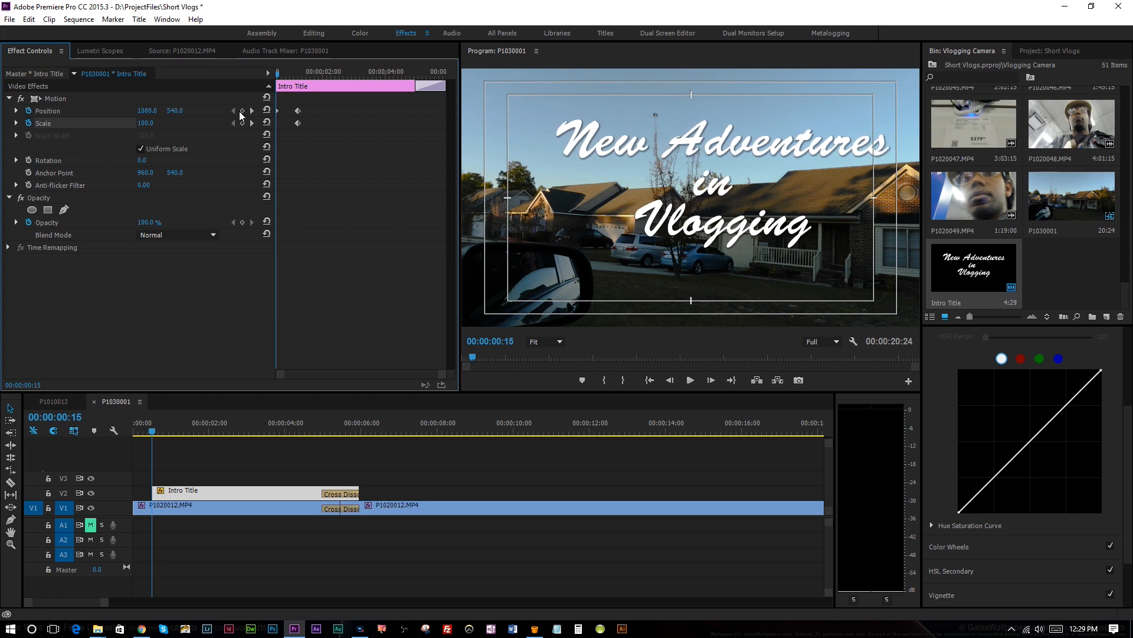
- Keyframe the Intro Title's Position Y from -210 above the frame down to 540
drag(147, 109, 141, 110)
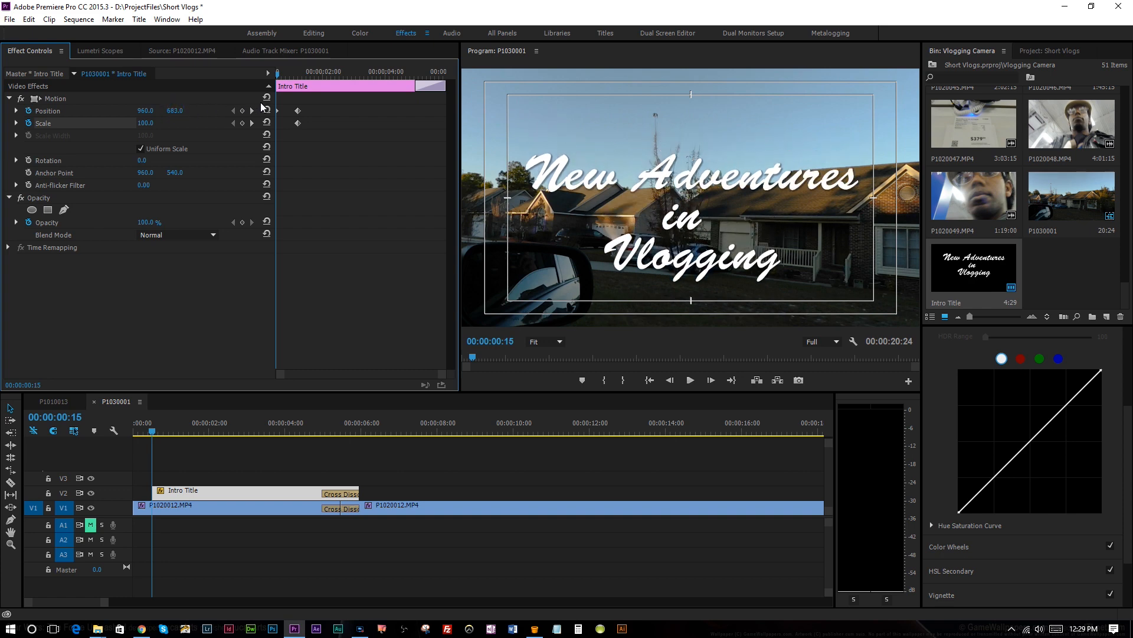
drag(174, 110, 174, 110)
text(-210)
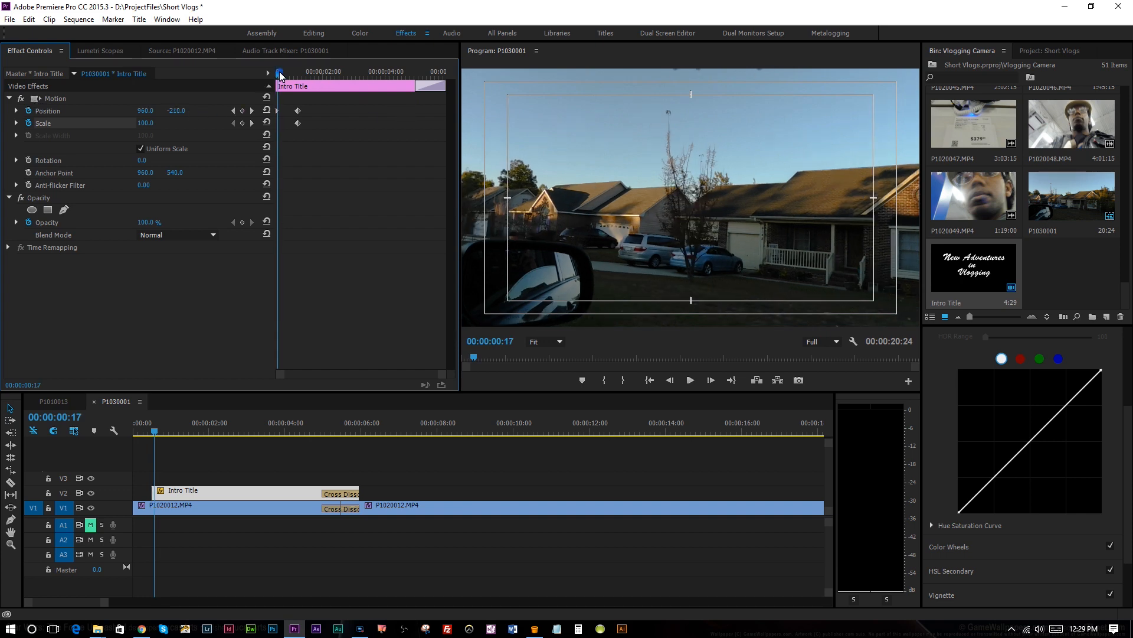
click(688, 380)
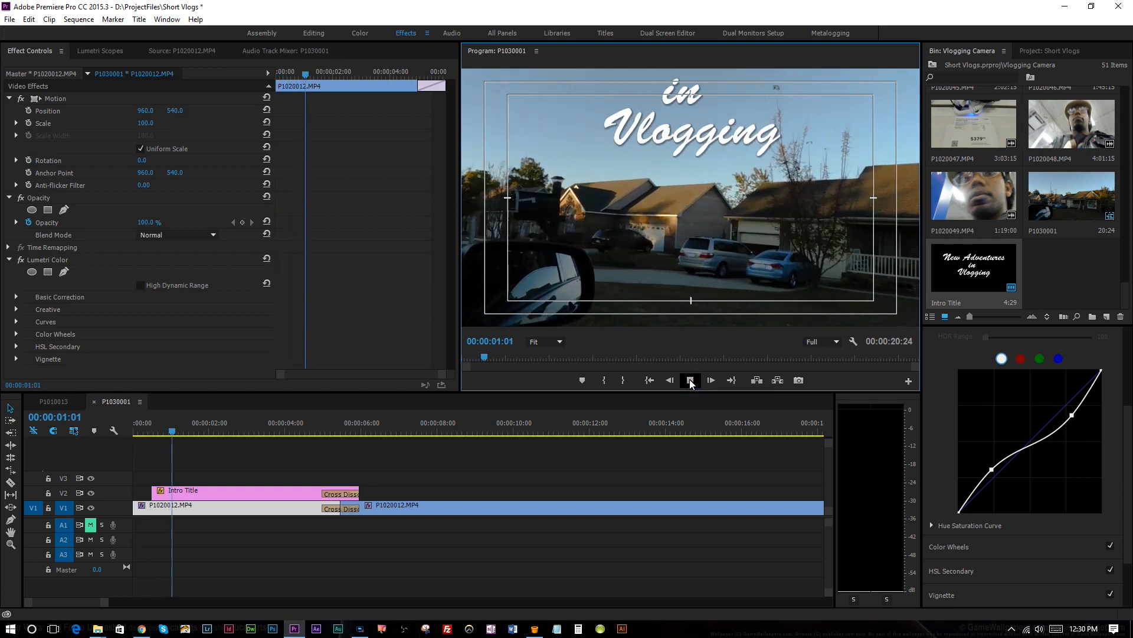
click(709, 380)
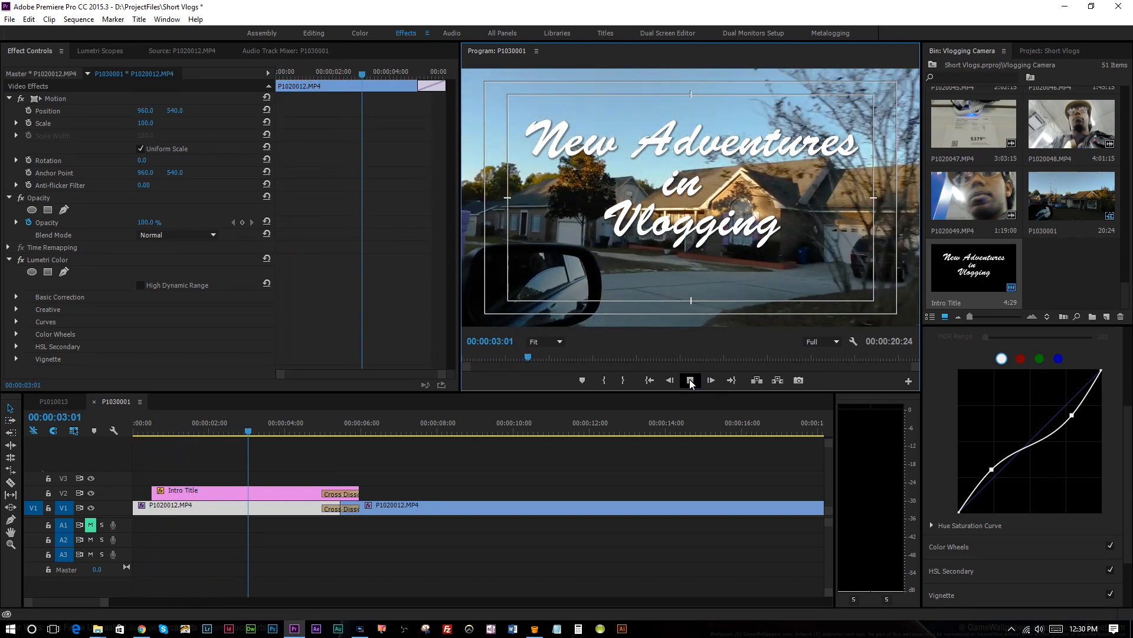
click(689, 380)
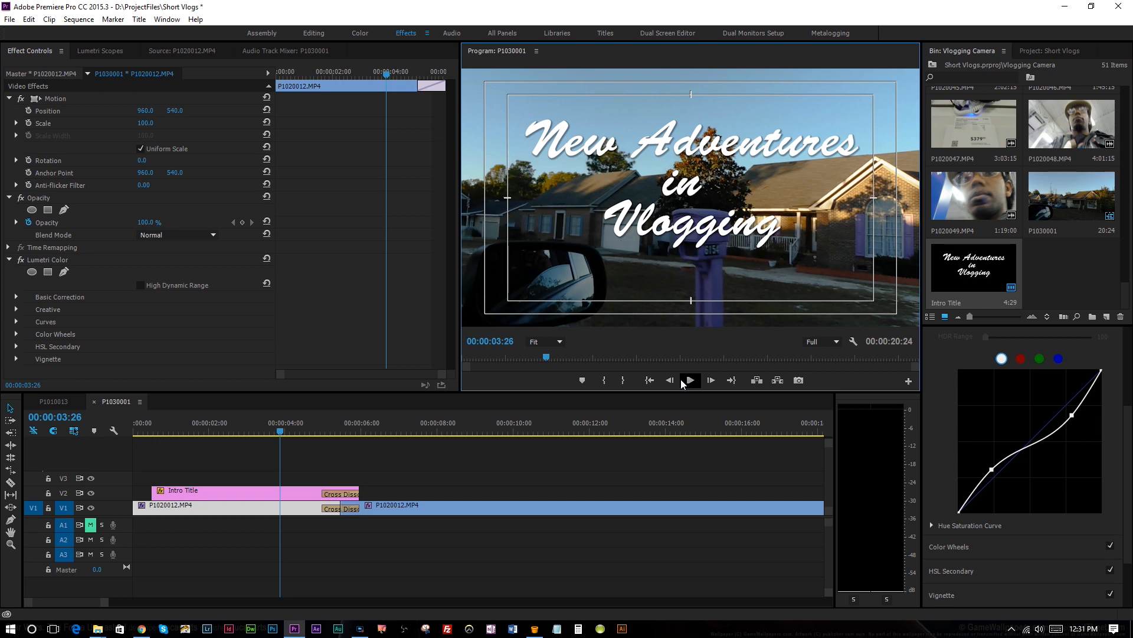
mouse_move(441, 409)
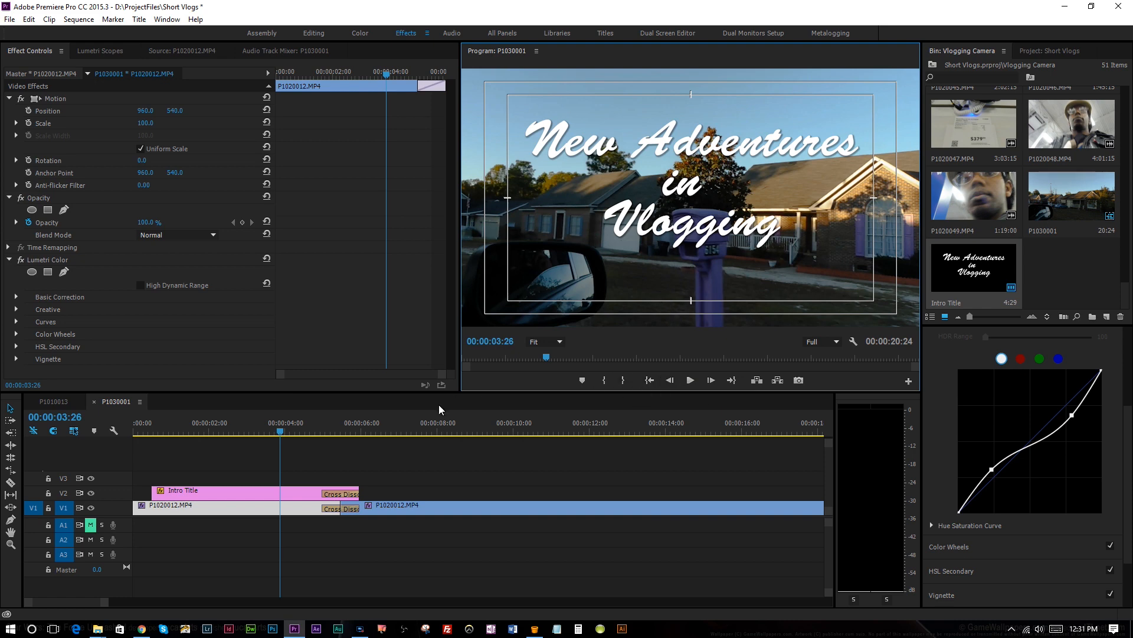
mouse_move(393, 296)
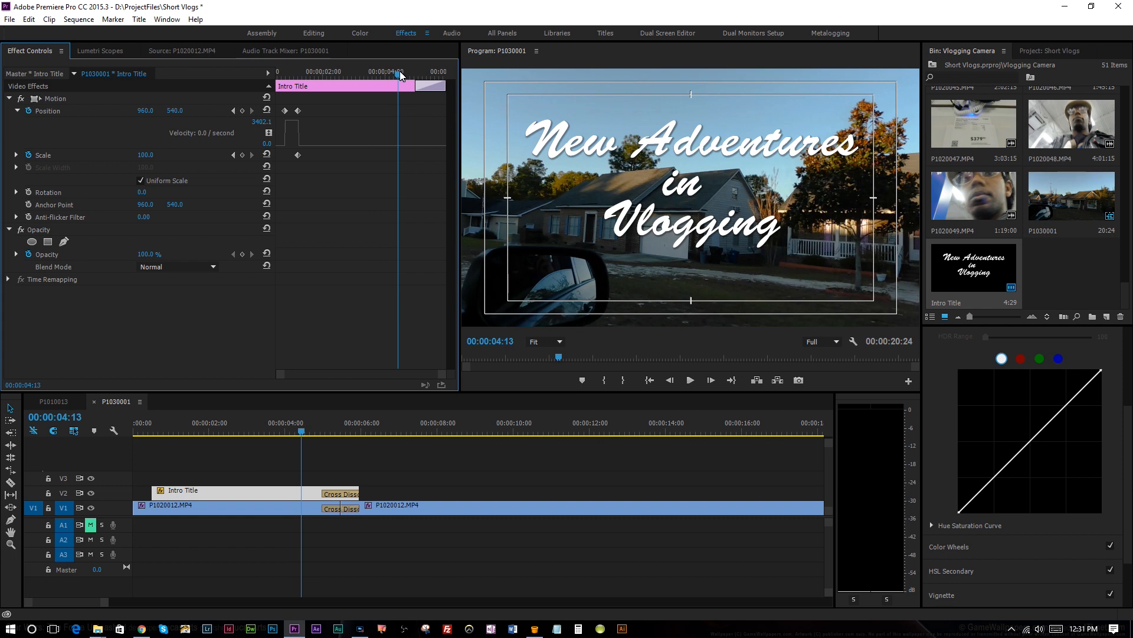
mouse_move(241, 170)
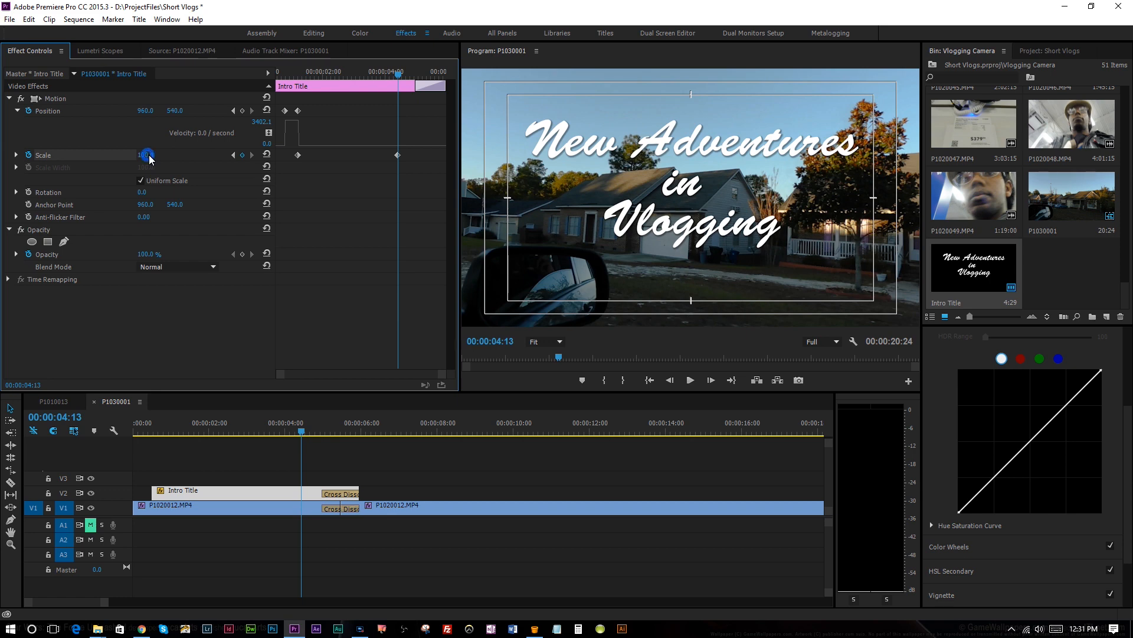
- Scrub the Intro Title's later Scale keyframe up to 107.8
drag(146, 155, 155, 155)
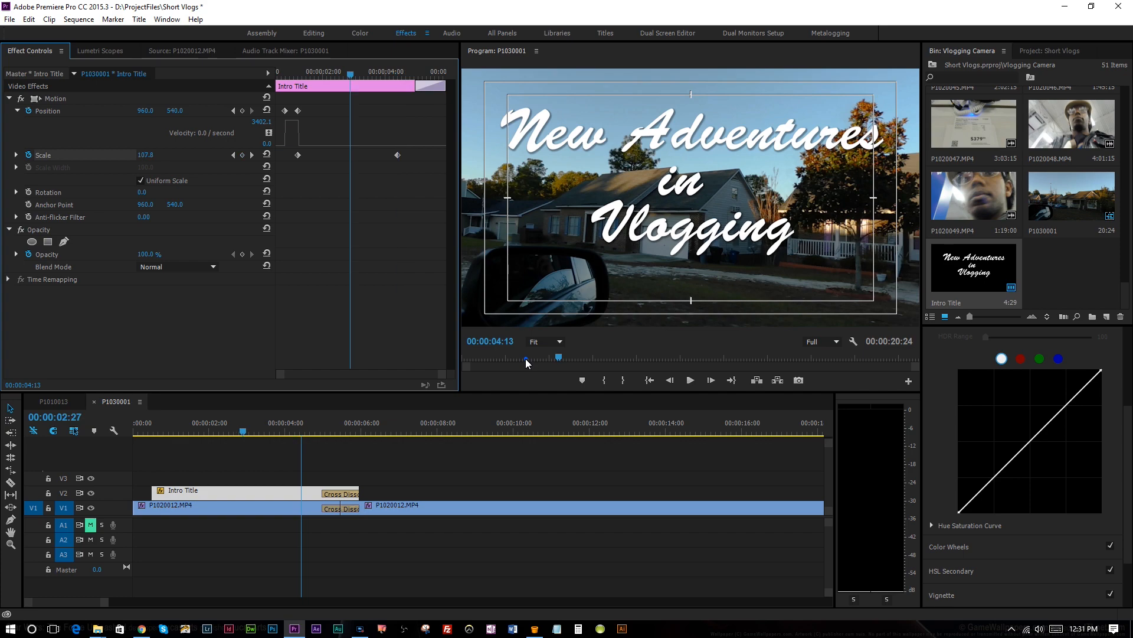
click(689, 379)
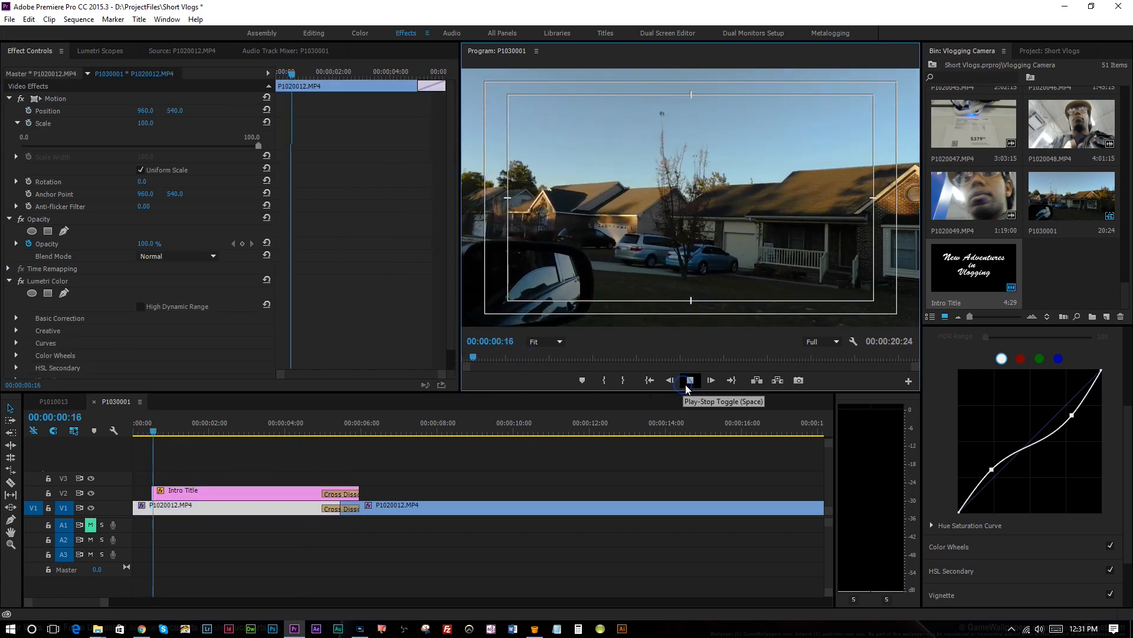
click(711, 380)
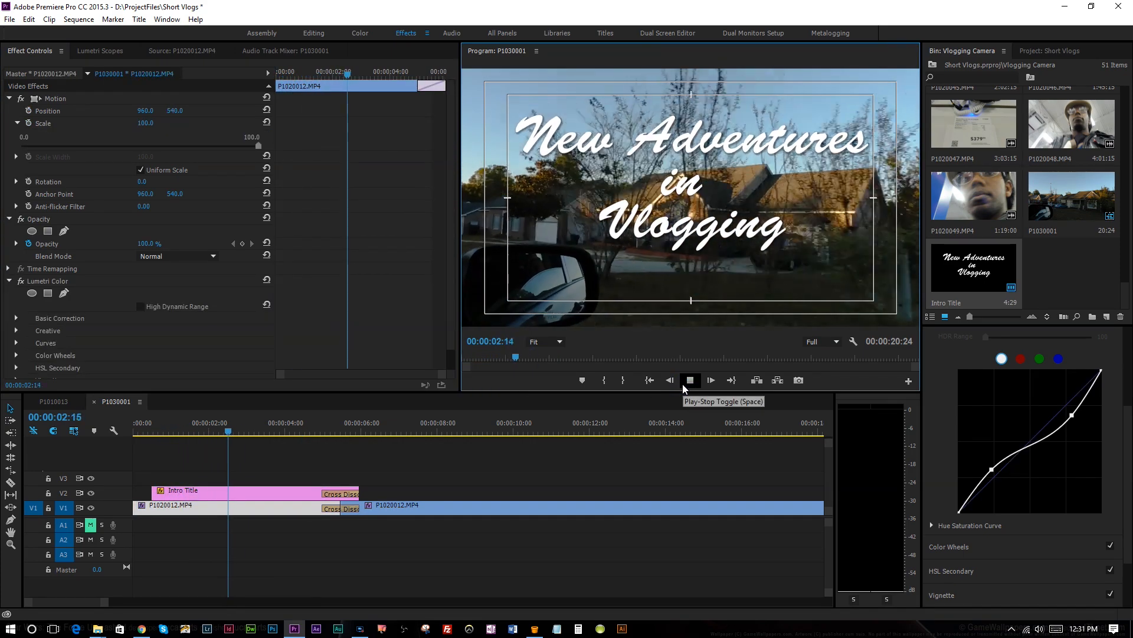
click(709, 380)
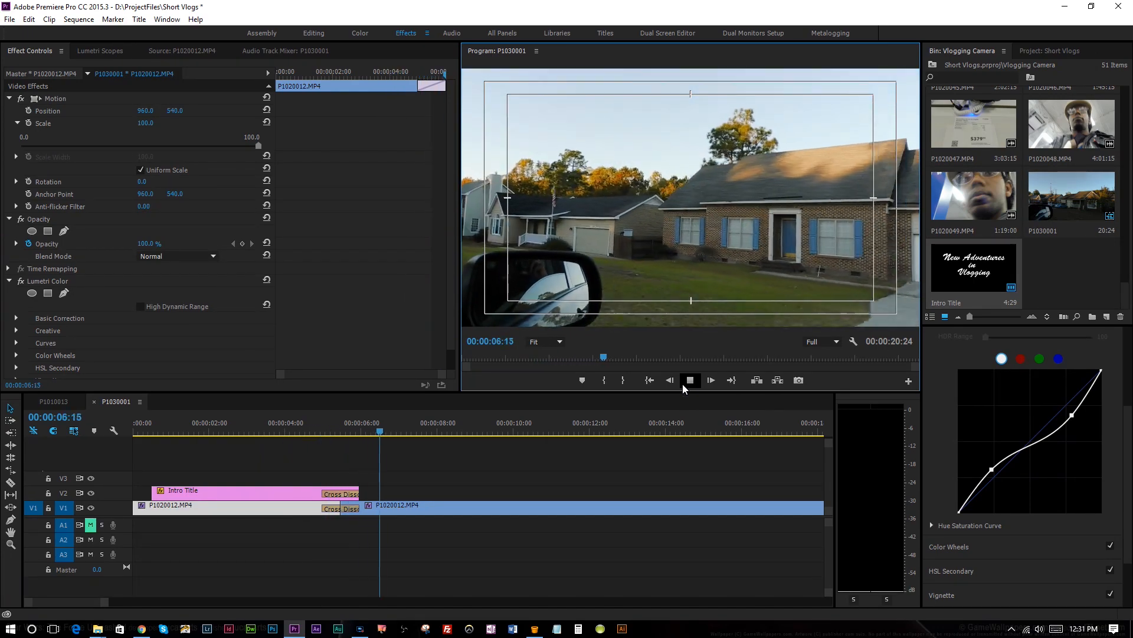
click(689, 380)
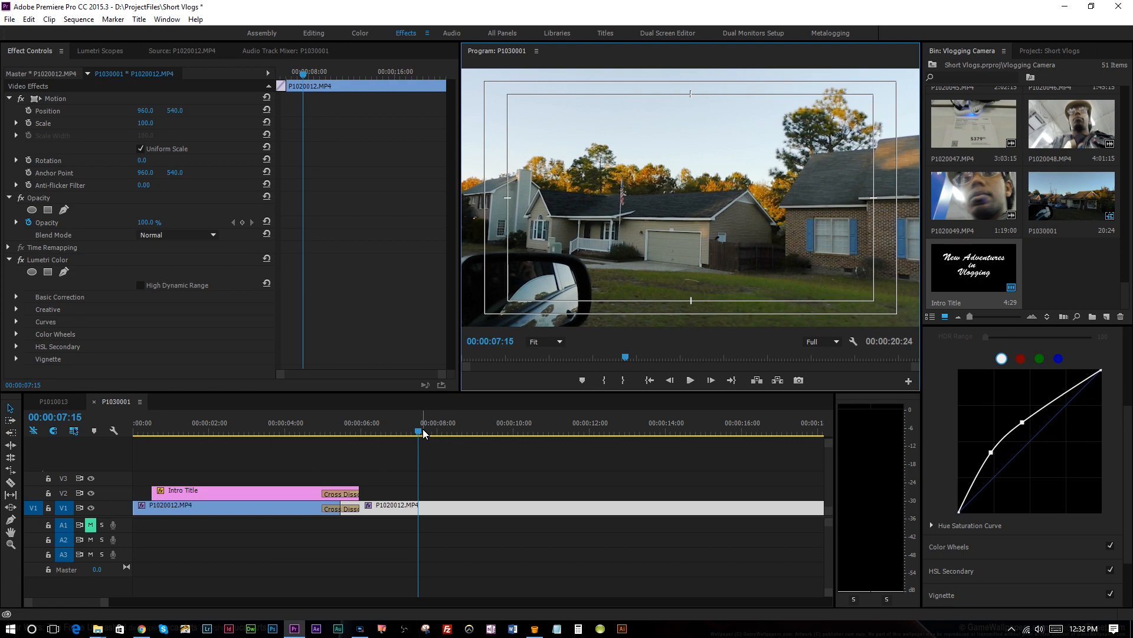
drag(422, 432, 392, 432)
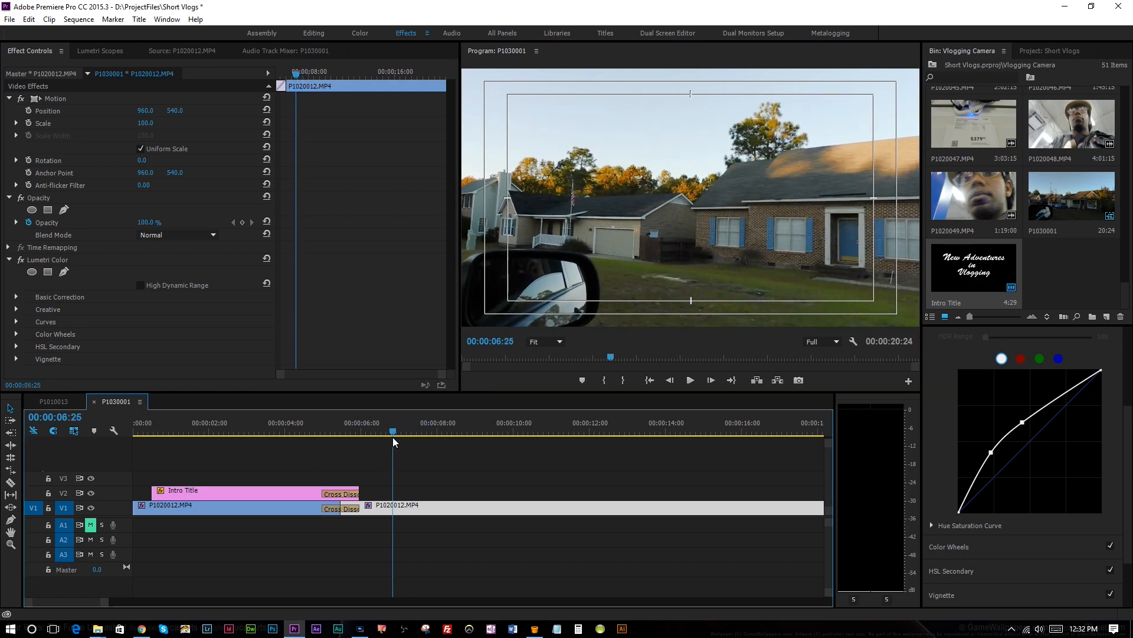
click(194, 431)
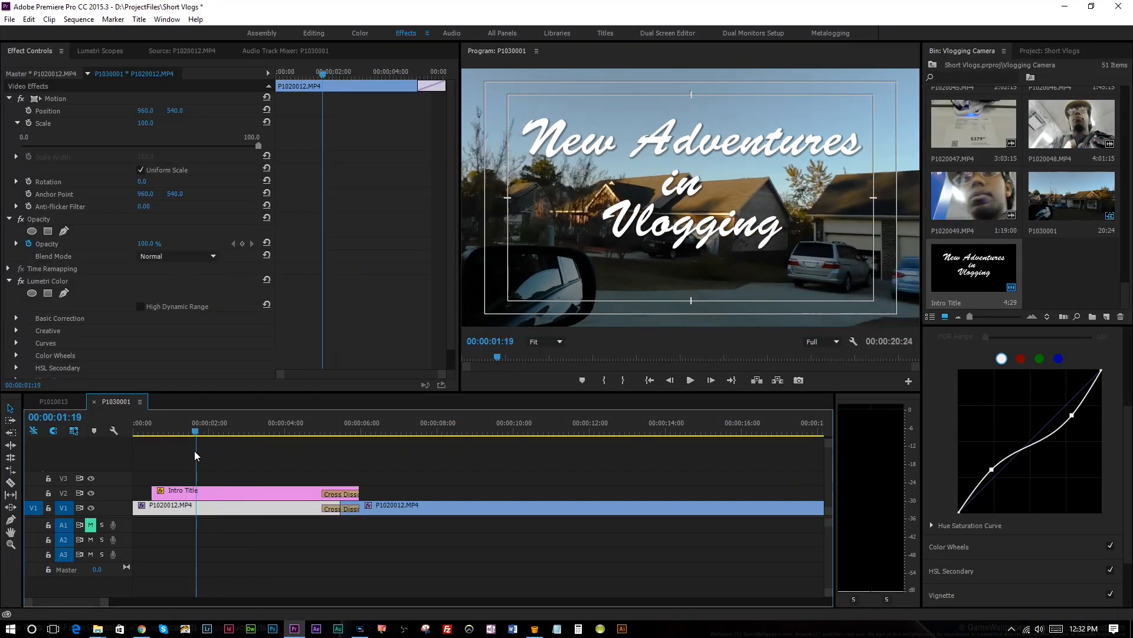
click(154, 431)
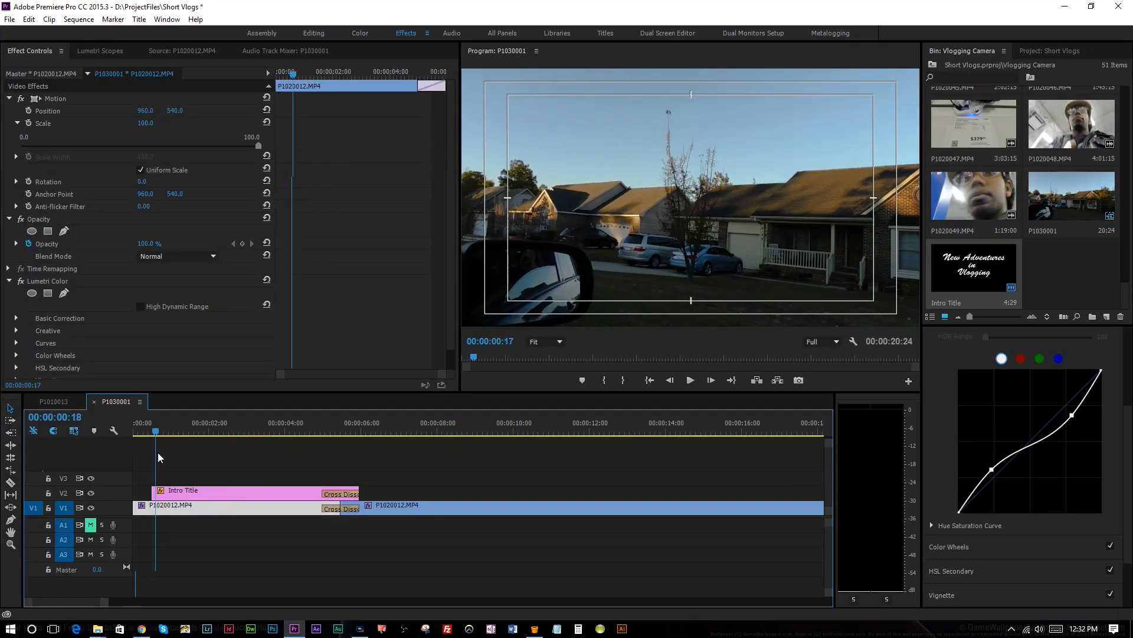
click(341, 431)
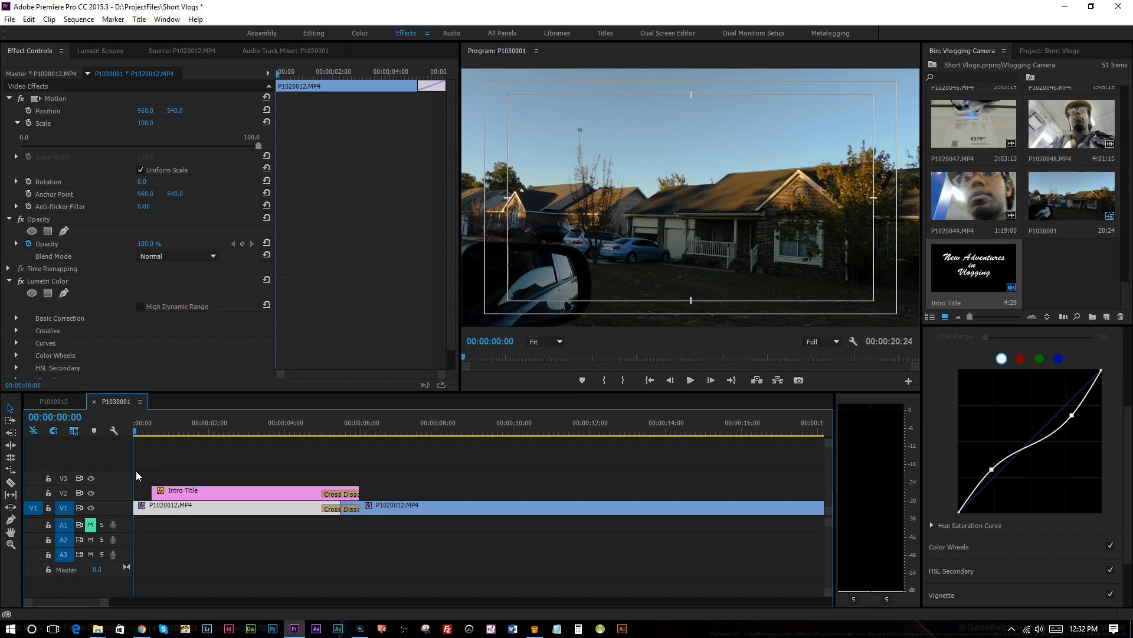
click(330, 431)
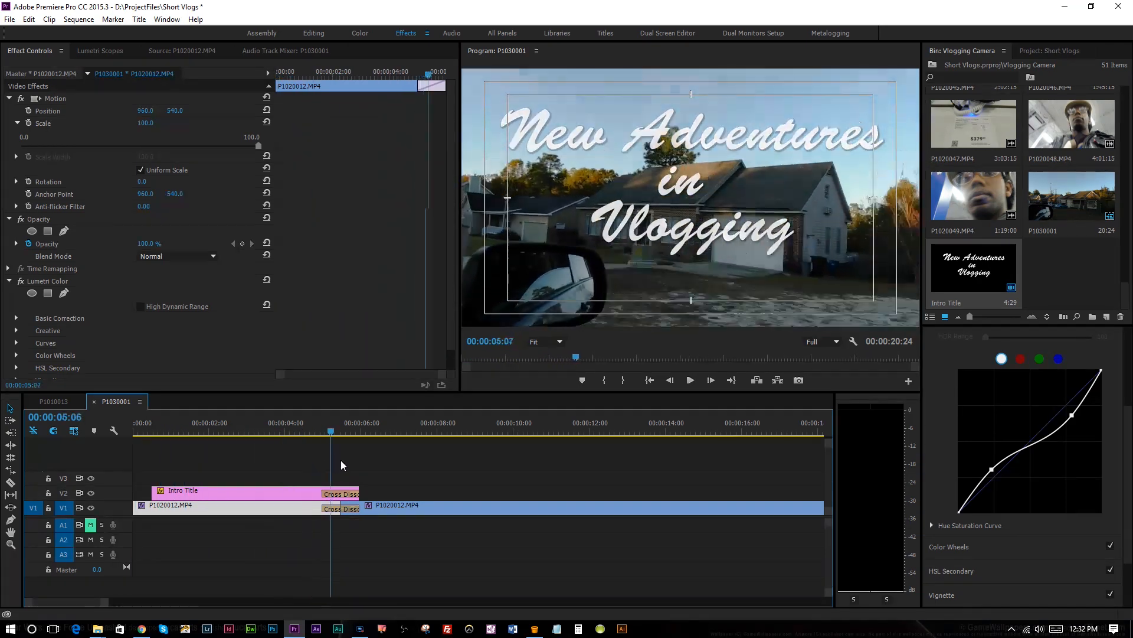